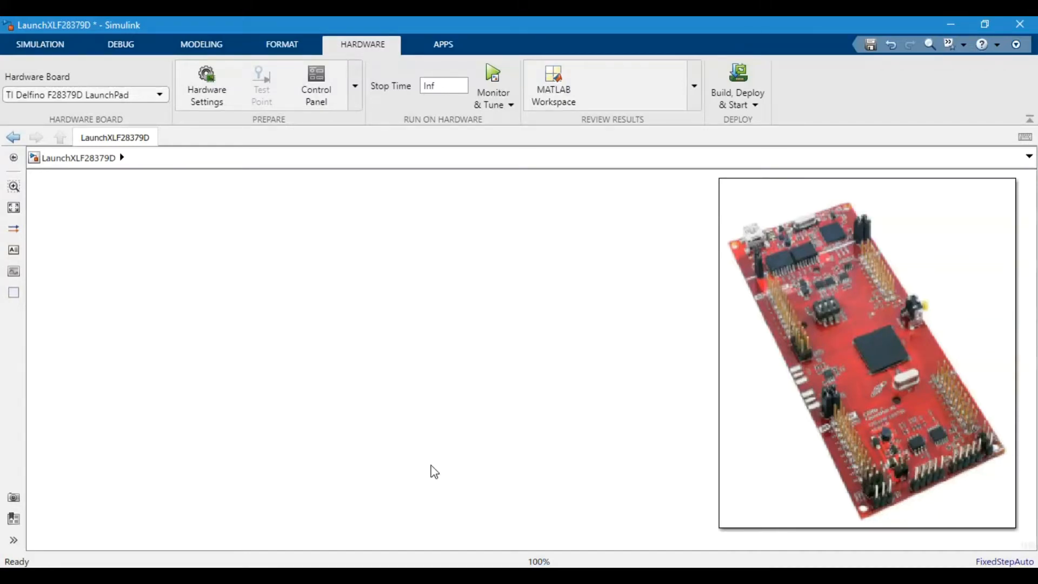
pyautogui.moveTo(108, 189)
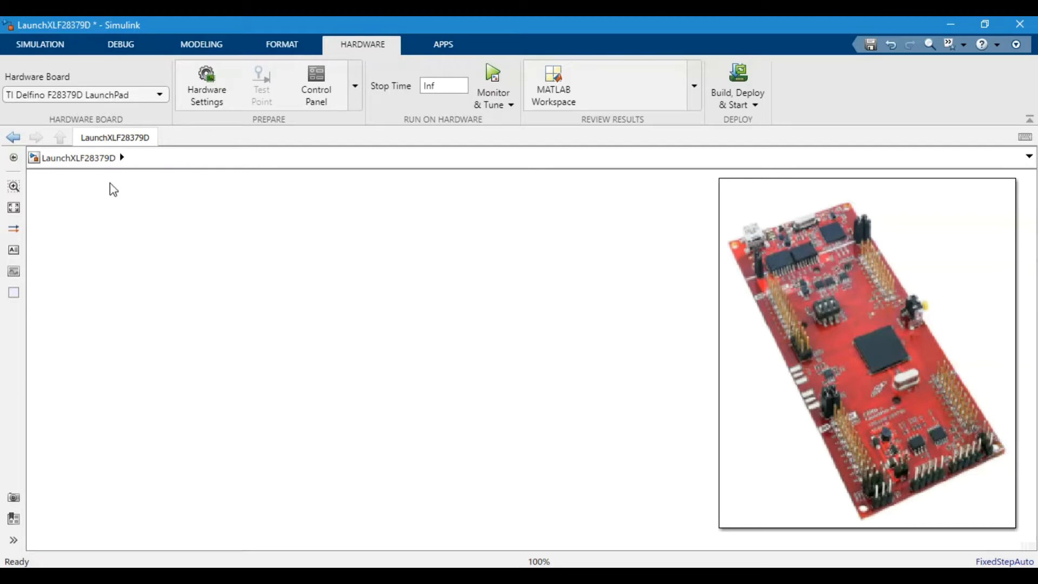
# - Open the Library Browser on the C2000 support package's F2837xD processor blocks
pyautogui.click(40, 44)
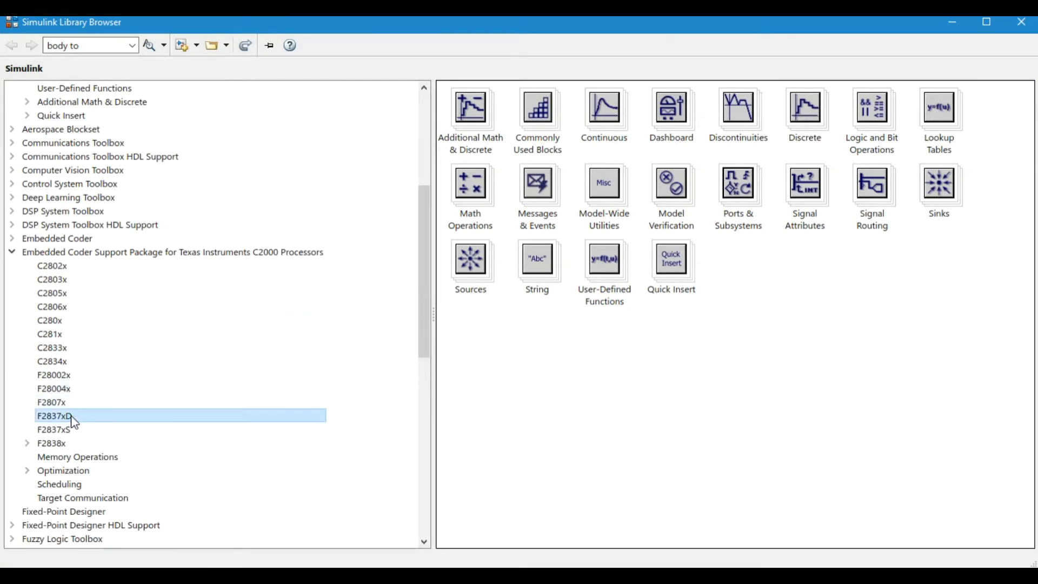
pyautogui.click(49, 416)
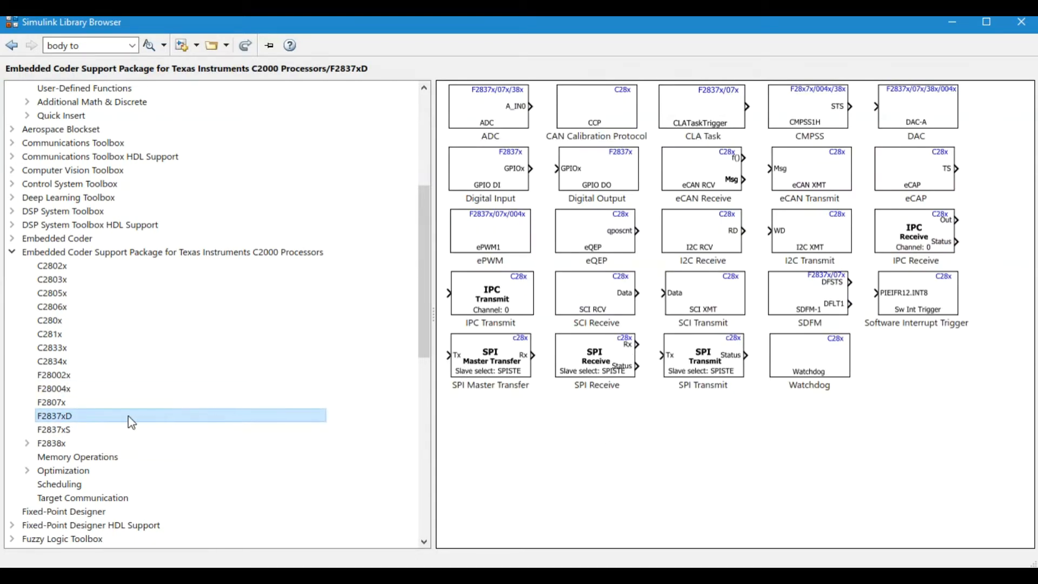
pyautogui.moveTo(671, 233)
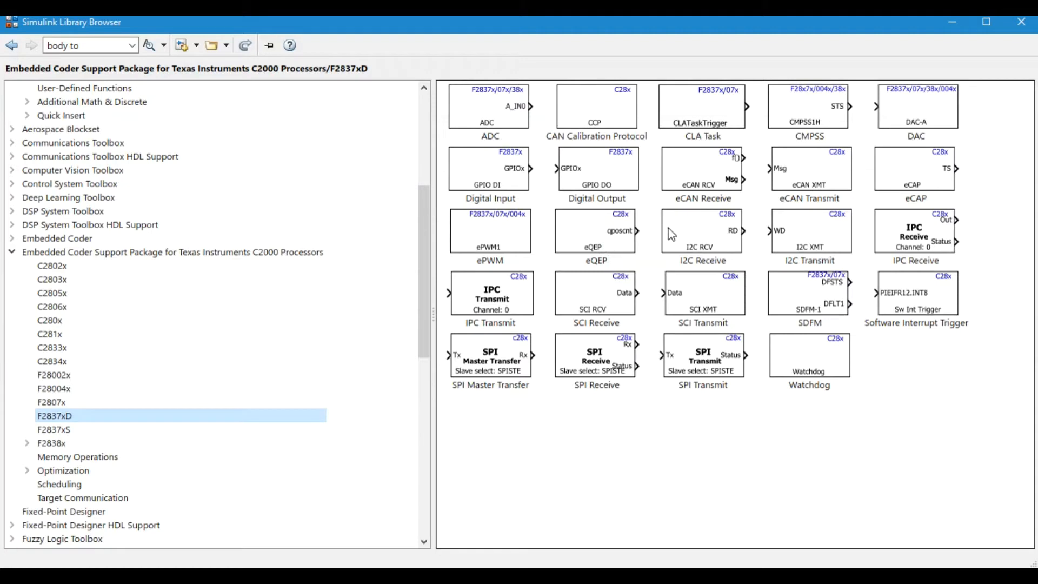
pyautogui.moveTo(677, 232)
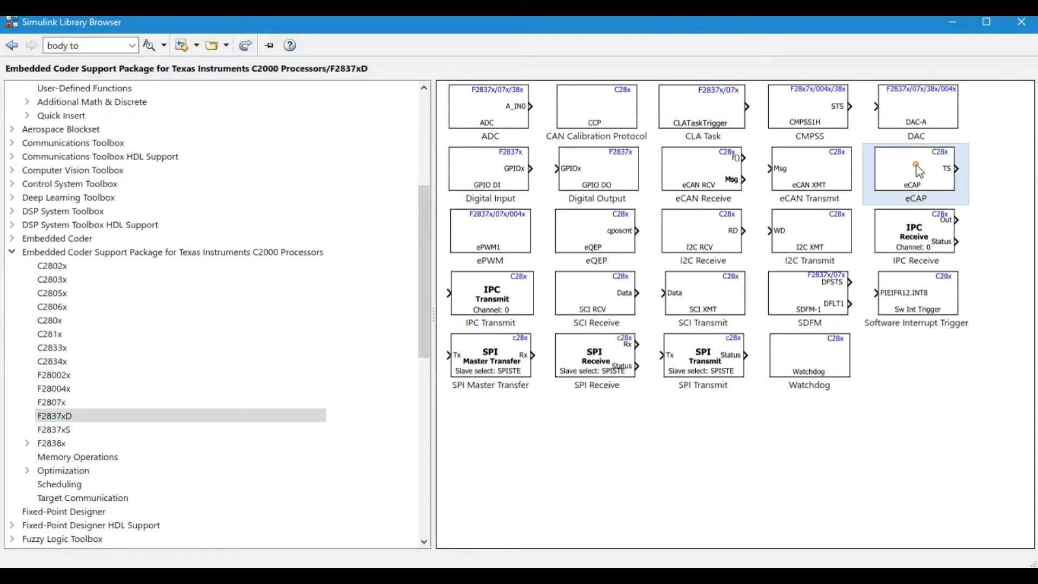
# - Add an eCAP block to the model and open its parameters, keeping pin eCAP1
pyautogui.moveTo(914, 173); pyautogui.dragTo(342, 347)
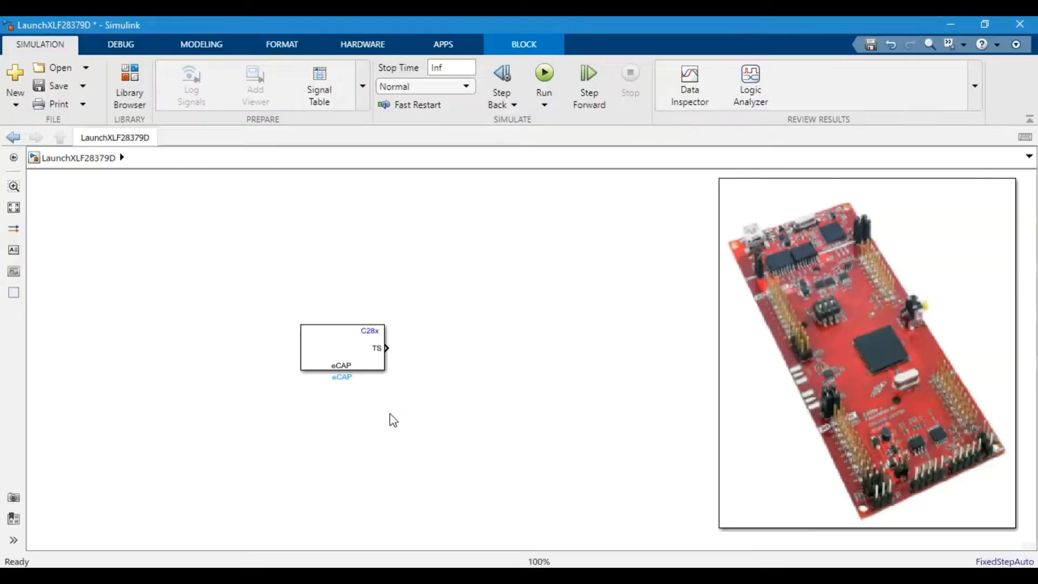
pyautogui.click(345, 364)
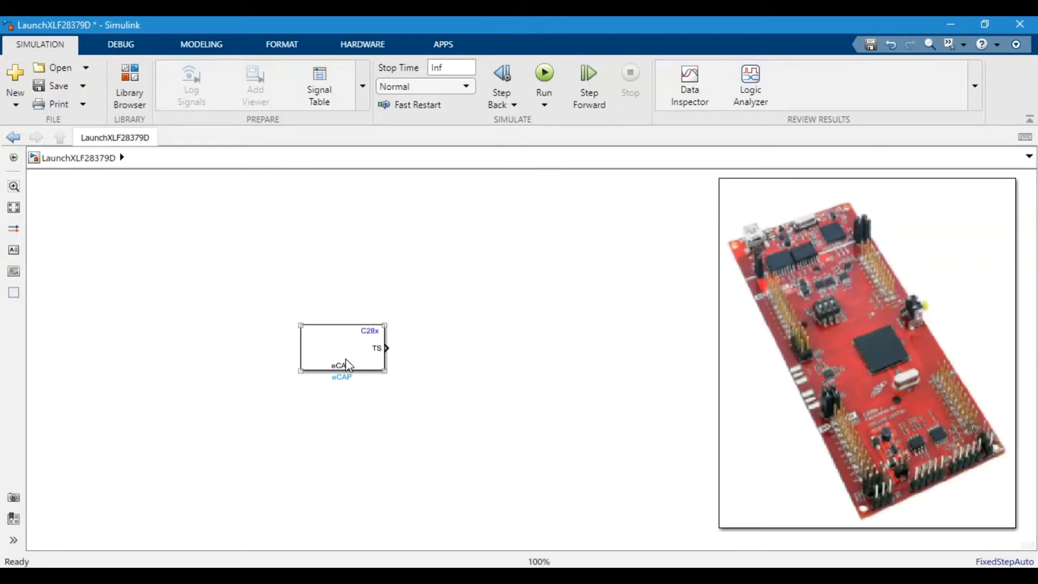
pyautogui.doubleClick(342, 348)
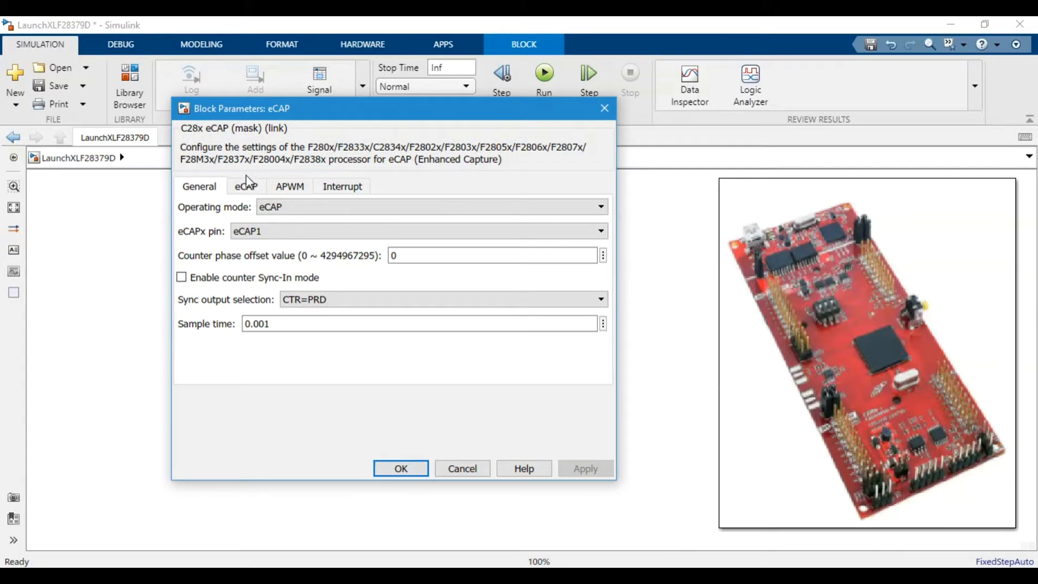
pyautogui.moveTo(269, 251)
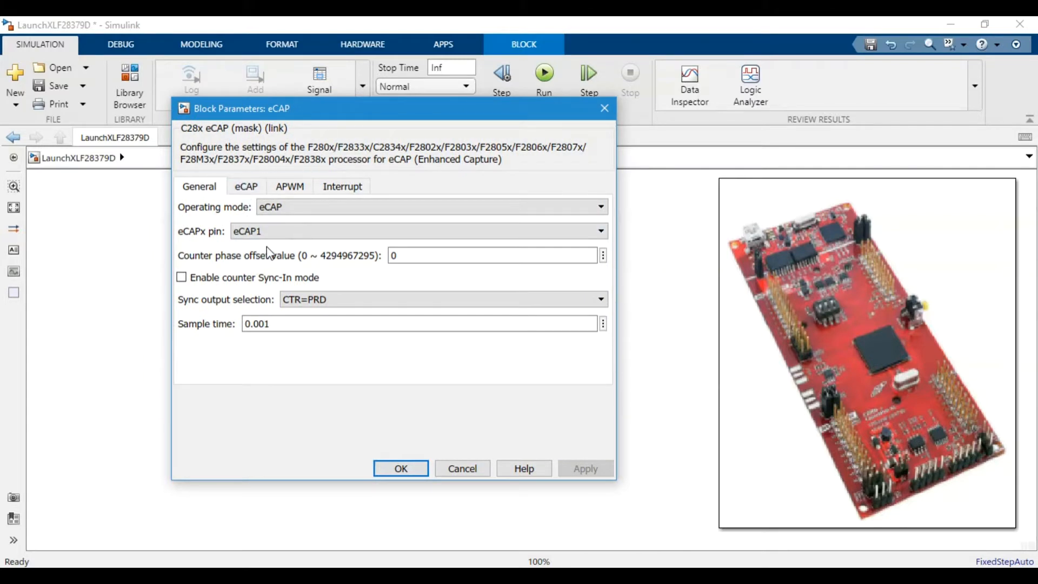
pyautogui.moveTo(279, 238)
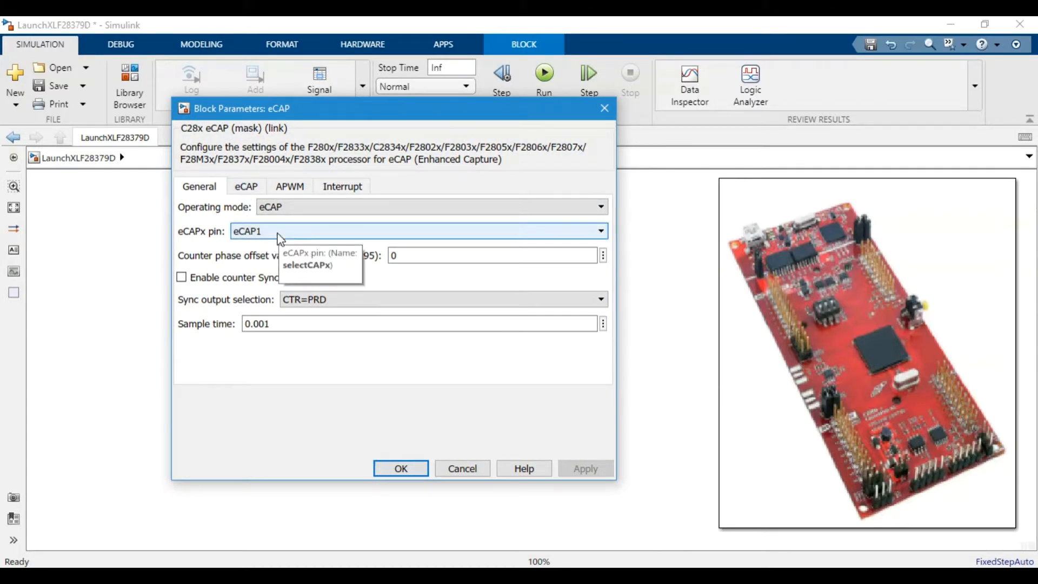
pyautogui.click(599, 230)
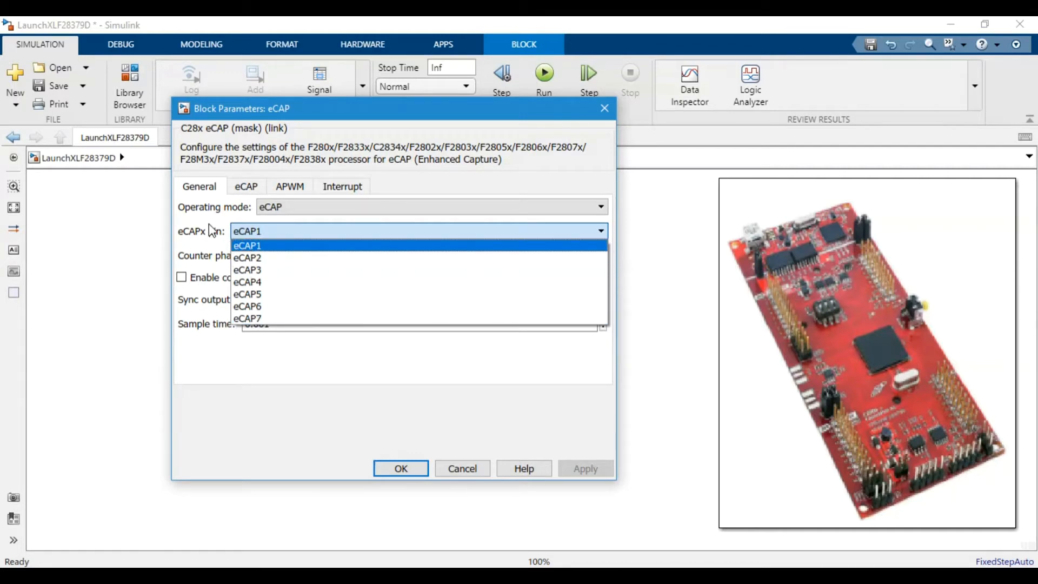
pyautogui.click(247, 246)
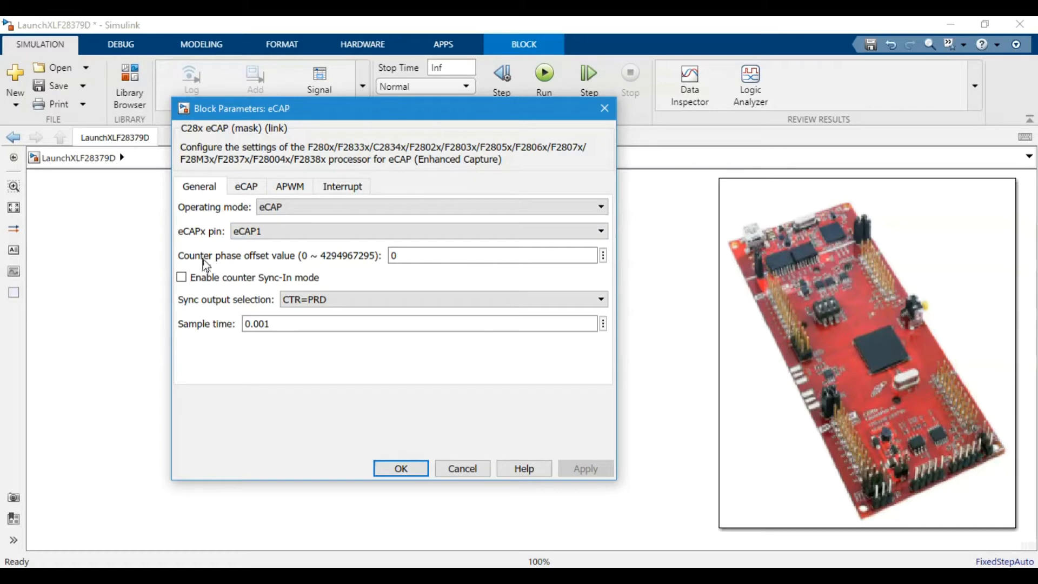
pyautogui.moveTo(342, 273)
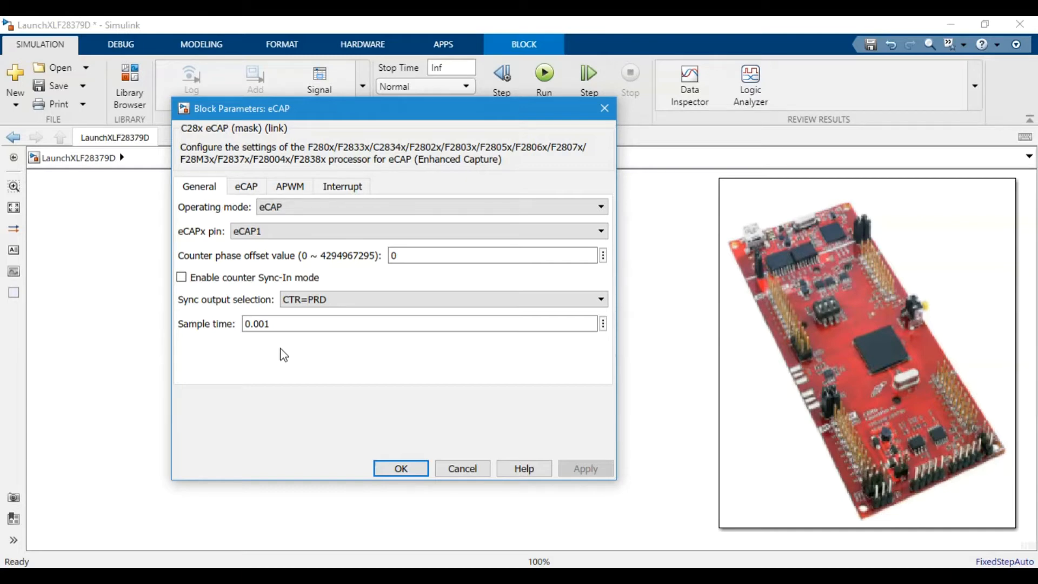
pyautogui.moveTo(281, 324)
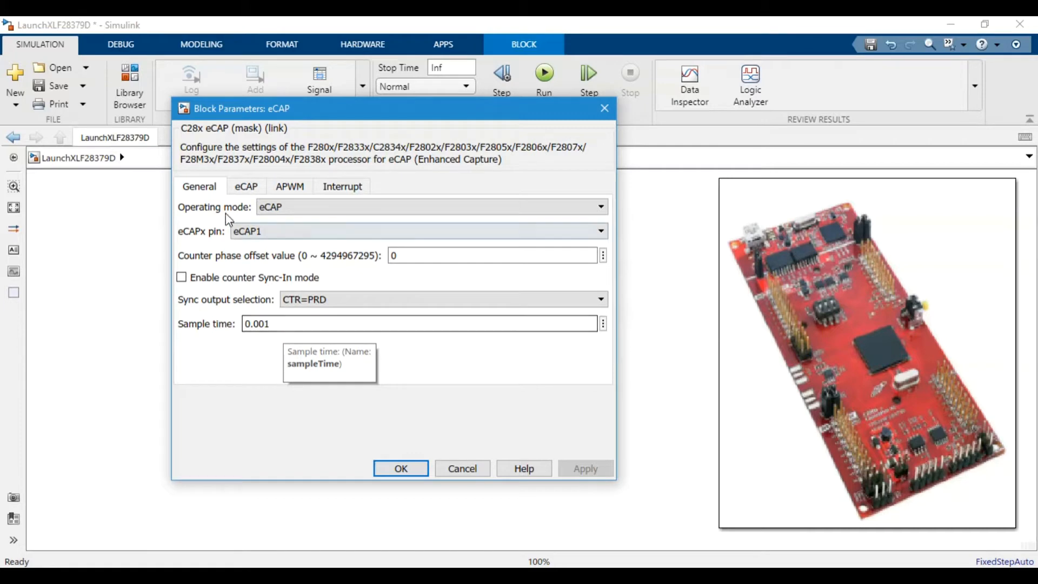
# - Set eCAP to Continuous capture, stopping after event 2 with counter reset after event 2
pyautogui.click(245, 186)
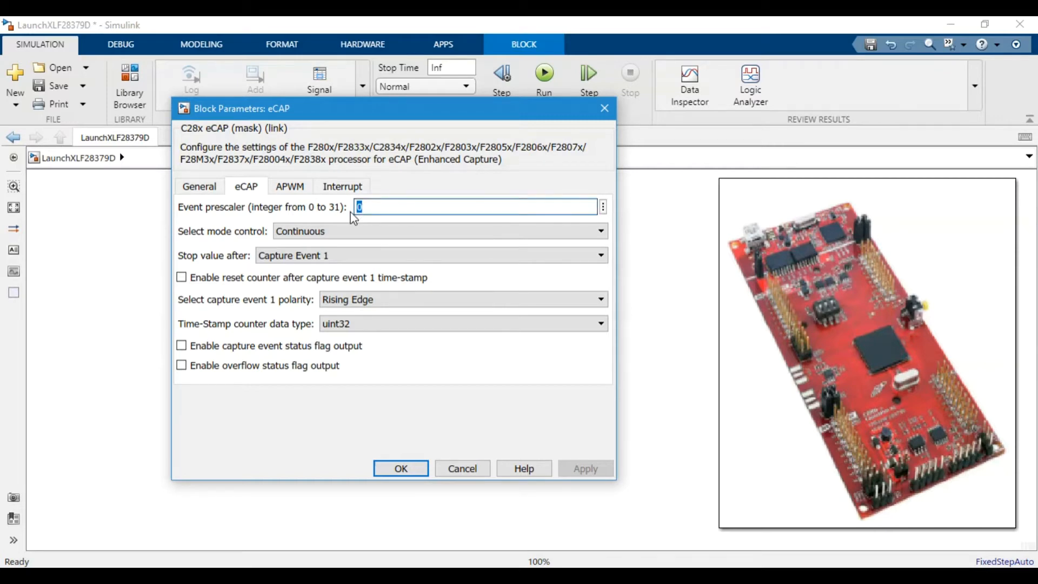
pyautogui.moveTo(328, 222)
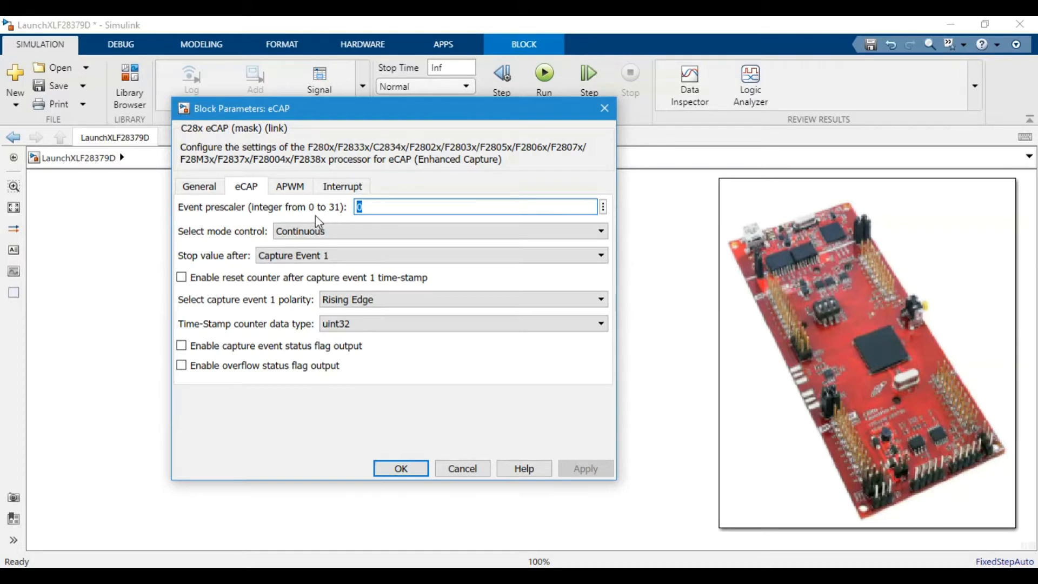
pyautogui.moveTo(337, 223)
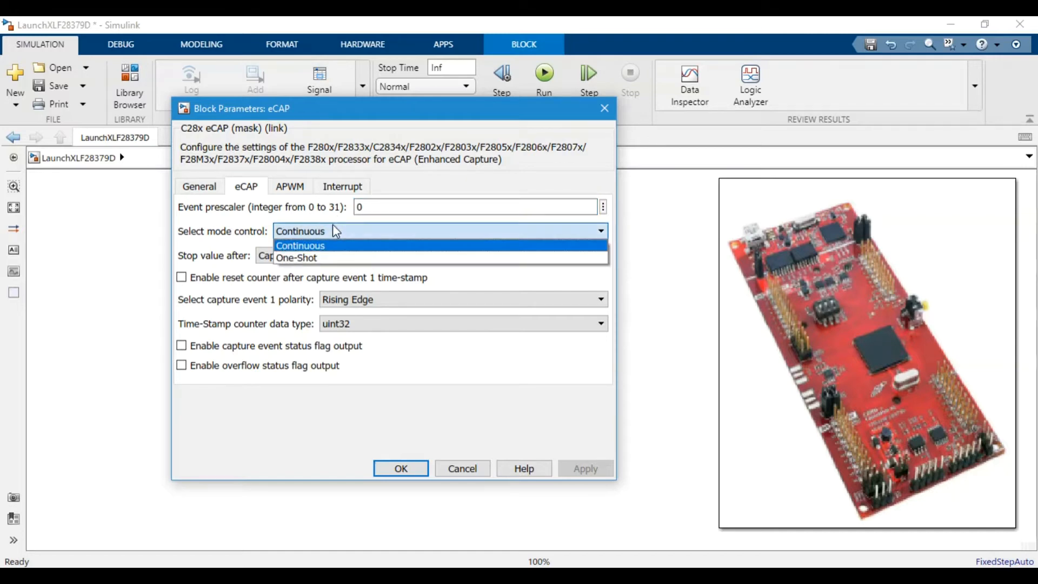
pyautogui.click(300, 246)
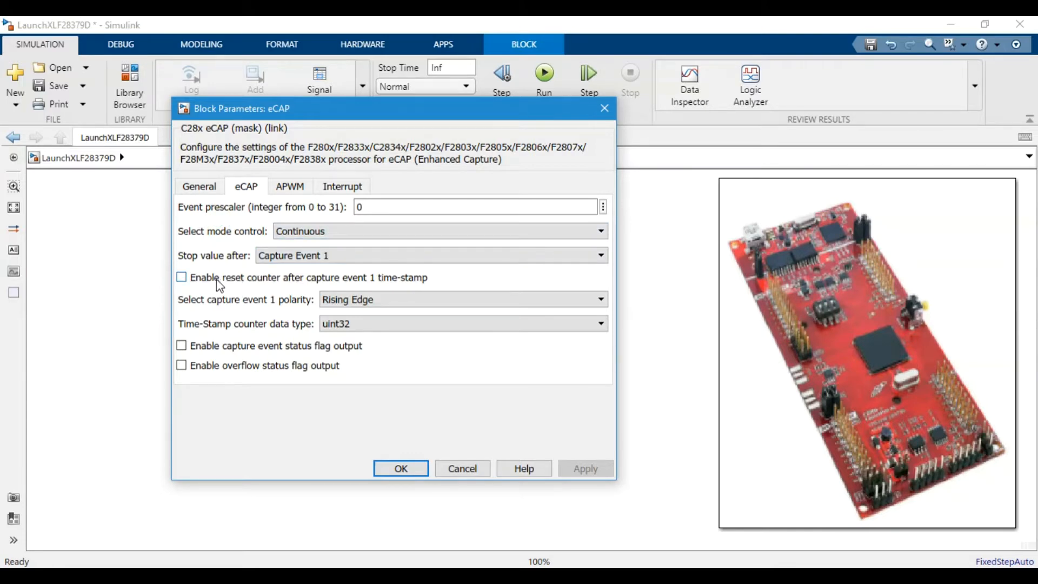
pyautogui.moveTo(230, 290)
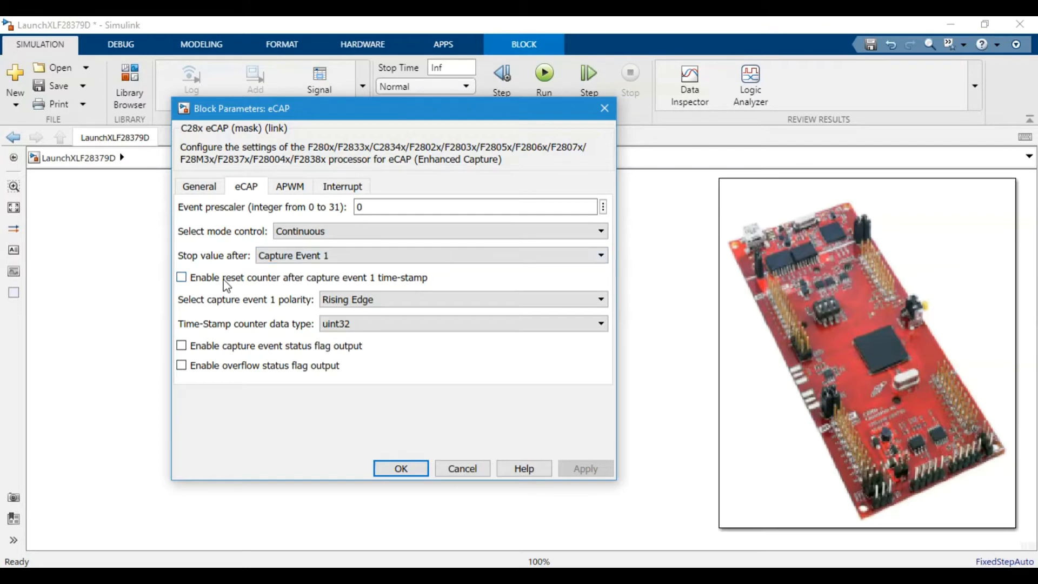
pyautogui.click(429, 256)
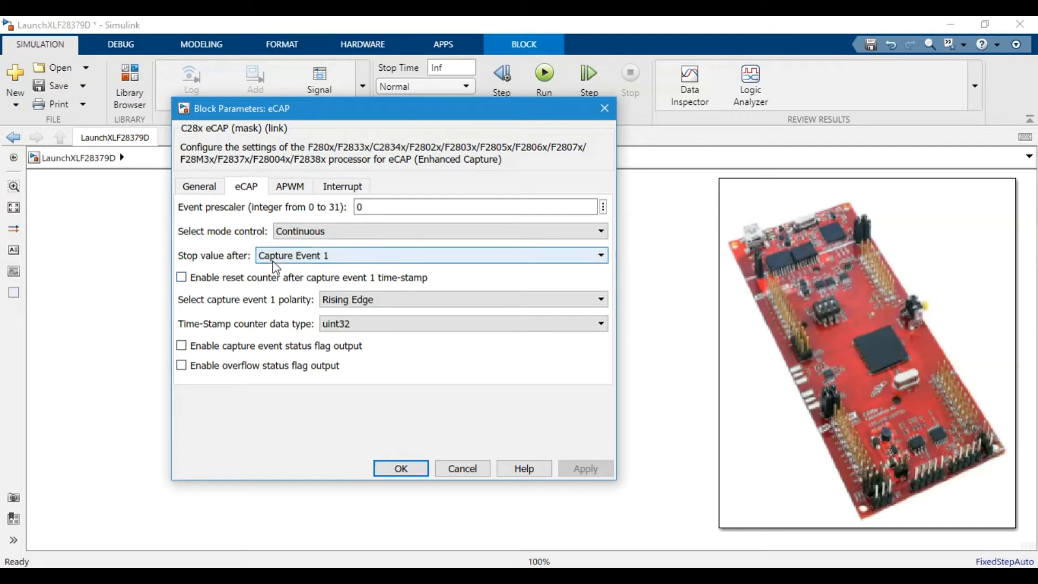
pyautogui.moveTo(328, 265)
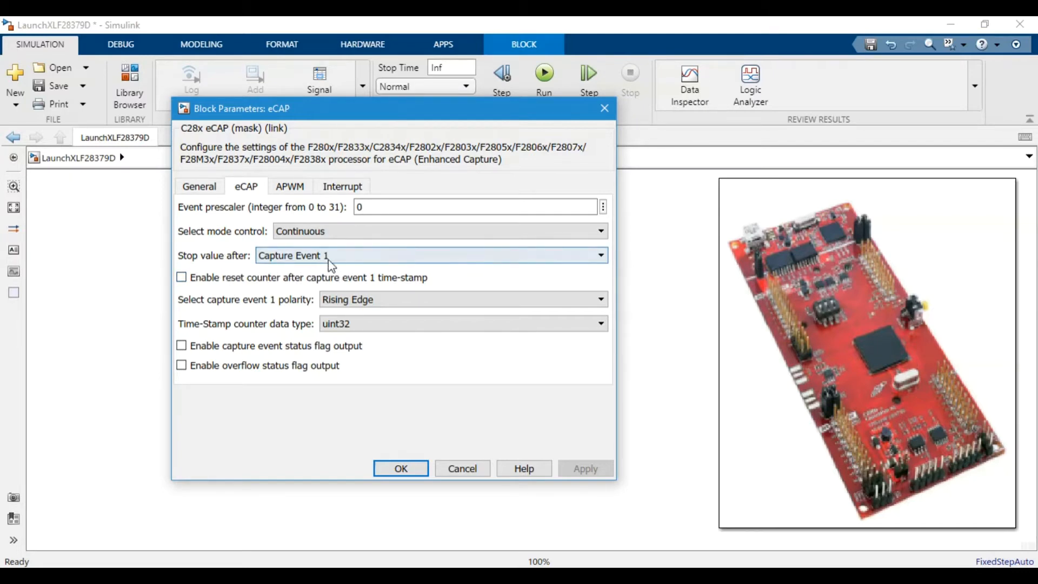
pyautogui.click(429, 255)
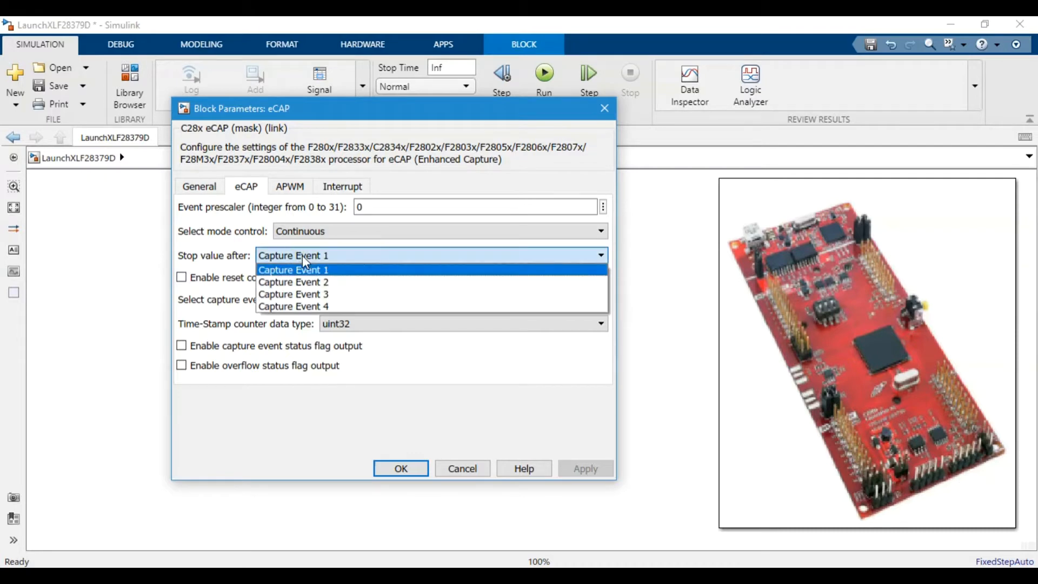
pyautogui.moveTo(305, 267)
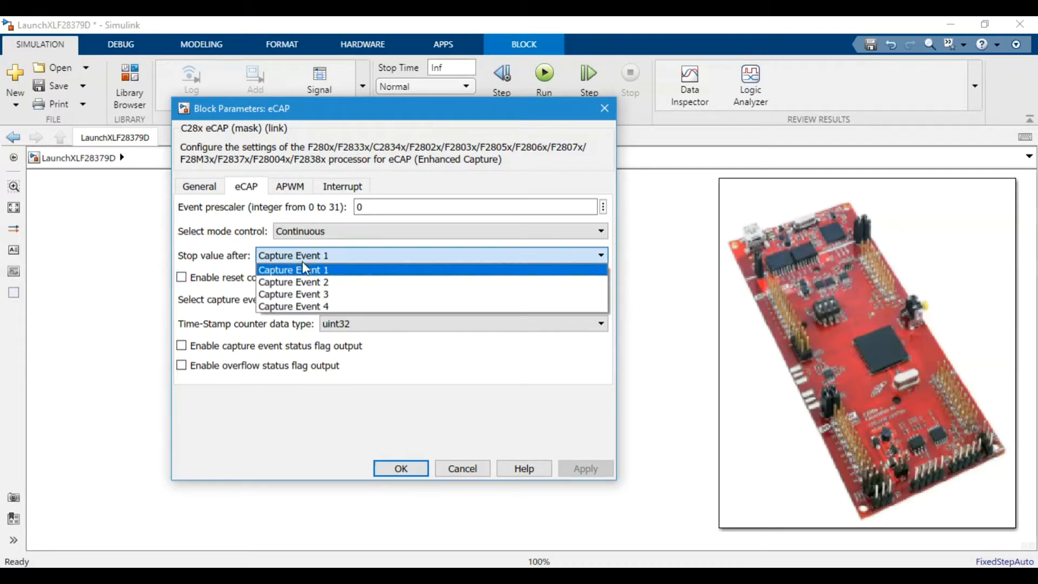
pyautogui.moveTo(306, 281)
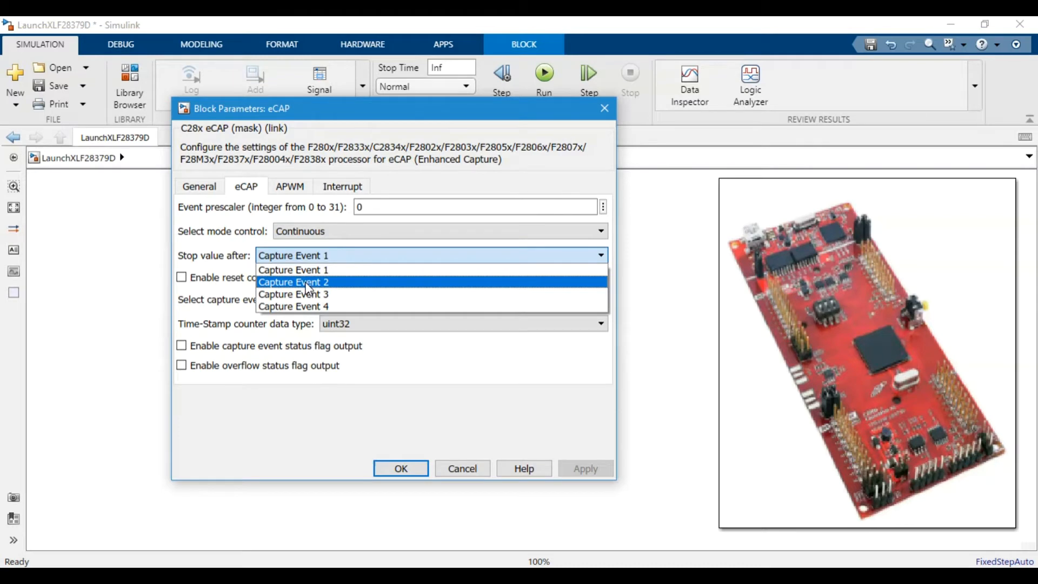
pyautogui.click(293, 282)
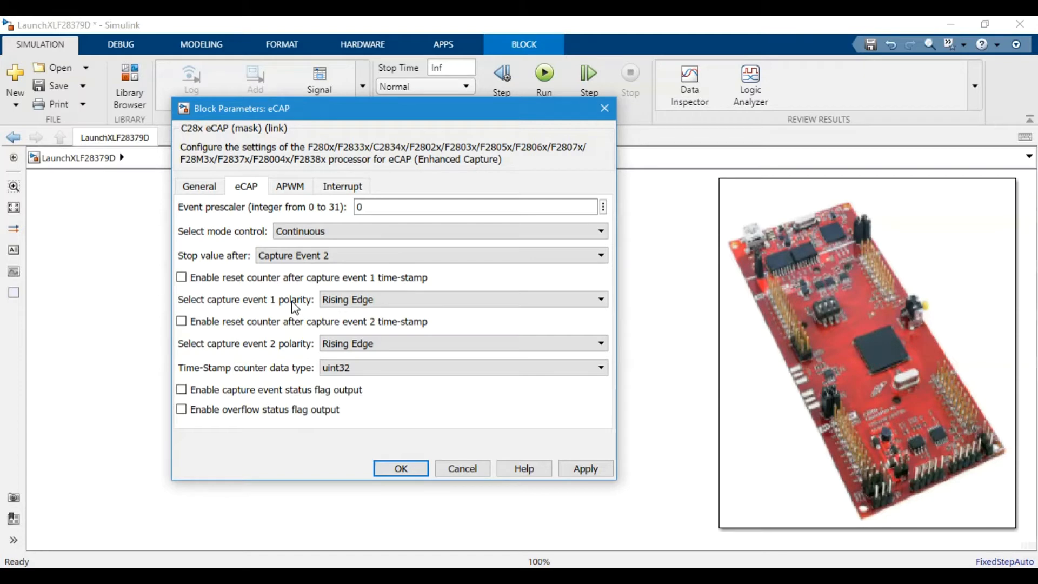
pyautogui.moveTo(289, 275)
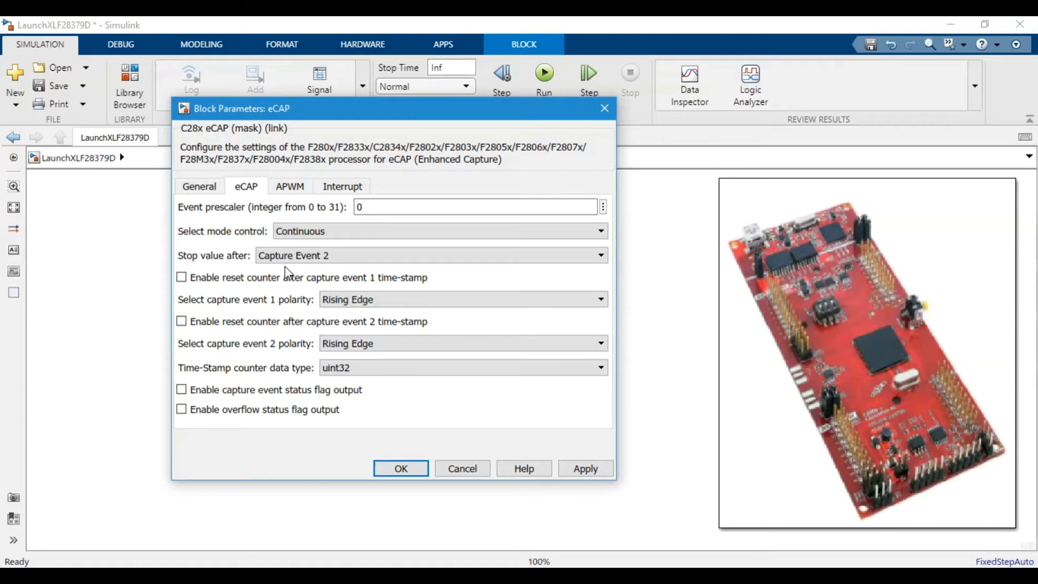
pyautogui.moveTo(278, 306)
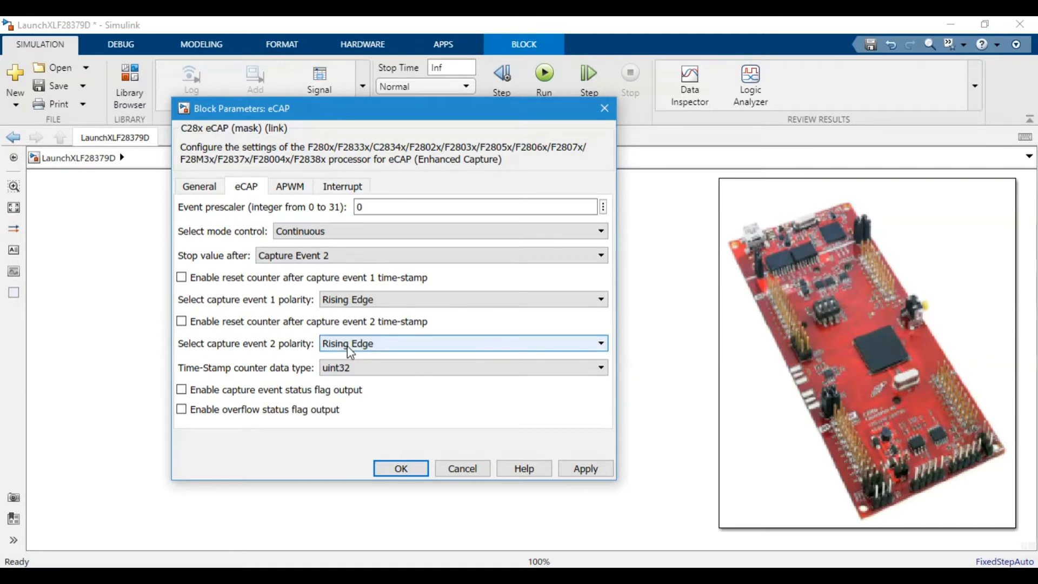
pyautogui.moveTo(349, 339)
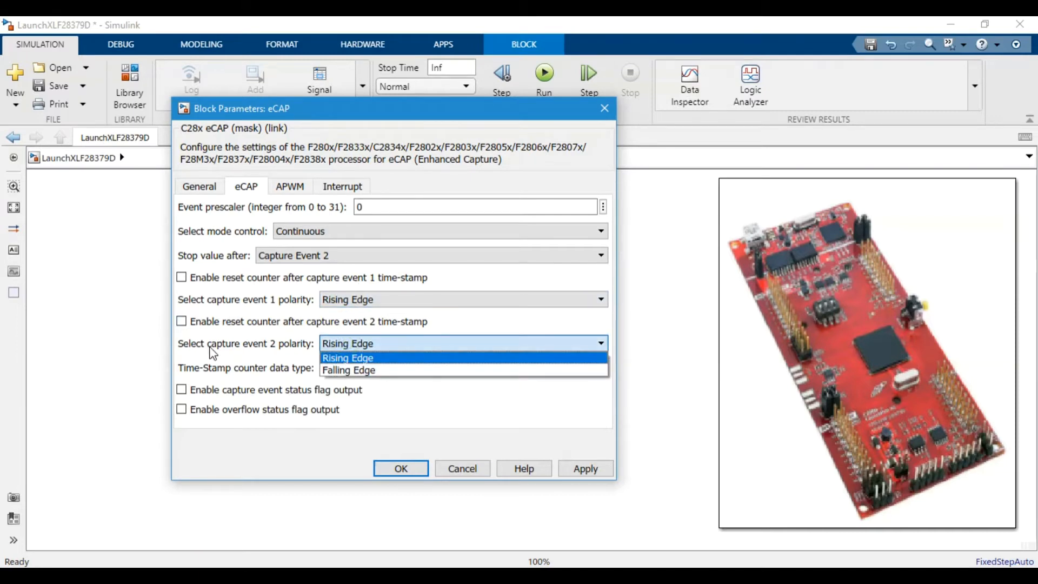
pyautogui.click(348, 370)
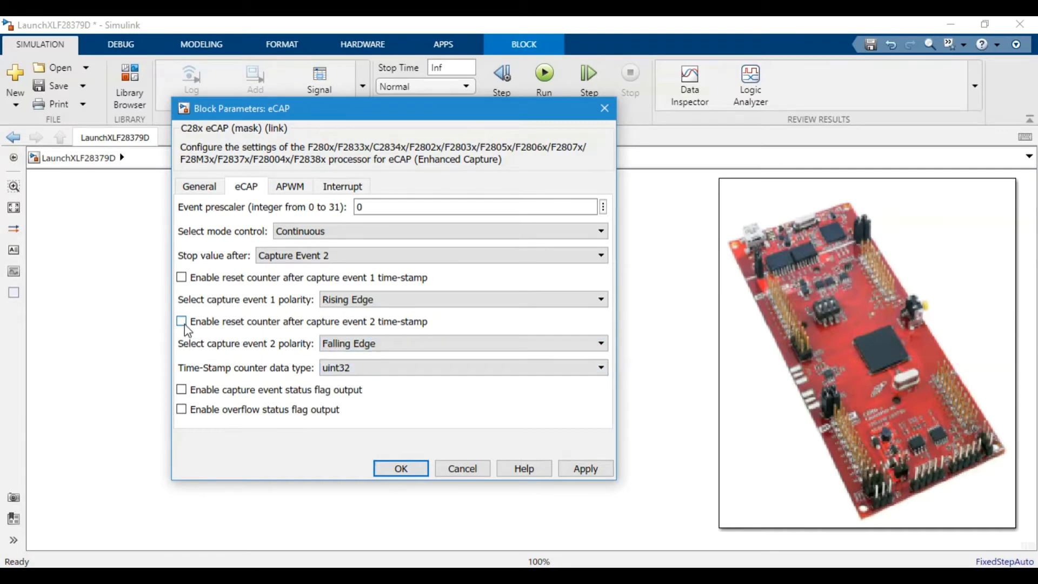
pyautogui.click(182, 321)
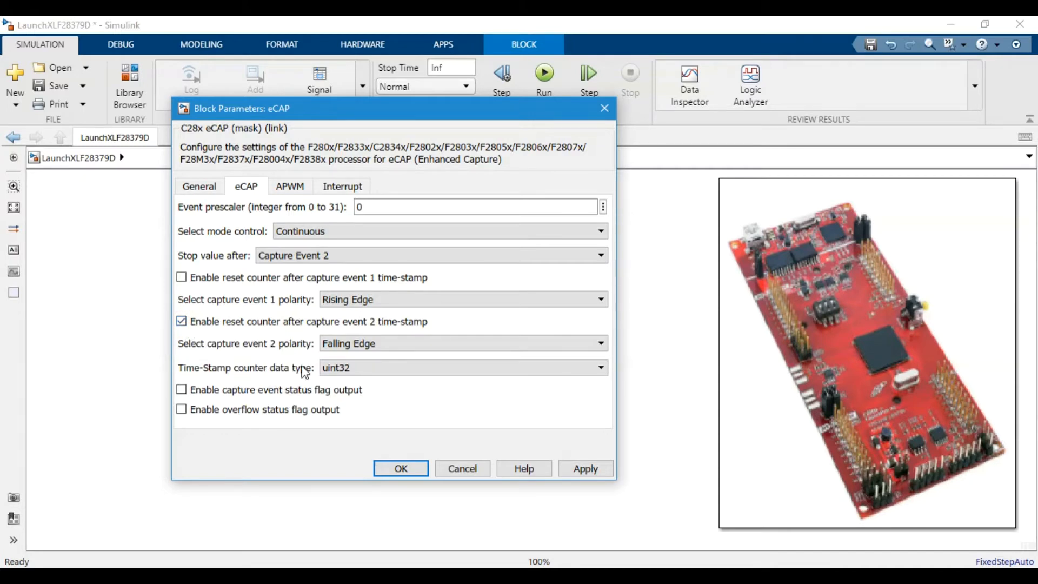
pyautogui.moveTo(381, 338)
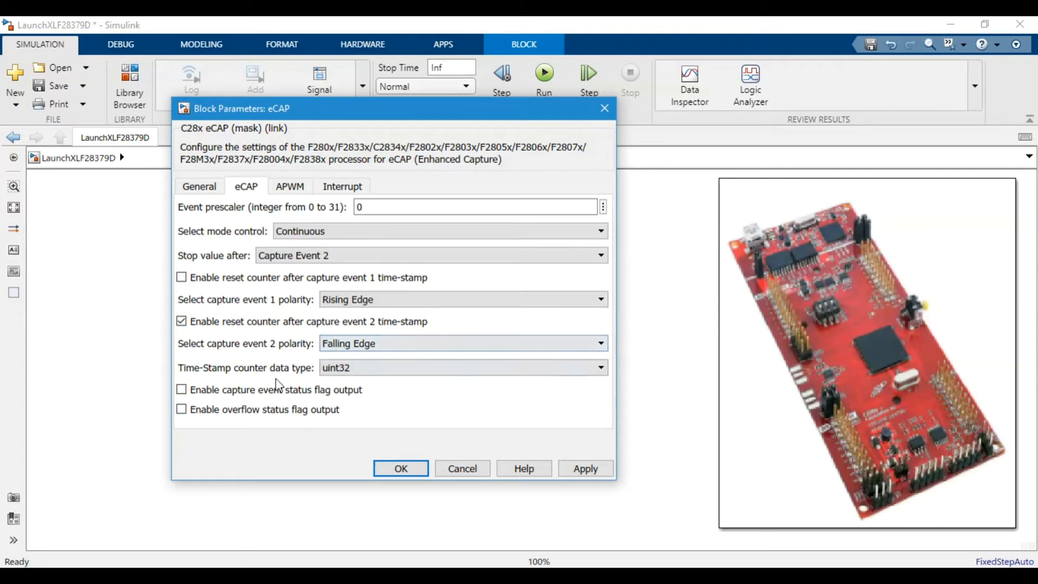
pyautogui.moveTo(287, 189)
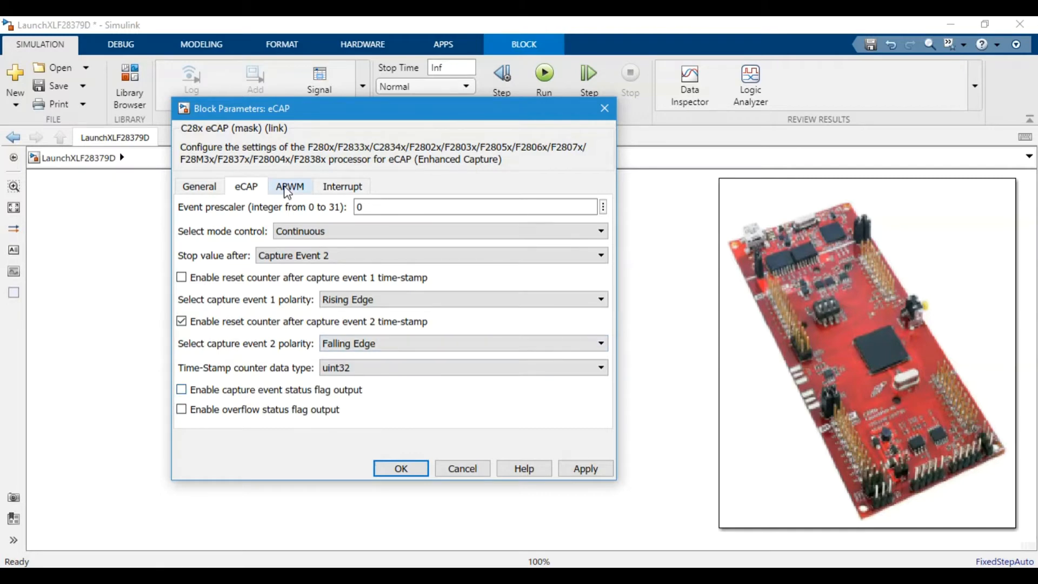
# - Enable eCAP interrupts on capture events 1 and 2 and counter overflow, then apply
pyautogui.click(289, 186)
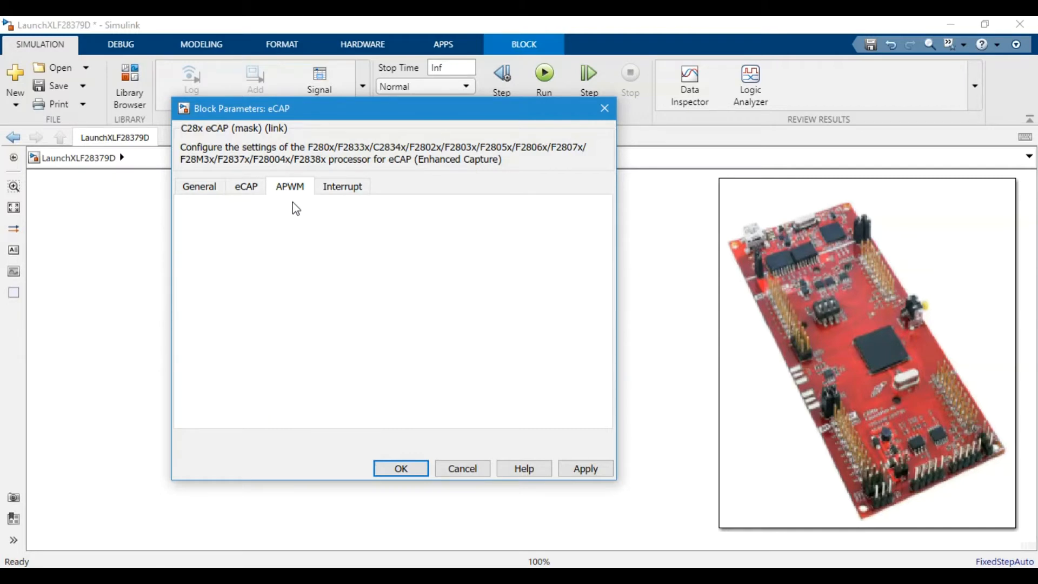
pyautogui.moveTo(323, 197)
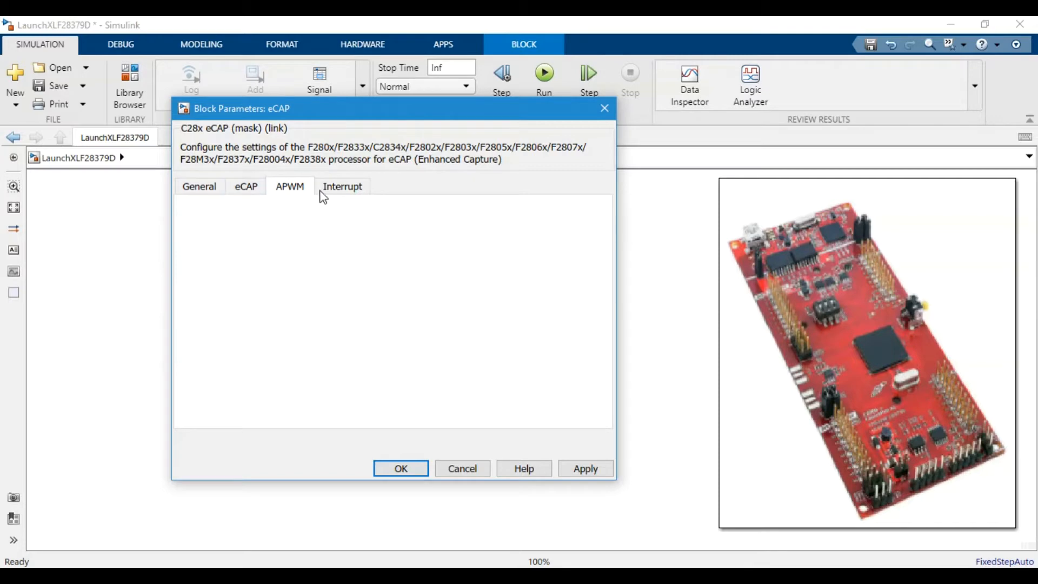
pyautogui.click(341, 185)
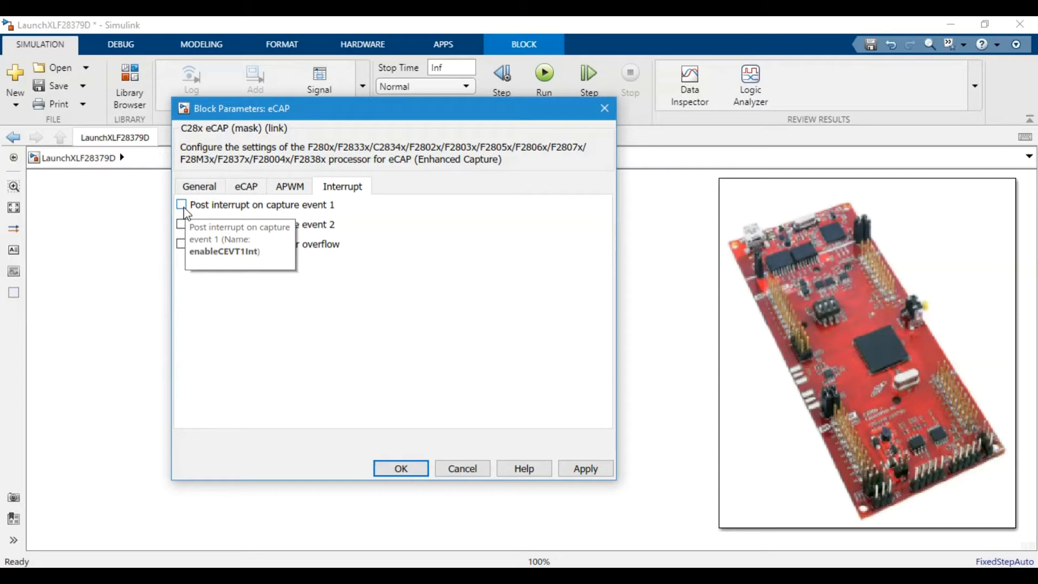
pyautogui.click(181, 205)
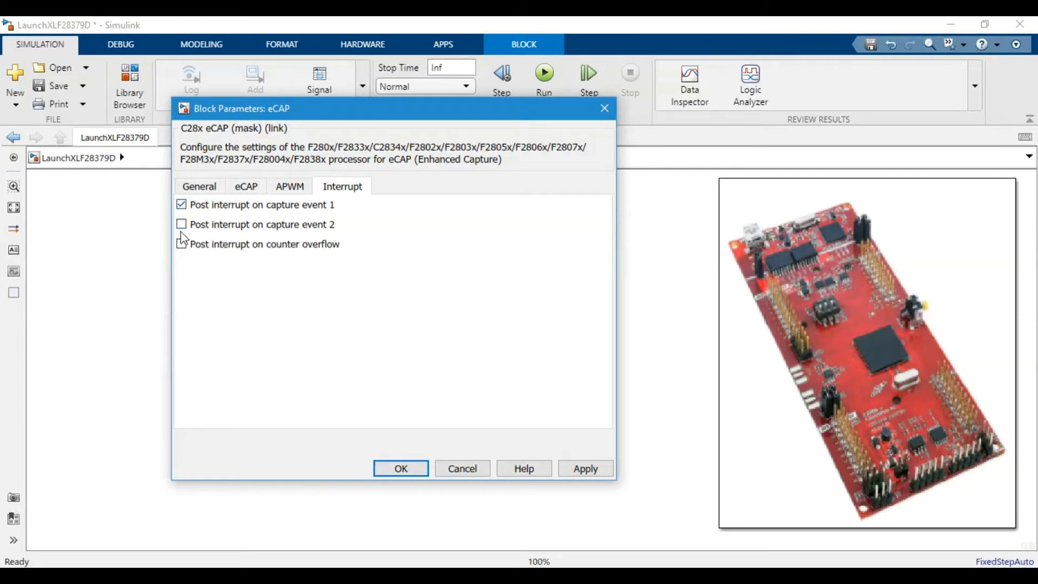
pyautogui.moveTo(181, 224)
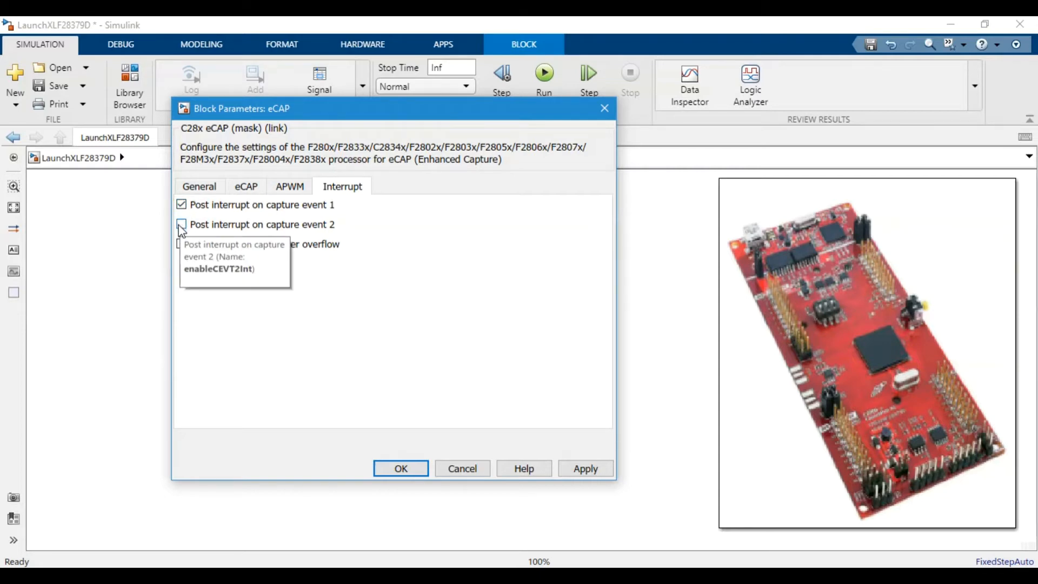
pyautogui.click(181, 224)
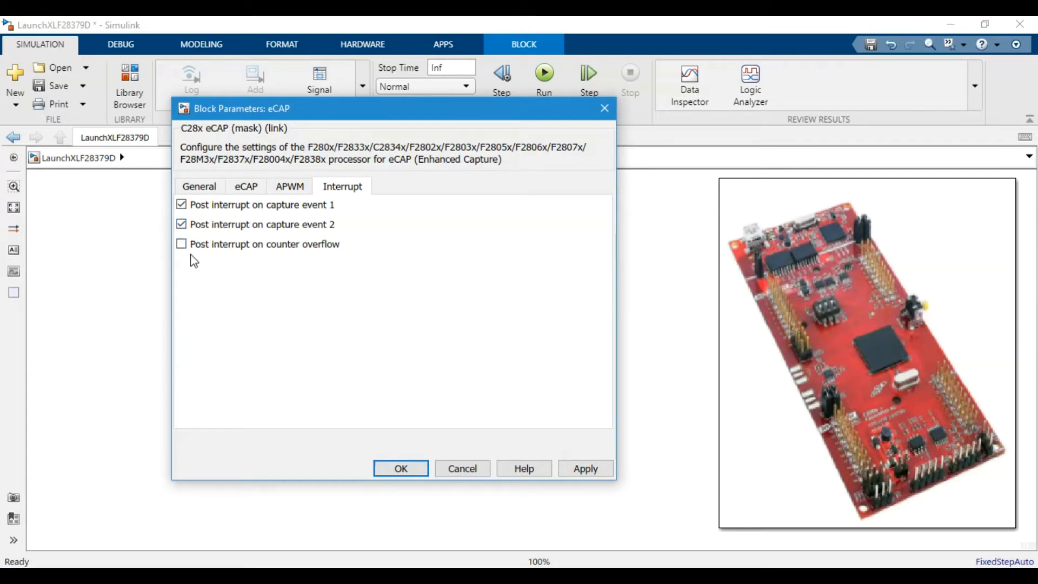
pyautogui.moveTo(198, 264)
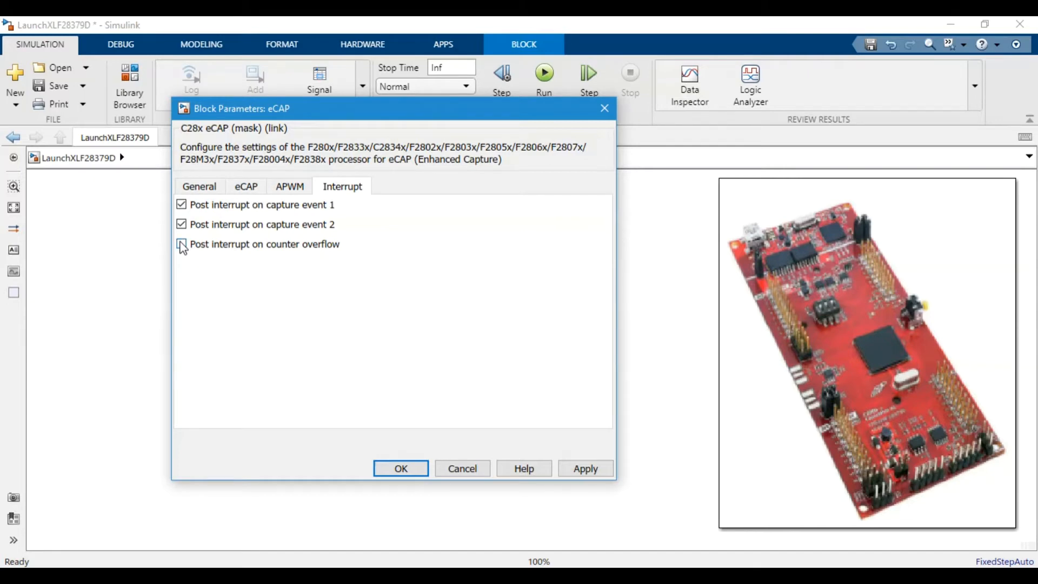
pyautogui.moveTo(182, 244)
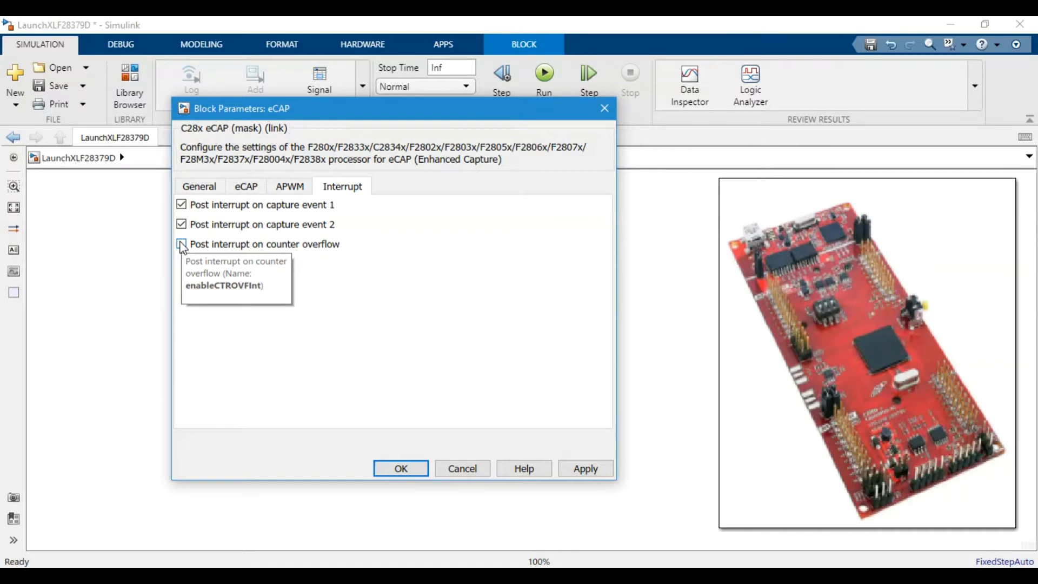
pyautogui.click(181, 244)
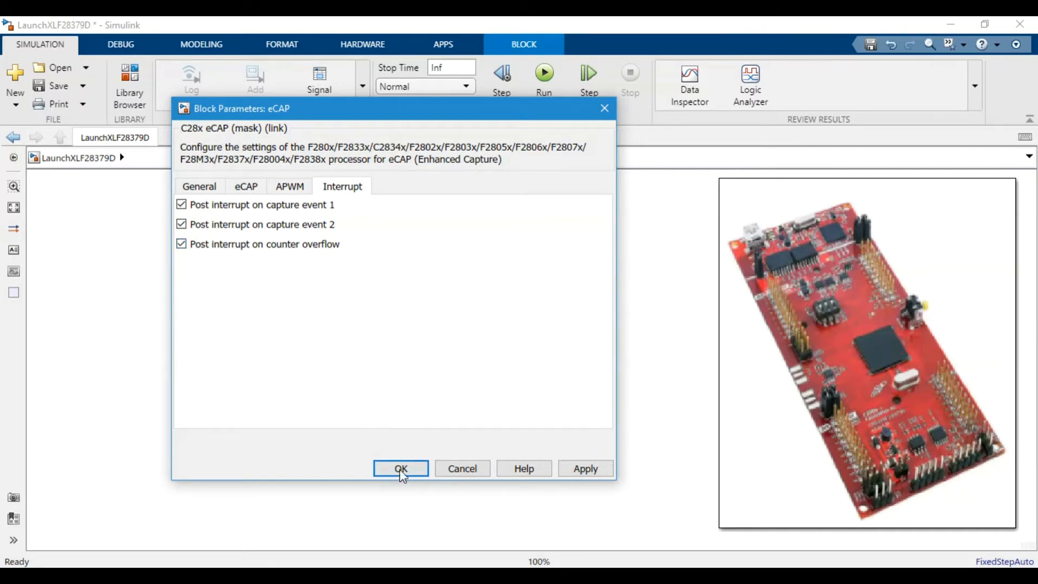
pyautogui.click(400, 468)
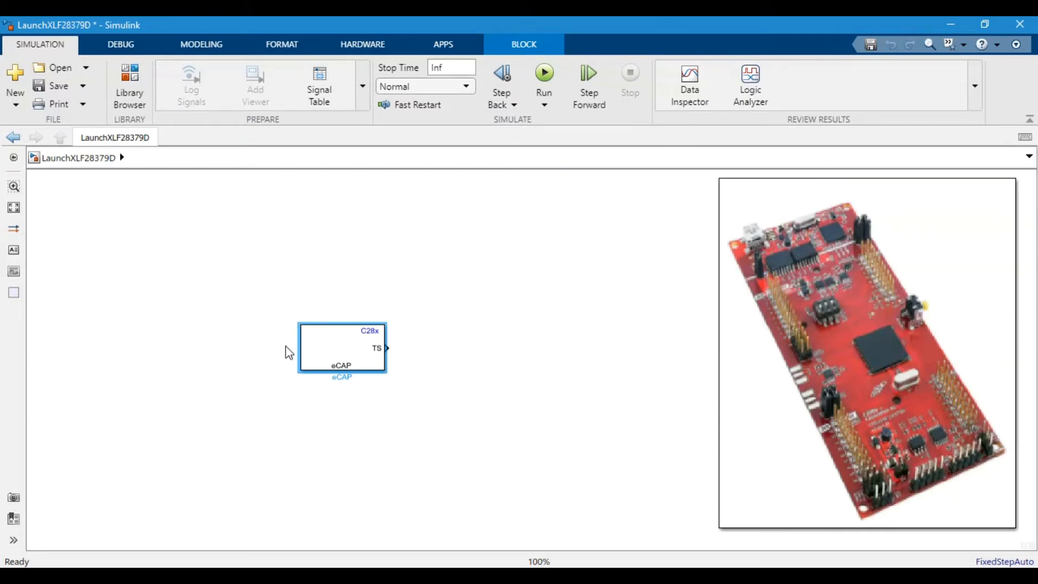
pyautogui.moveTo(208, 240)
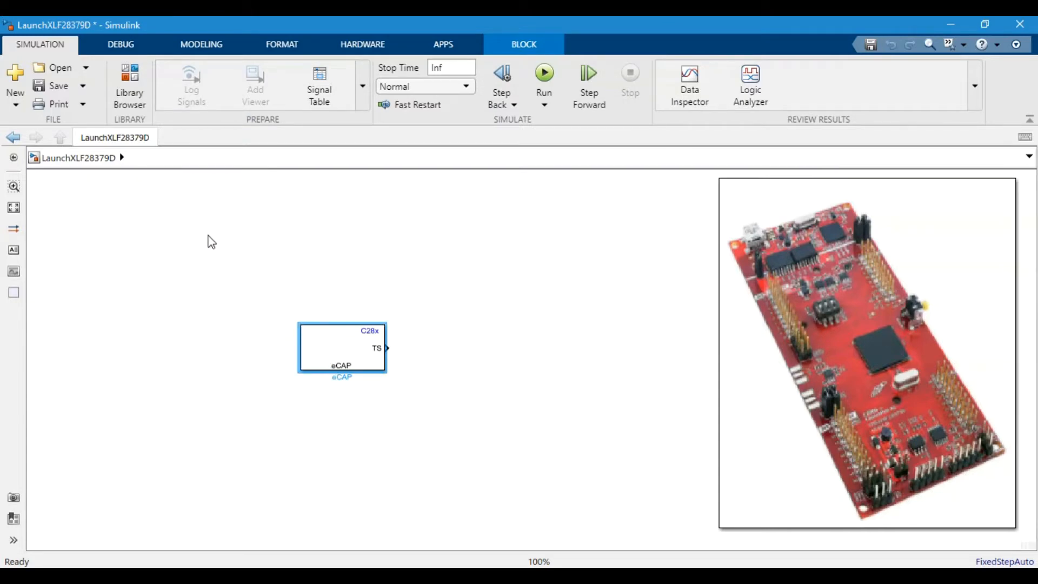
# - Add a C28x Hardware Interrupt block from C2000 Scheduling and open its parameters
pyautogui.click(266, 330)
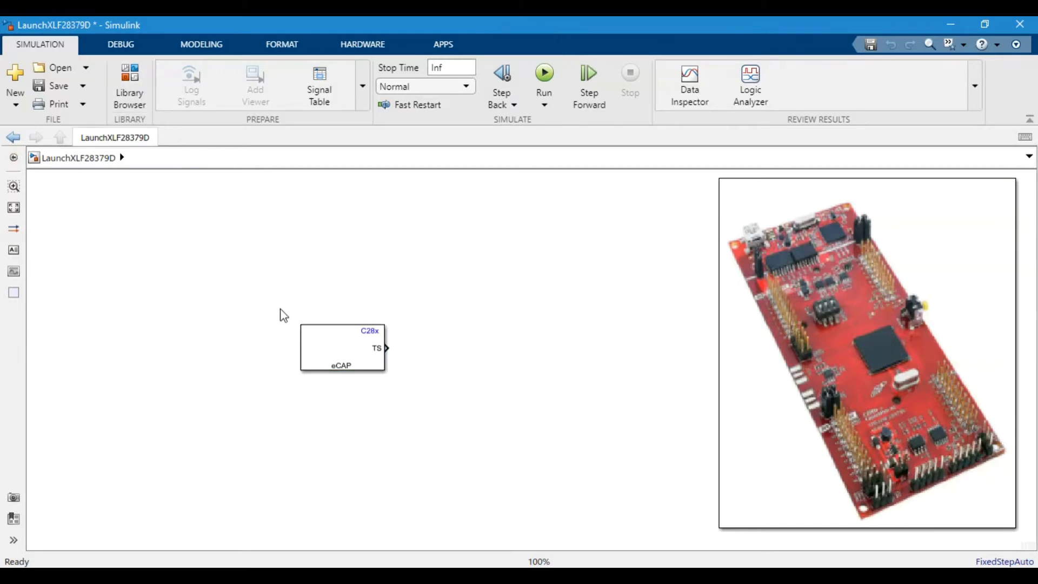
pyautogui.moveTo(128, 83)
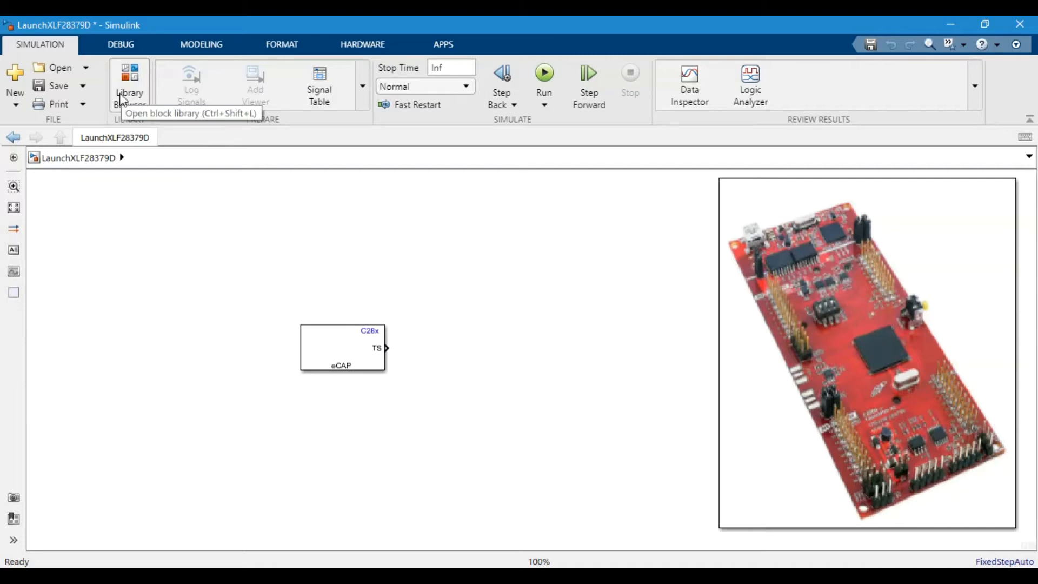
pyautogui.click(129, 75)
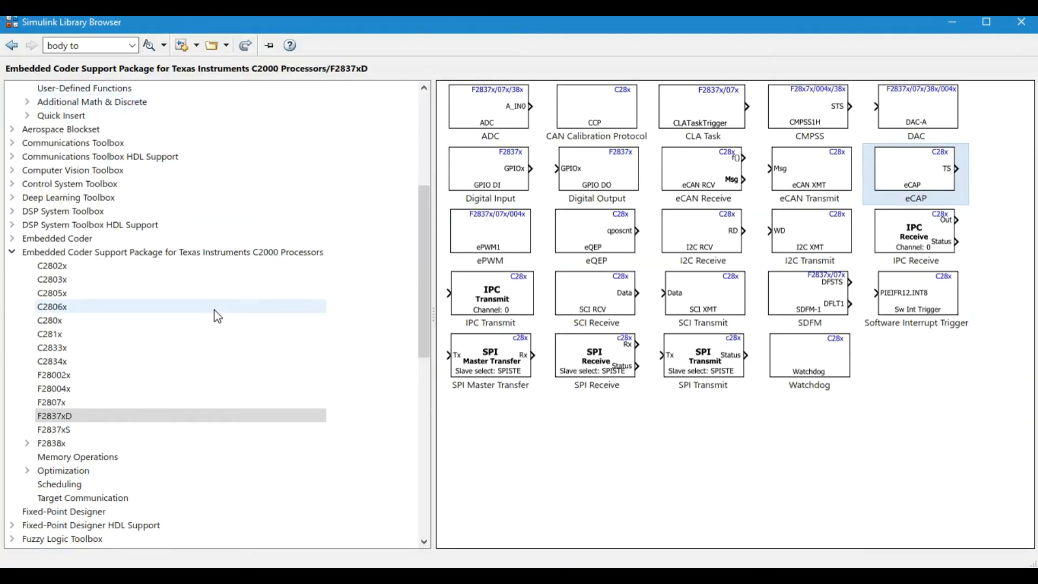
pyautogui.scroll(-3)
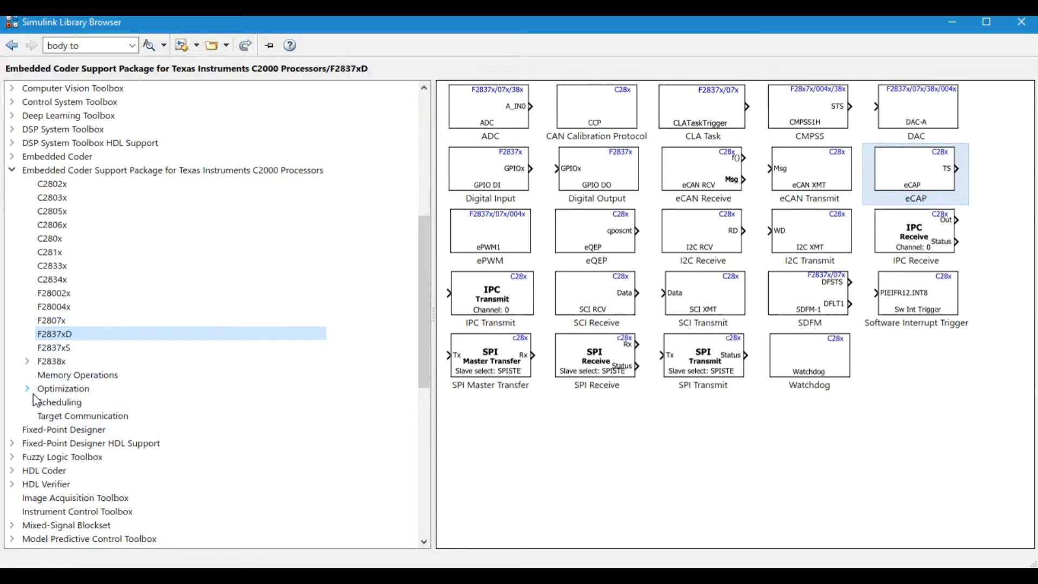
pyautogui.click(49, 403)
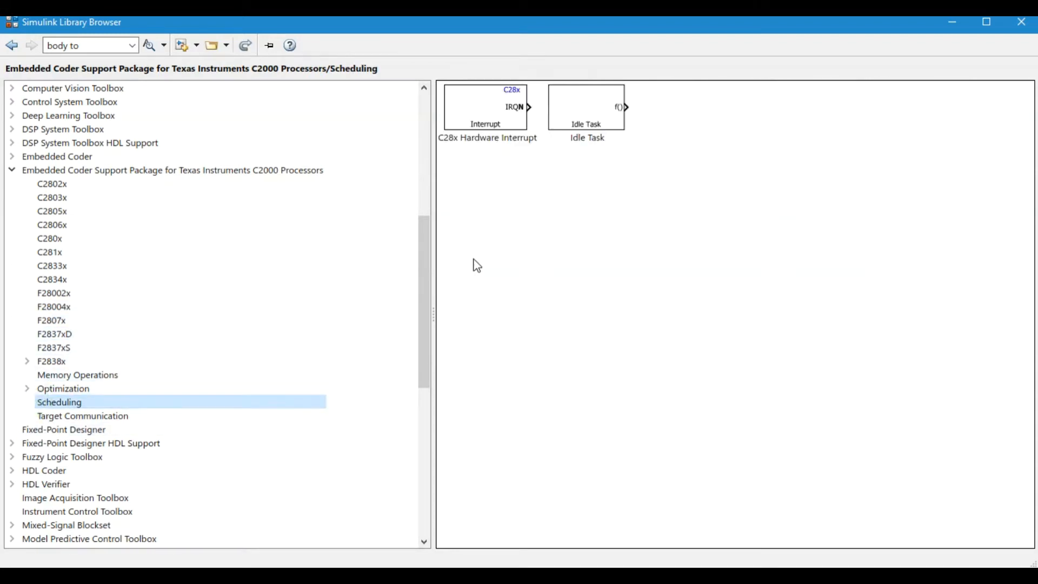
pyautogui.rightClick(485, 106)
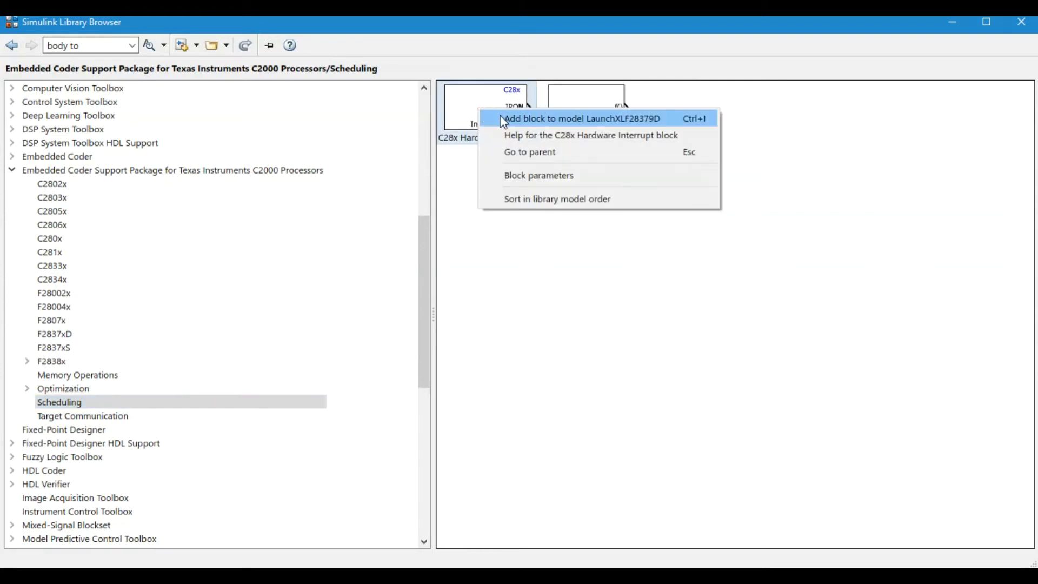
pyautogui.click(583, 119)
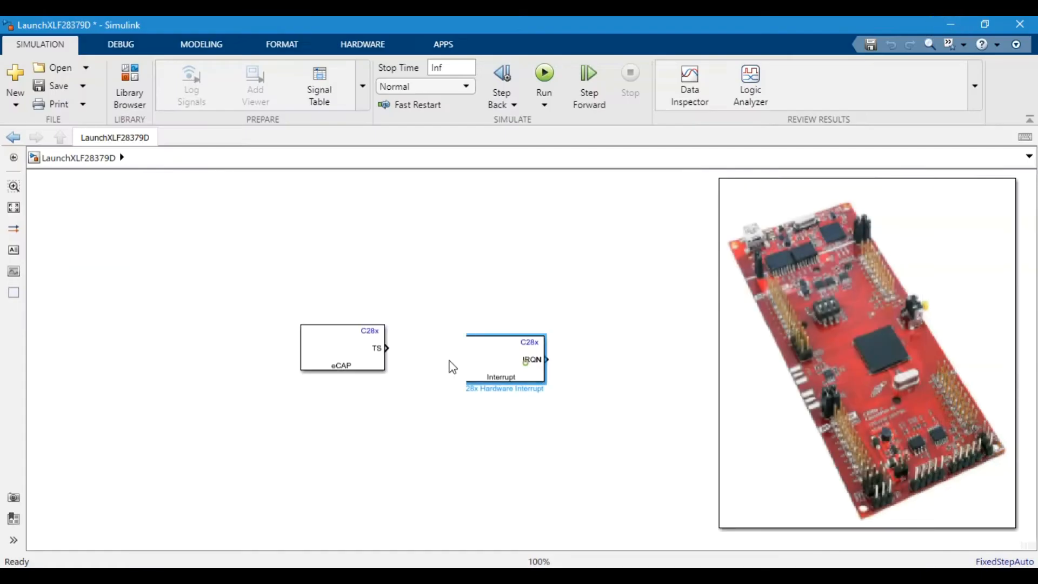
pyautogui.doubleClick(505, 362)
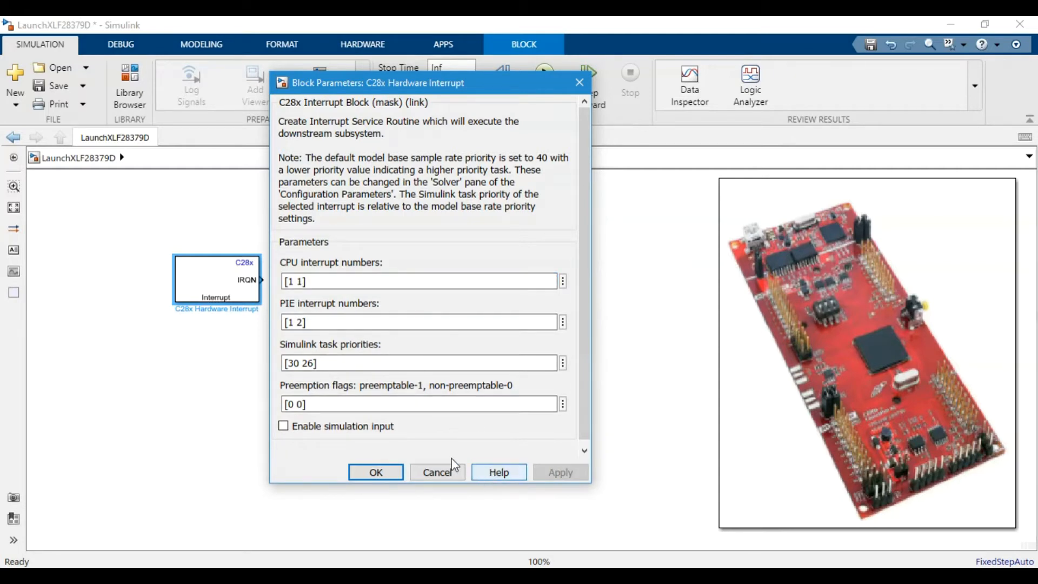
# - Look up ECAP1's CPU and PIE interrupt numbers in the help page's F2837xD table
pyautogui.click(498, 471)
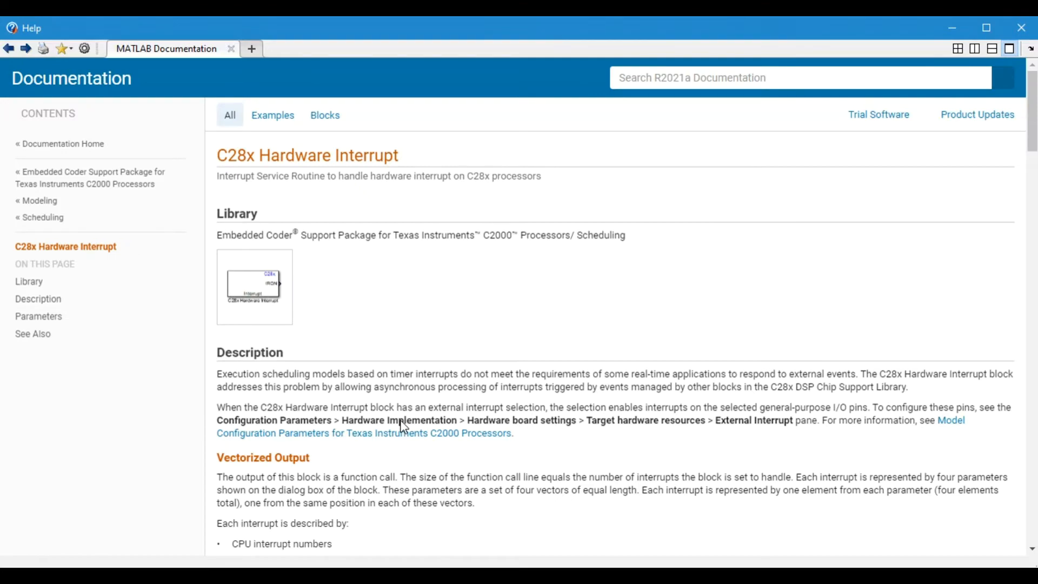
pyautogui.scroll(-3)
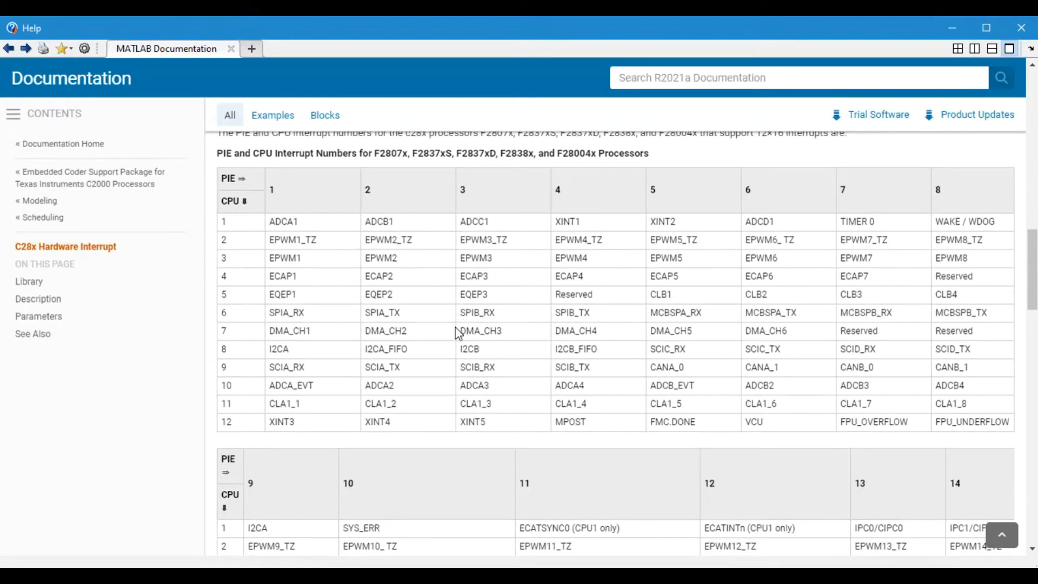
pyautogui.moveTo(468, 167)
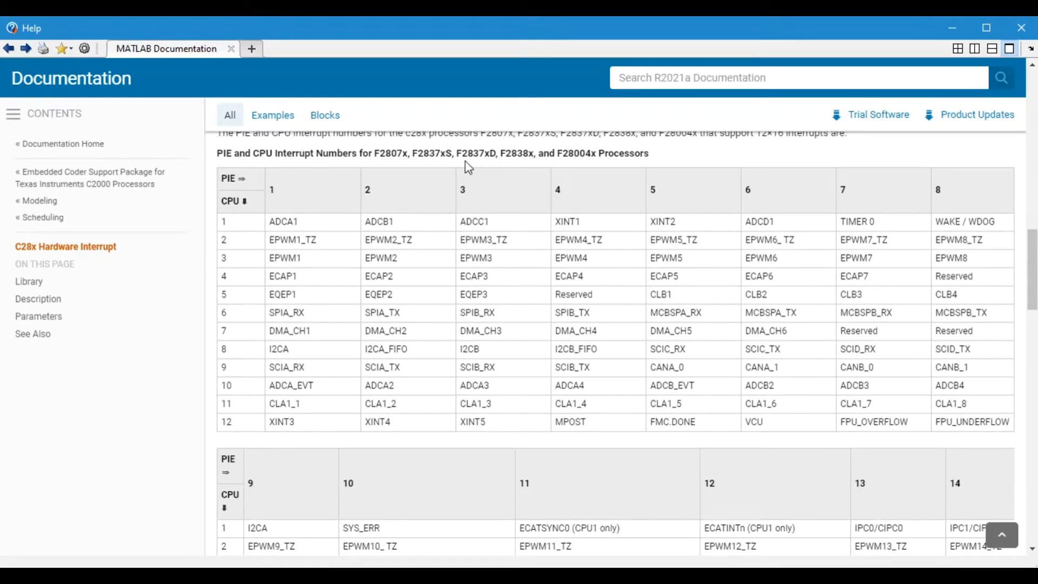
pyautogui.scroll(3)
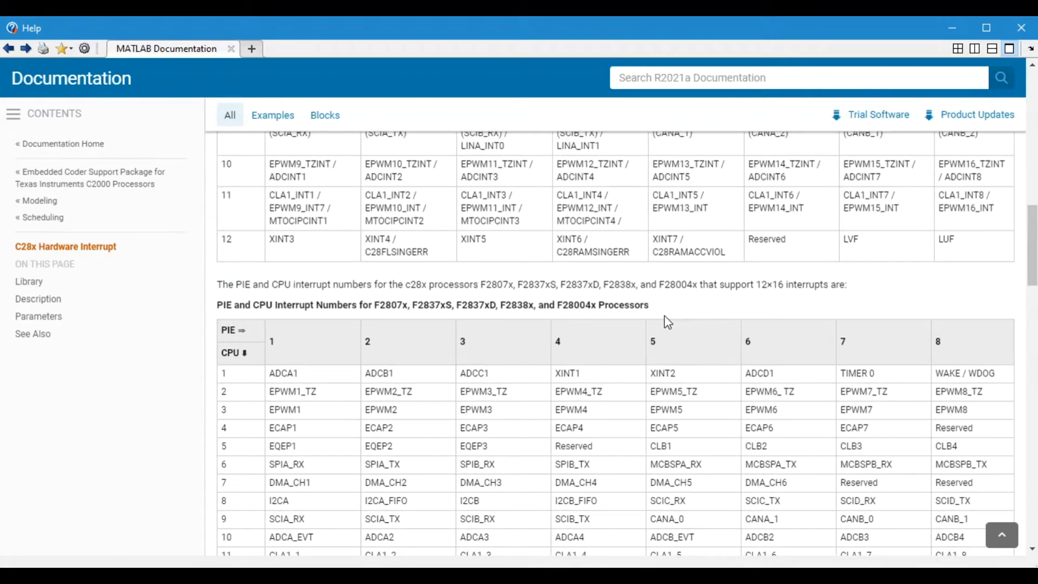
pyautogui.scroll(-3)
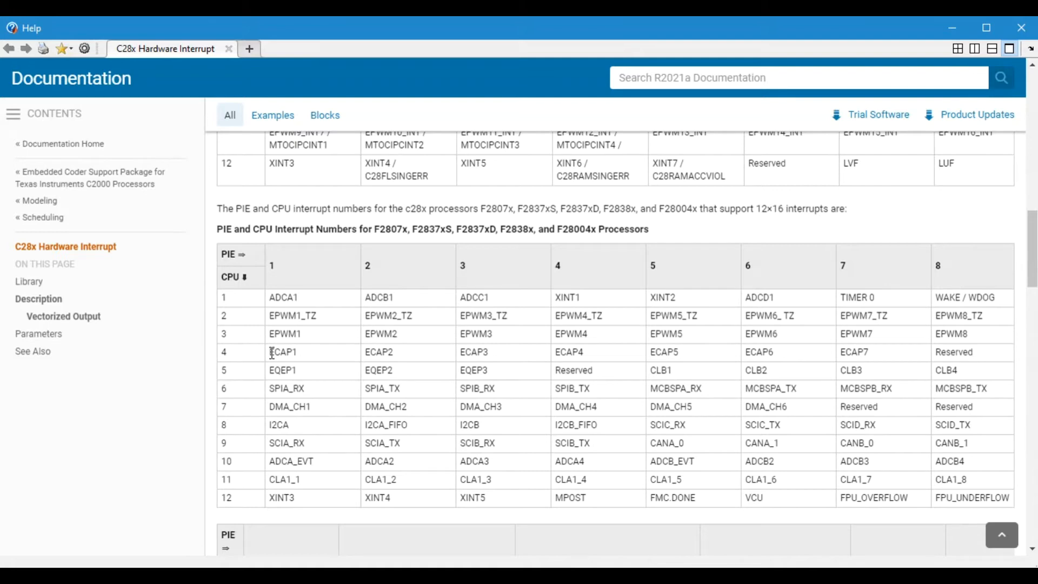
pyautogui.doubleClick(283, 353)
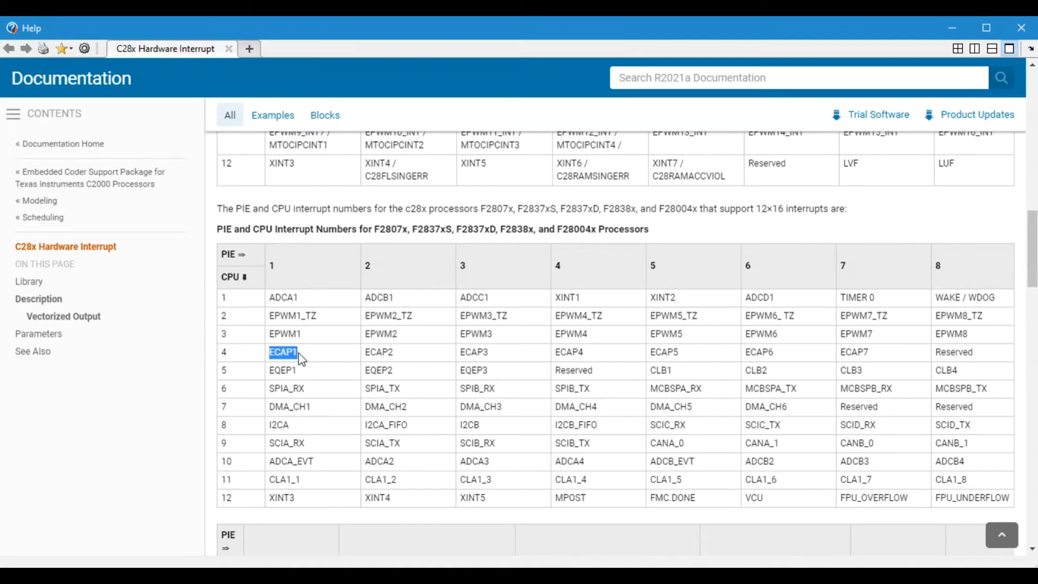
pyautogui.click(303, 357)
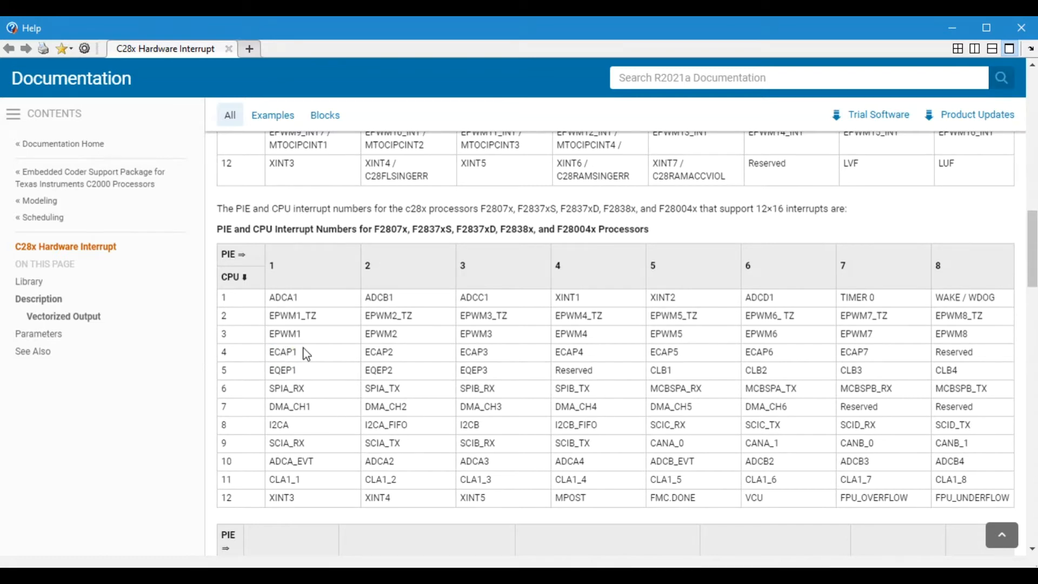
pyautogui.moveTo(273, 267)
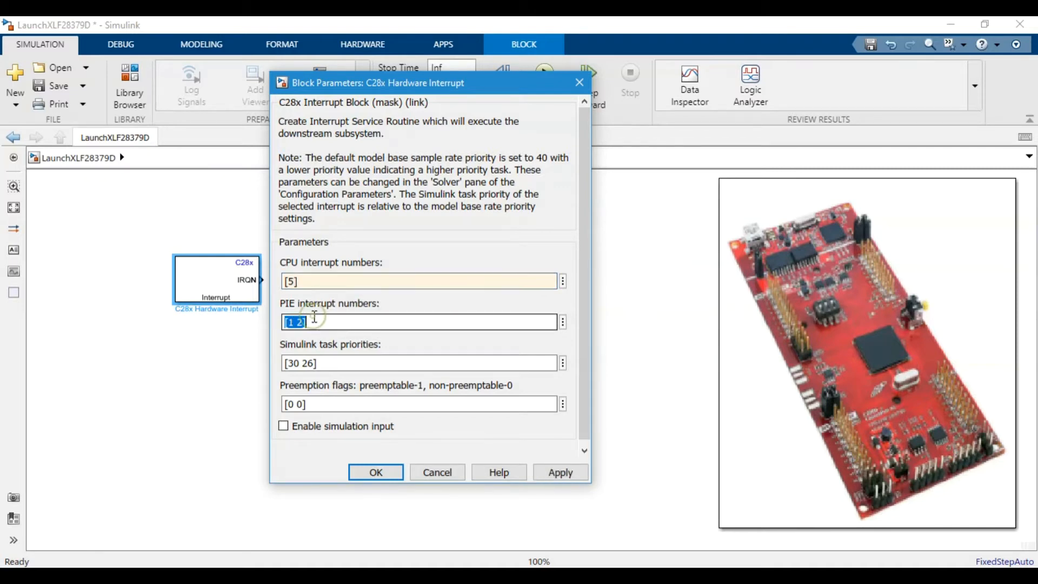
# - Set the interrupt block's PIE number [1], priority [30] and preemption flag [0], then apply
pyautogui.write('[1]')
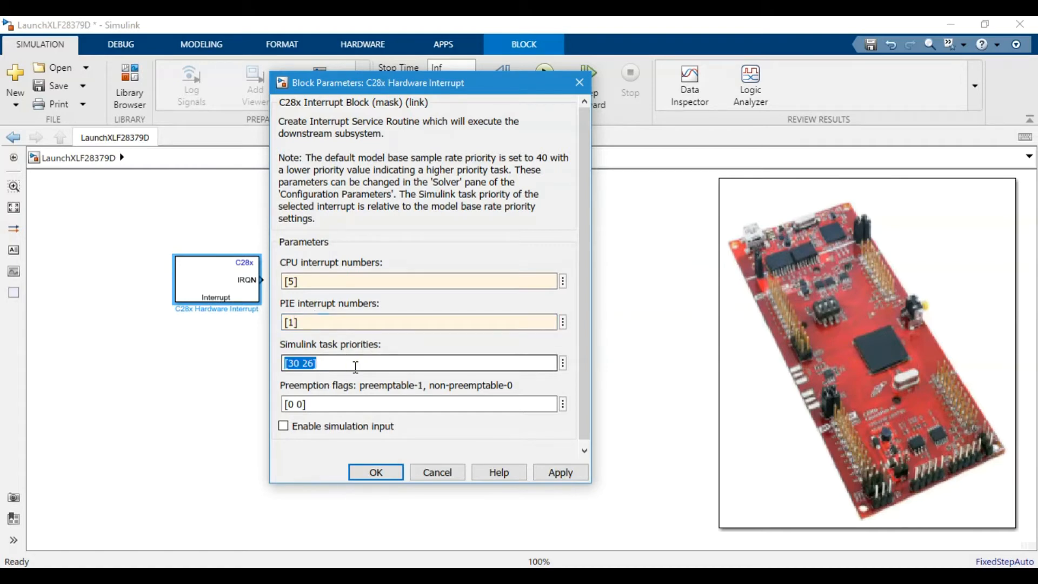
pyautogui.write('[30]')
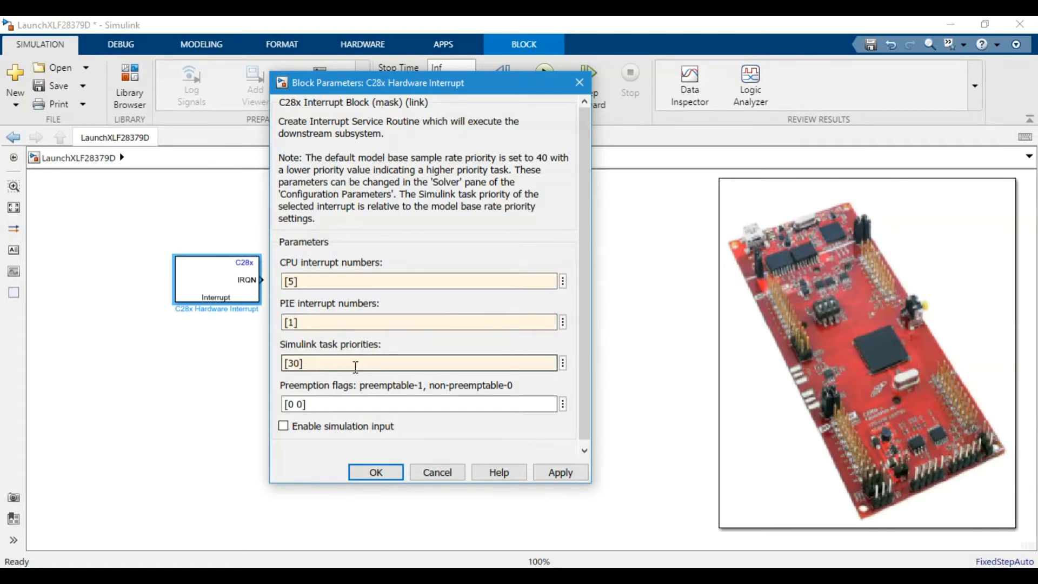
pyautogui.tripleClick(316, 403)
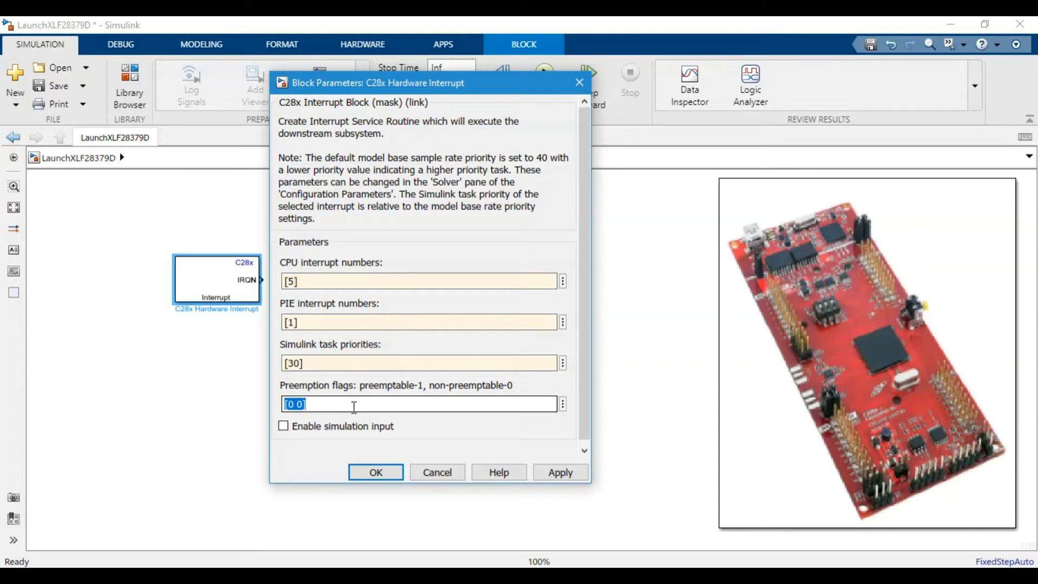
pyautogui.write('[0]')
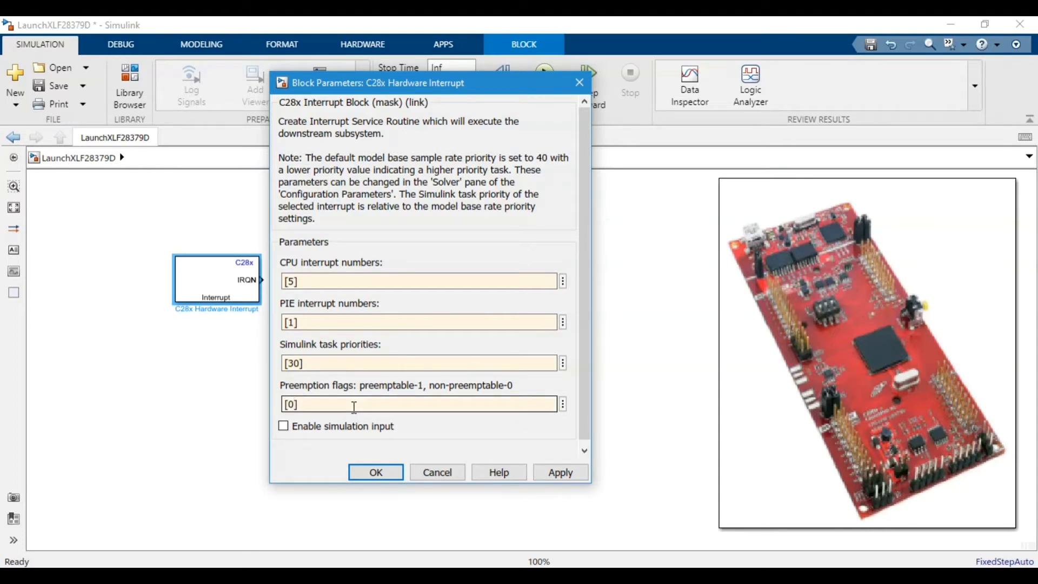
pyautogui.click(375, 472)
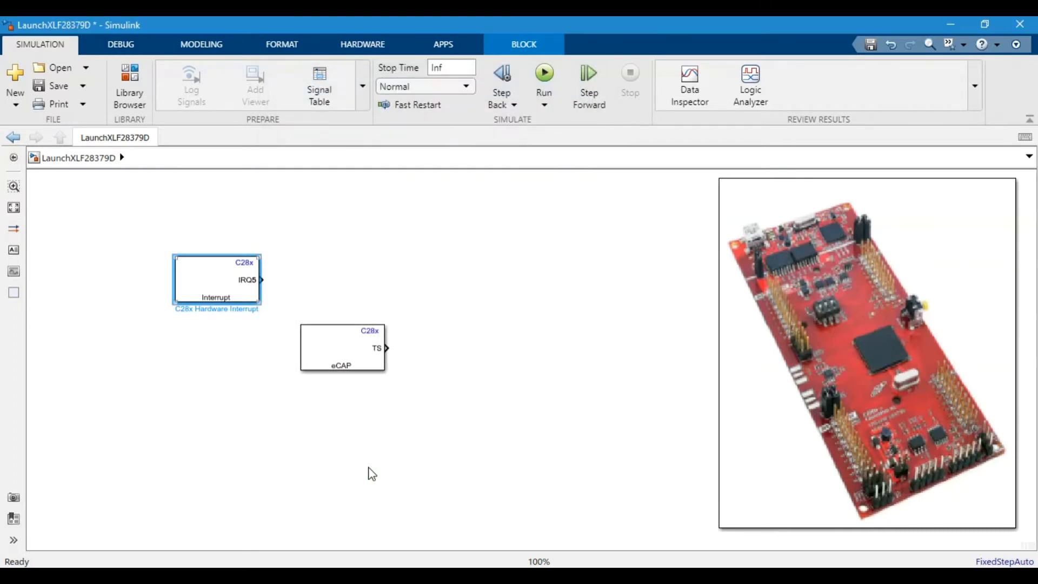
# - Move the eCAP block below the interrupt block and wrap it in a function-call subsystem
pyautogui.moveTo(341, 347); pyautogui.dragTo(380, 369)
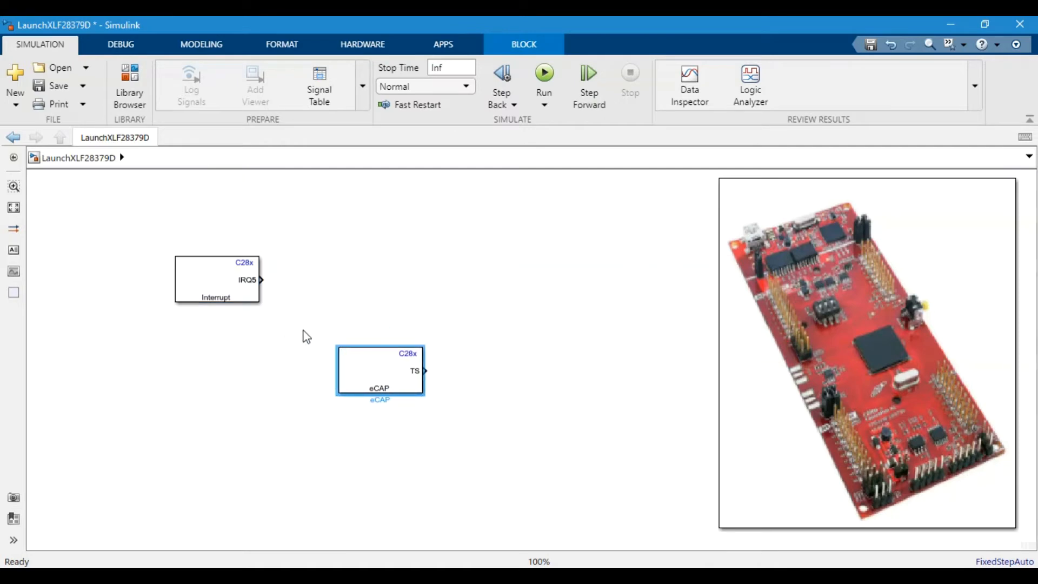
pyautogui.click(323, 360)
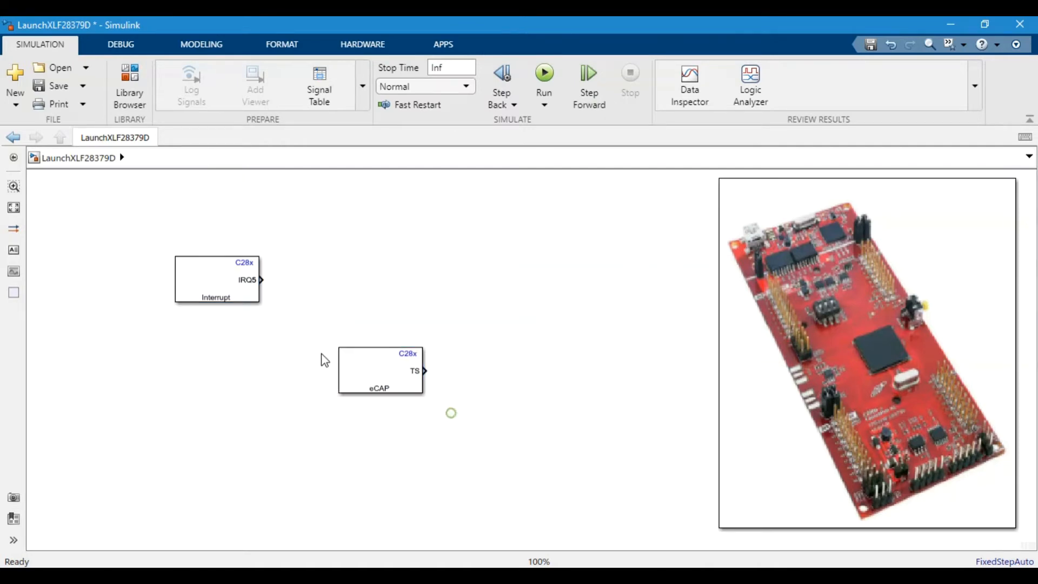
pyautogui.click(381, 372)
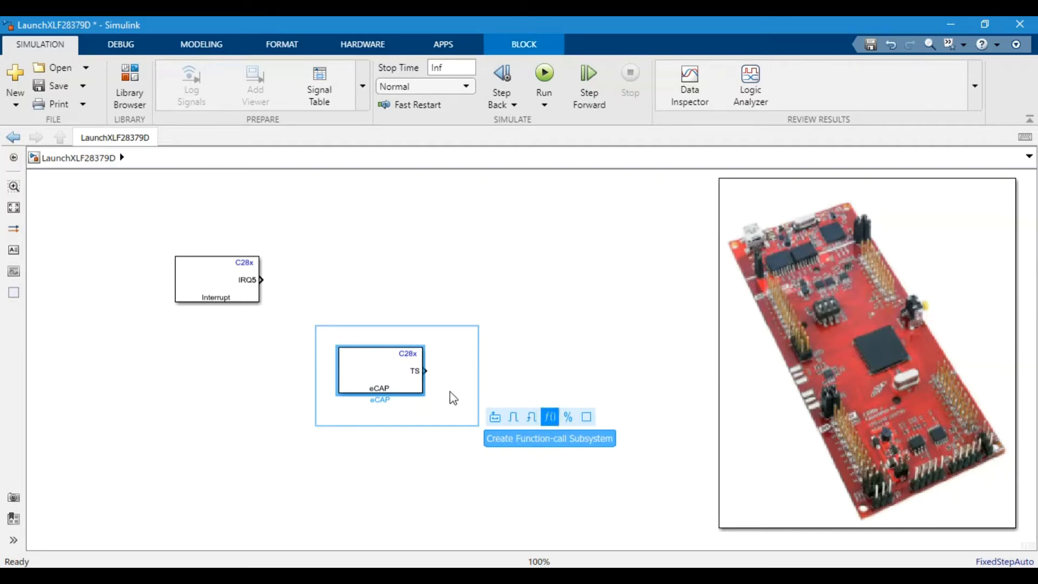
pyautogui.moveTo(264, 343)
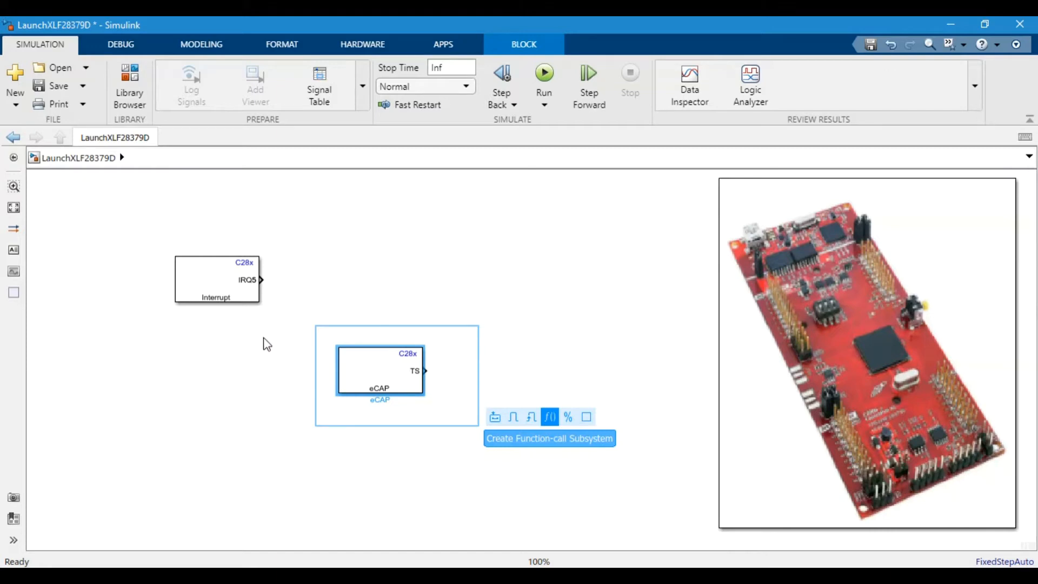
pyautogui.moveTo(244, 285)
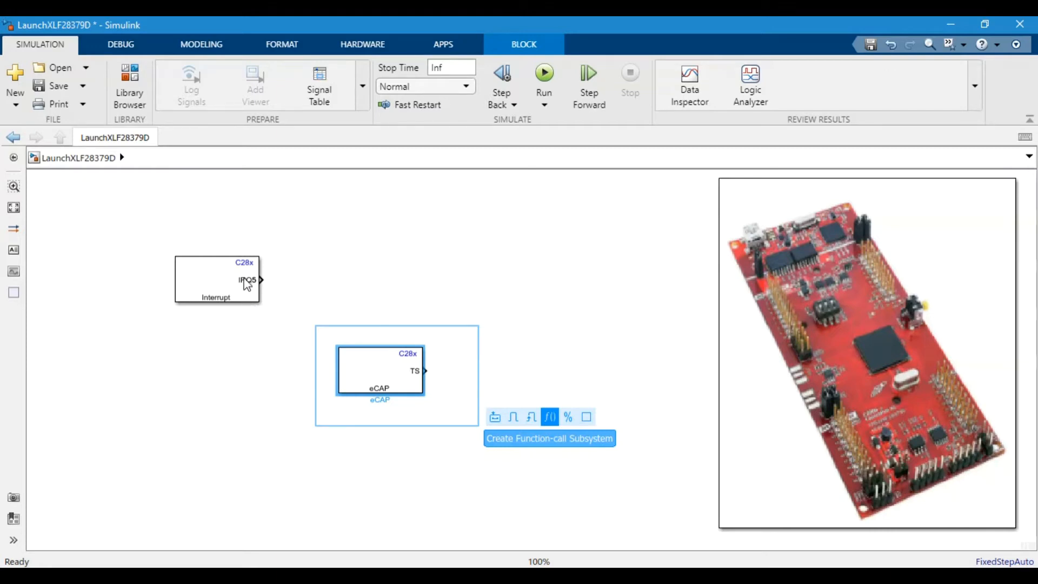
pyautogui.click(549, 438)
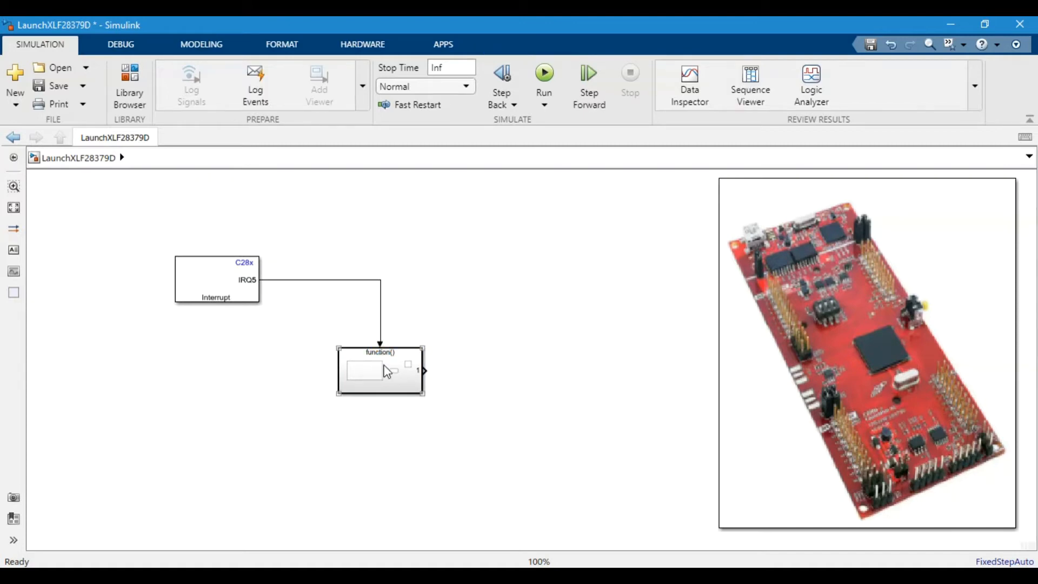
# - Open the subsystem, review the eCAP block's capture settings and accept them
pyautogui.doubleClick(379, 370)
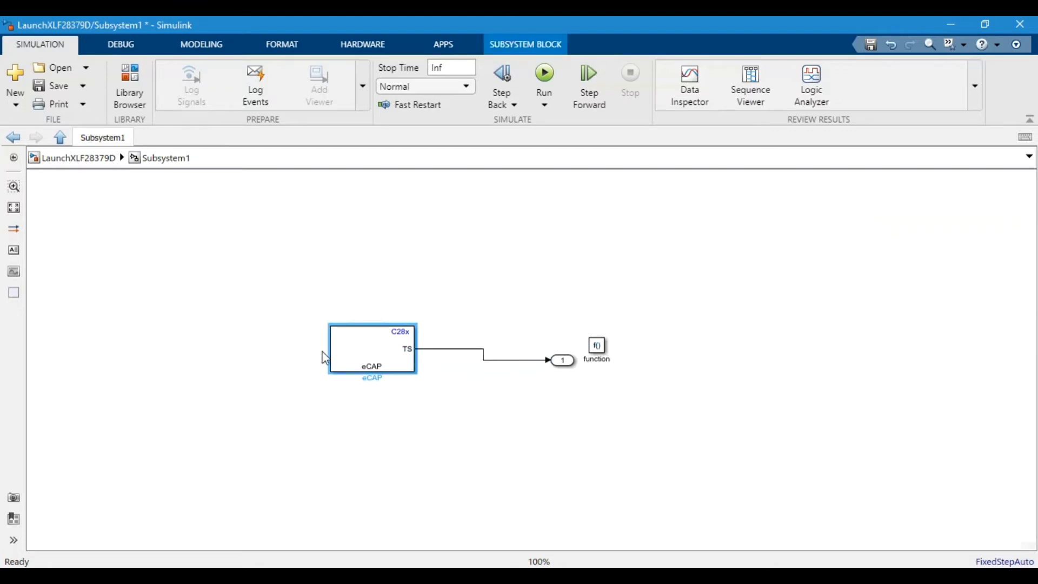
pyautogui.click(362, 45)
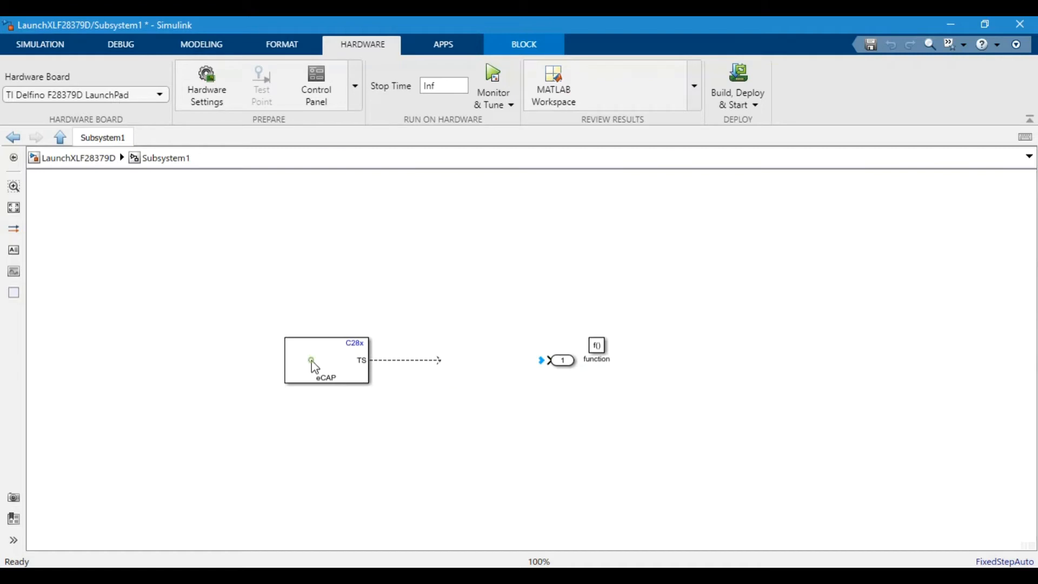
pyautogui.doubleClick(311, 364)
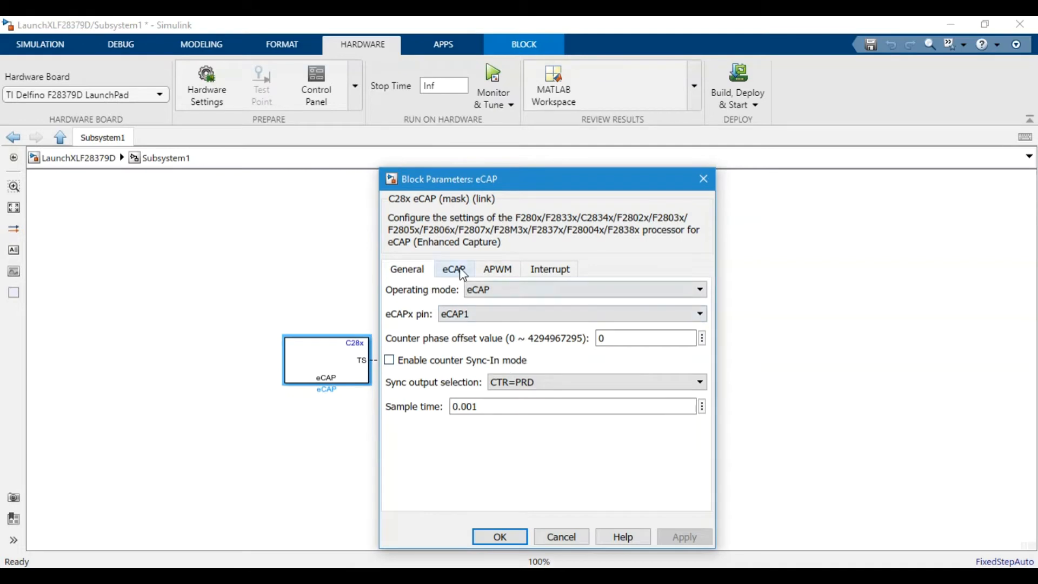
pyautogui.click(454, 269)
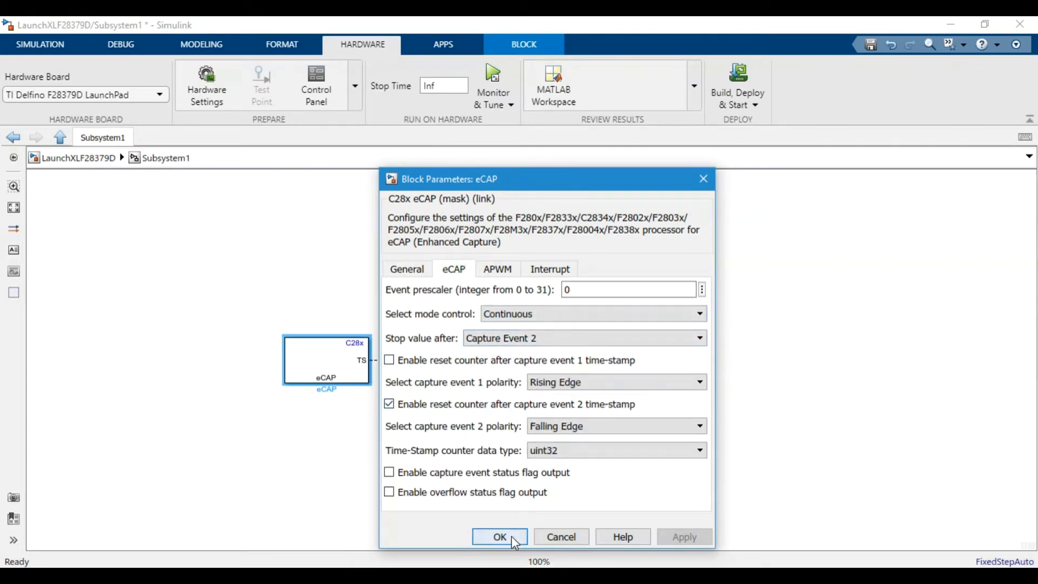
pyautogui.click(499, 536)
pyautogui.write('de')
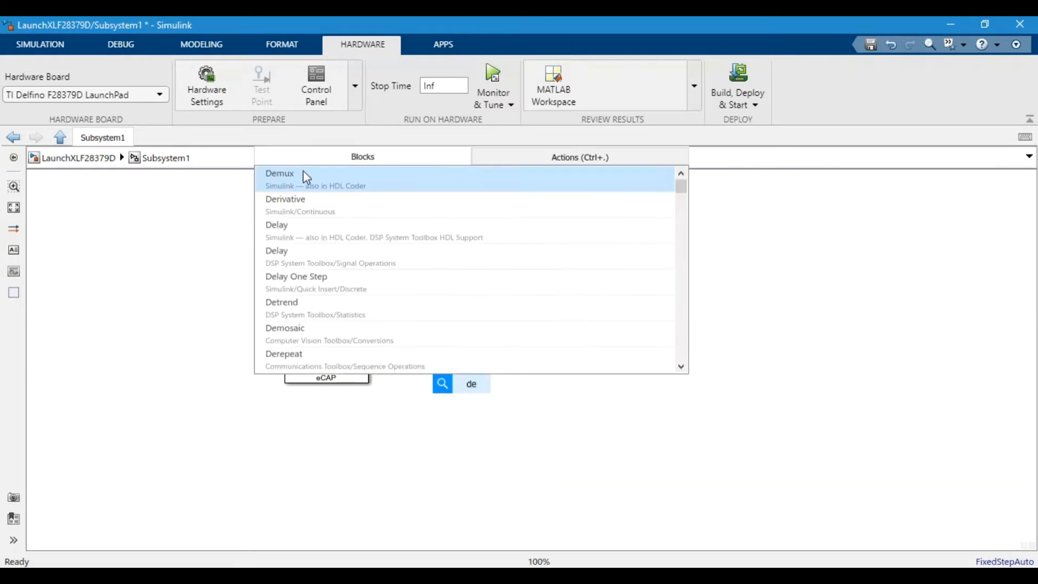
# - Wire the eCAP TS output to Out1 and set the eCAP sample time to -1
pyautogui.click(280, 173)
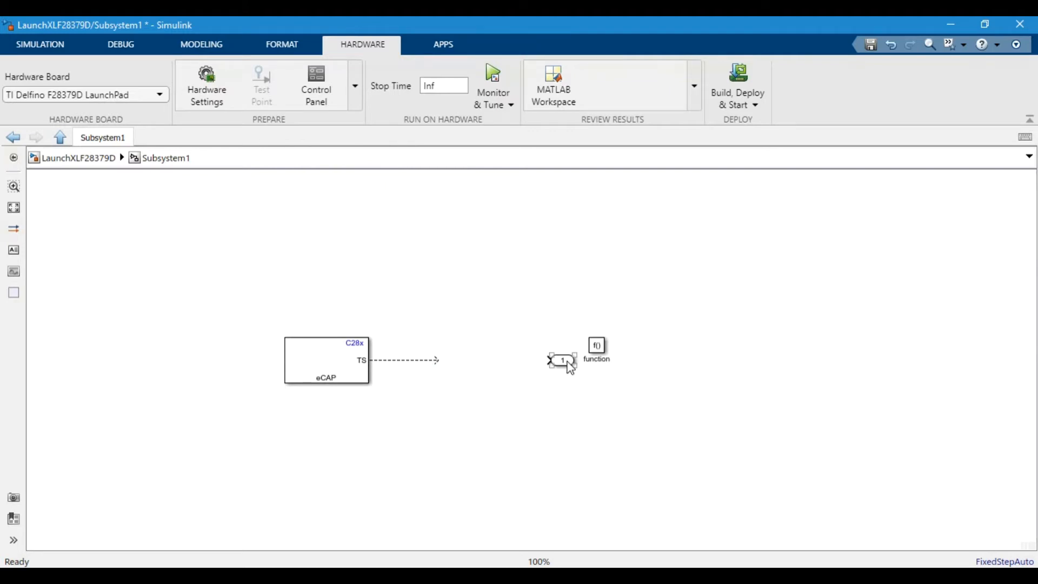
pyautogui.moveTo(560, 361); pyautogui.dragTo(452, 360)
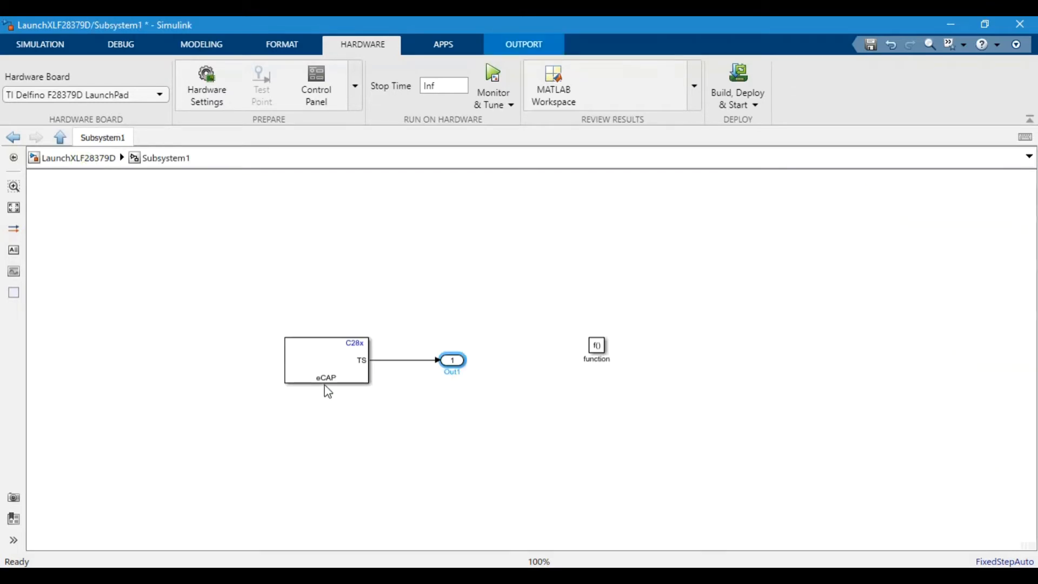
pyautogui.doubleClick(326, 365)
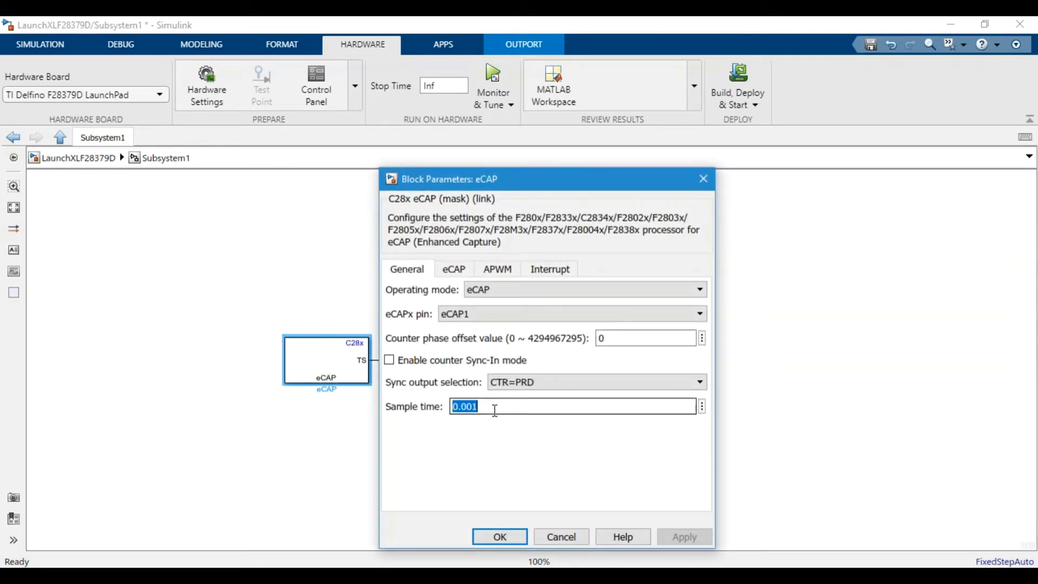
pyautogui.write('-1')
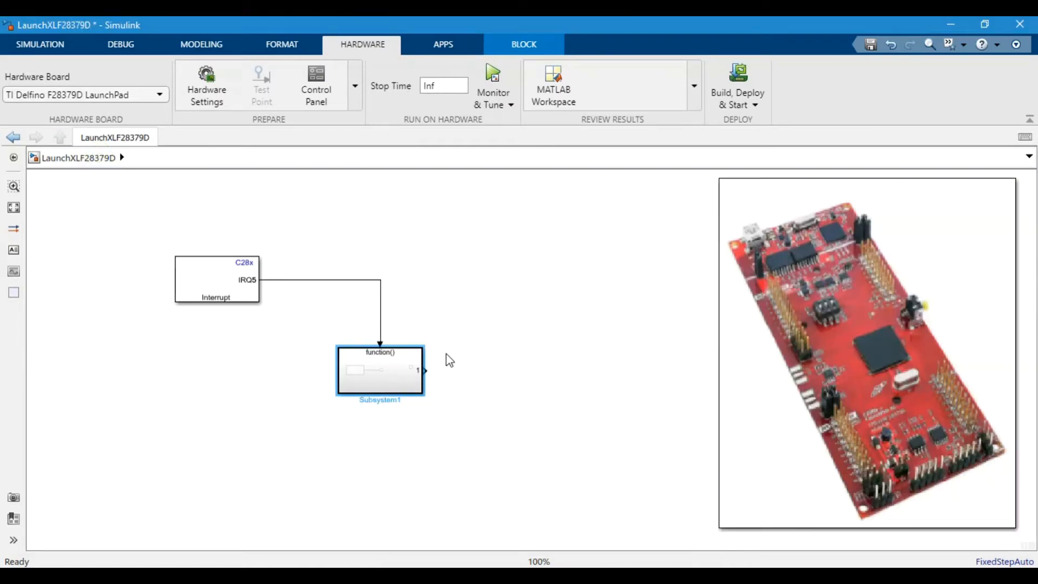
pyautogui.moveTo(516, 385)
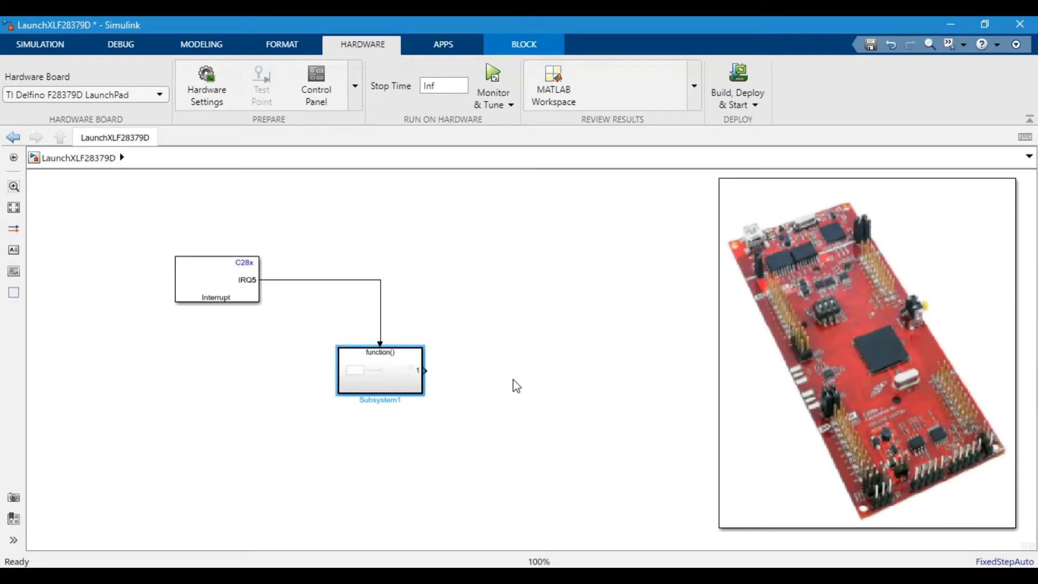
pyautogui.click(515, 381)
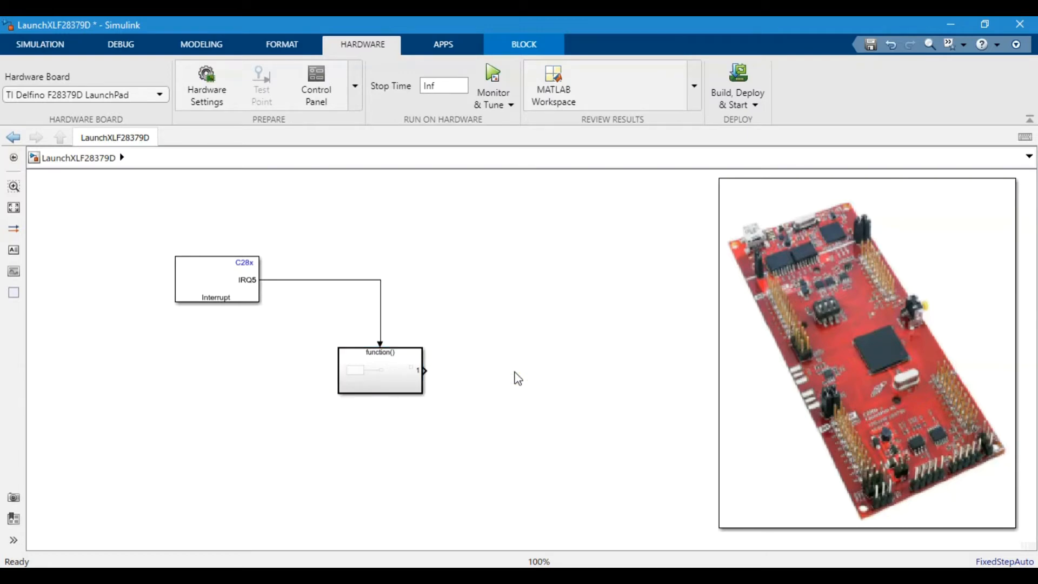
pyautogui.write('rate')
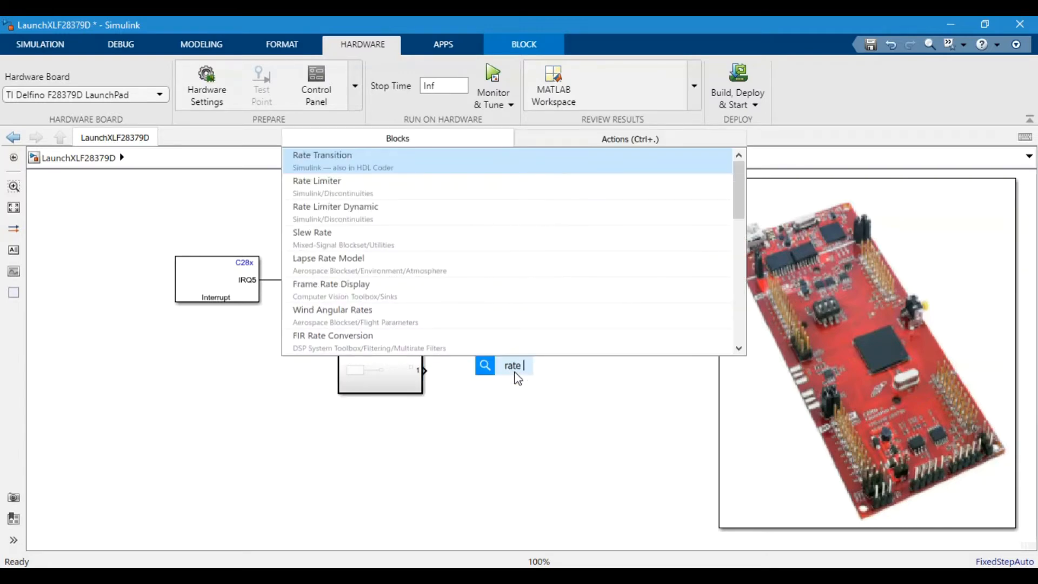
pyautogui.click(322, 155)
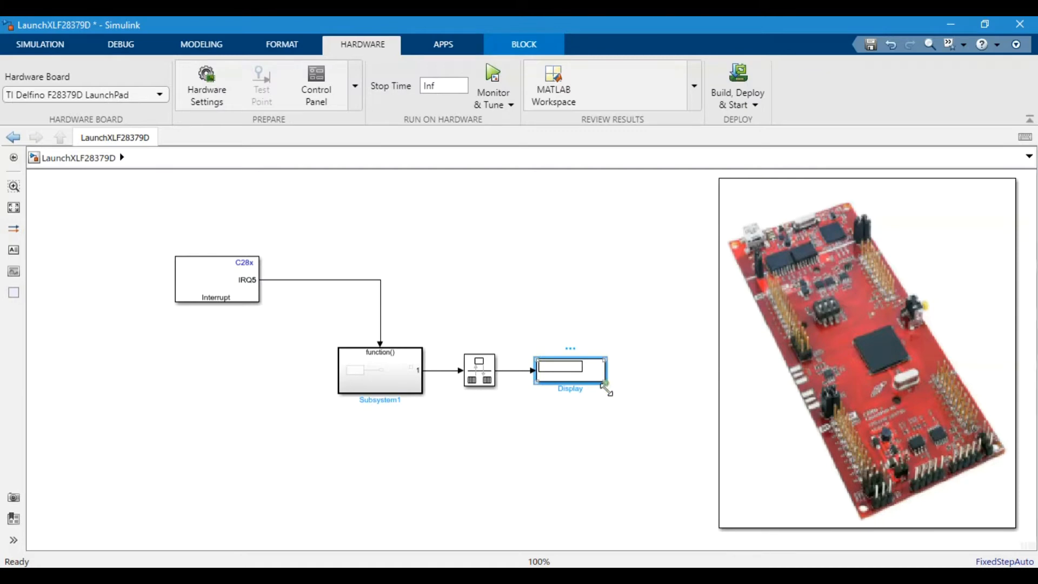
pyautogui.moveTo(606, 390); pyautogui.dragTo(613, 410)
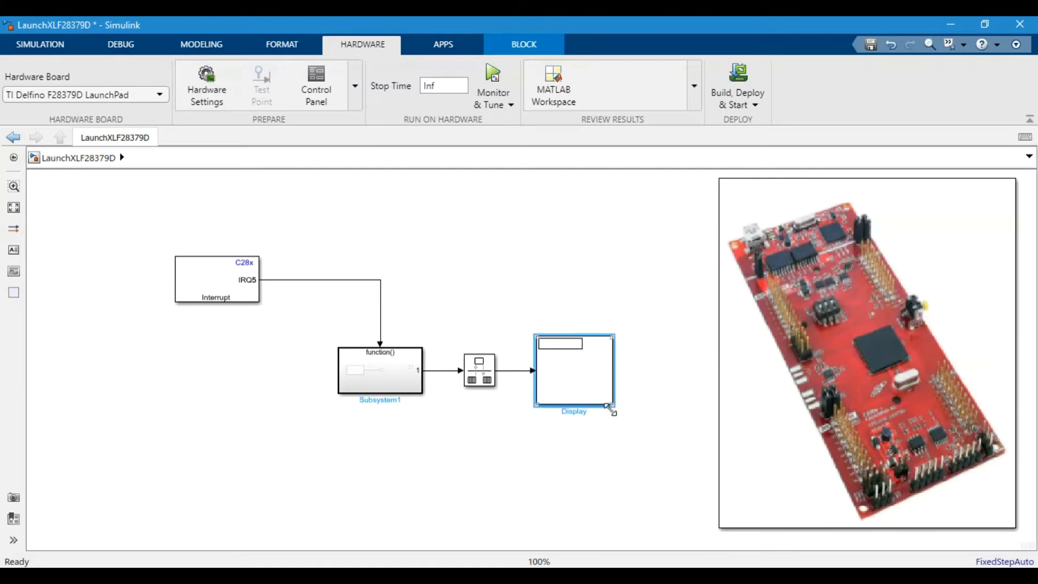
pyautogui.moveTo(613, 410); pyautogui.dragTo(648, 407)
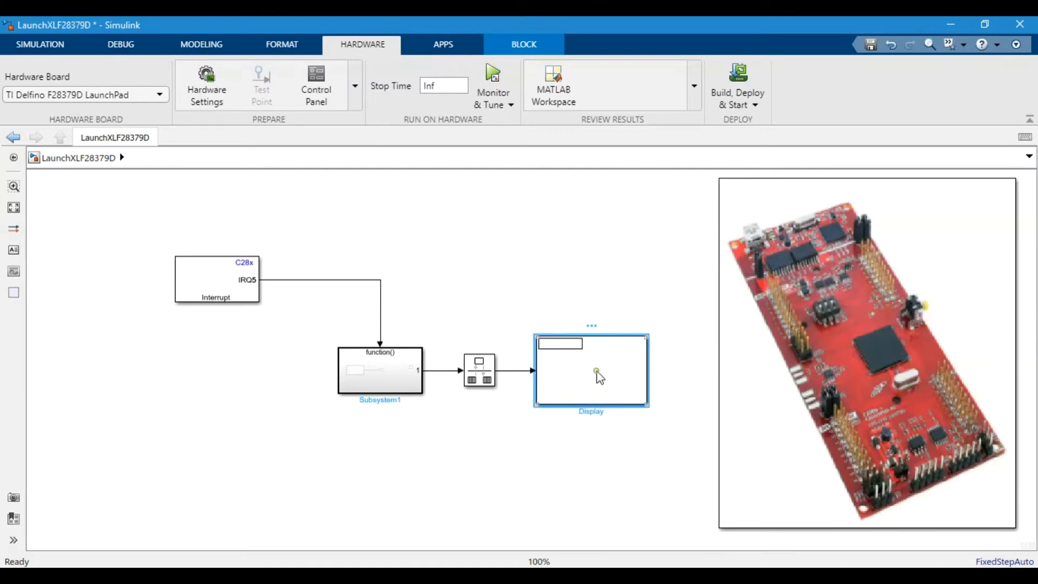
pyautogui.doubleClick(593, 373)
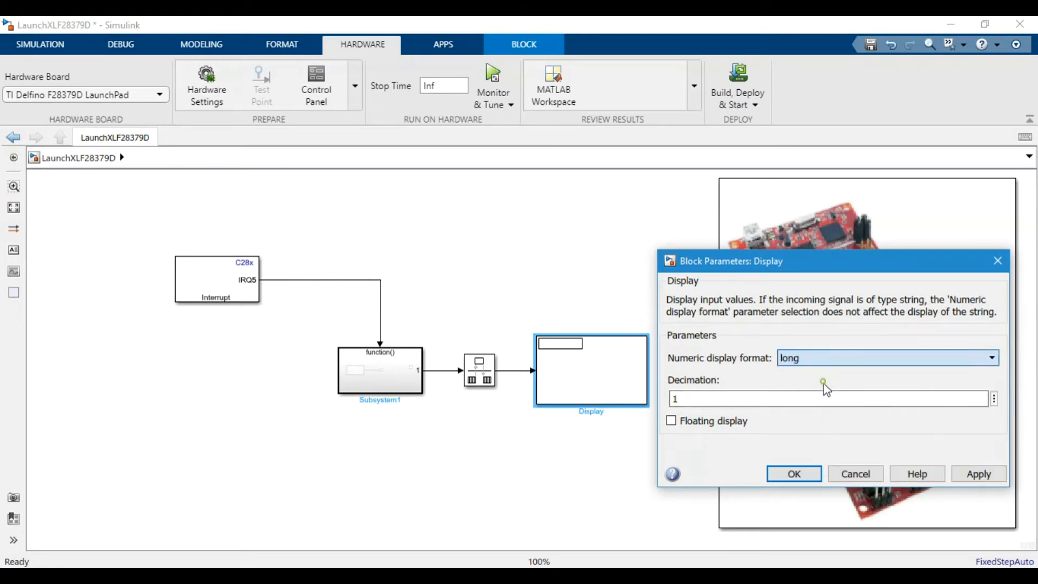
pyautogui.click(794, 473)
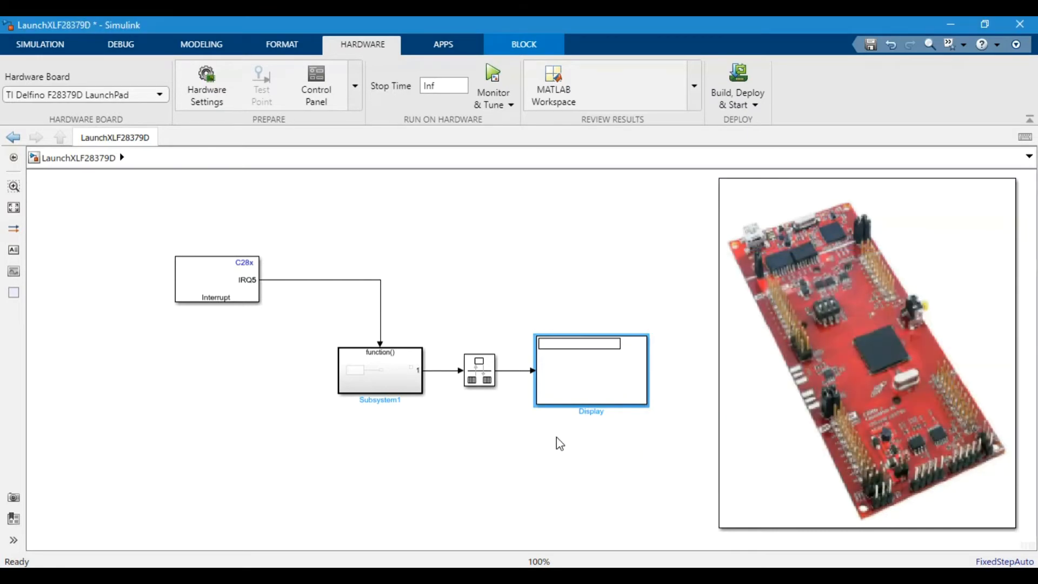
pyautogui.moveTo(489, 320)
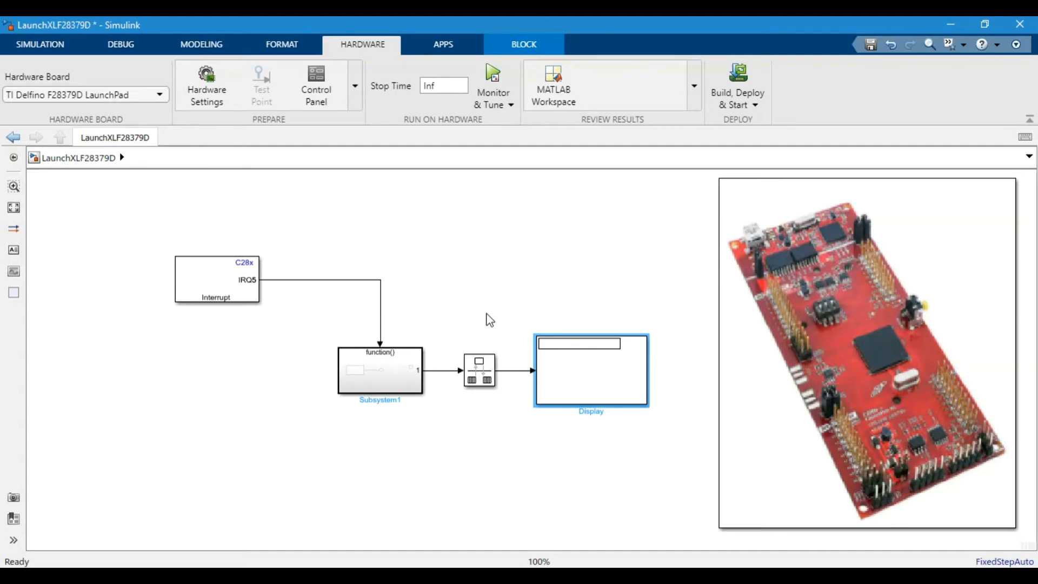
pyautogui.moveTo(582, 428)
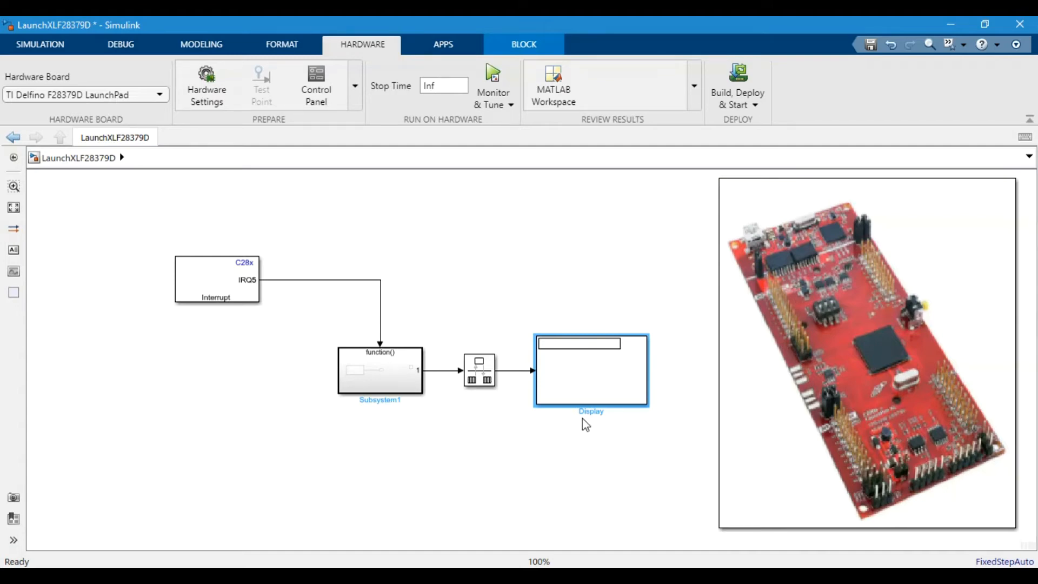
pyautogui.moveTo(507, 343)
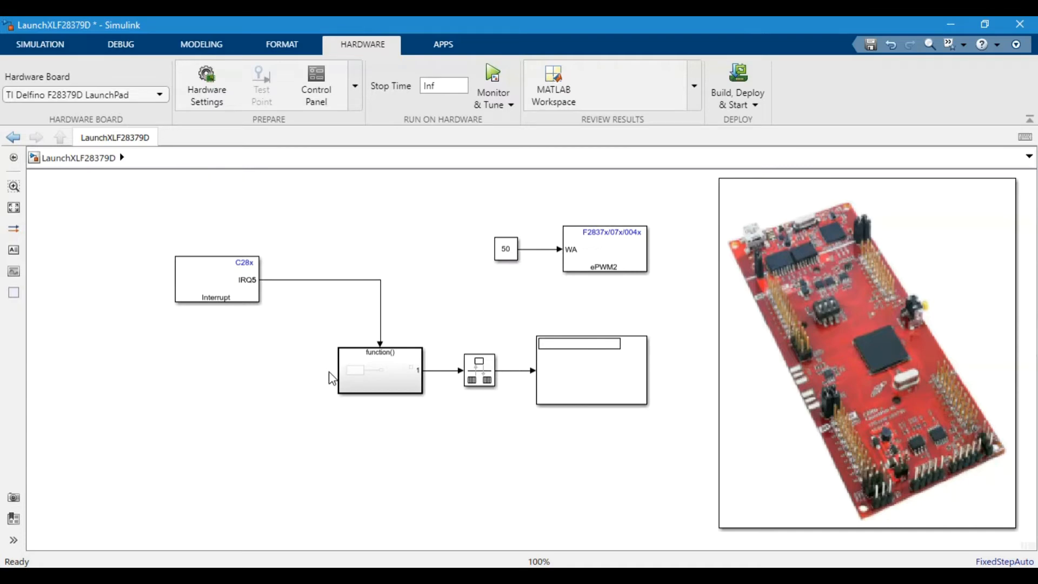
pyautogui.moveTo(547, 251)
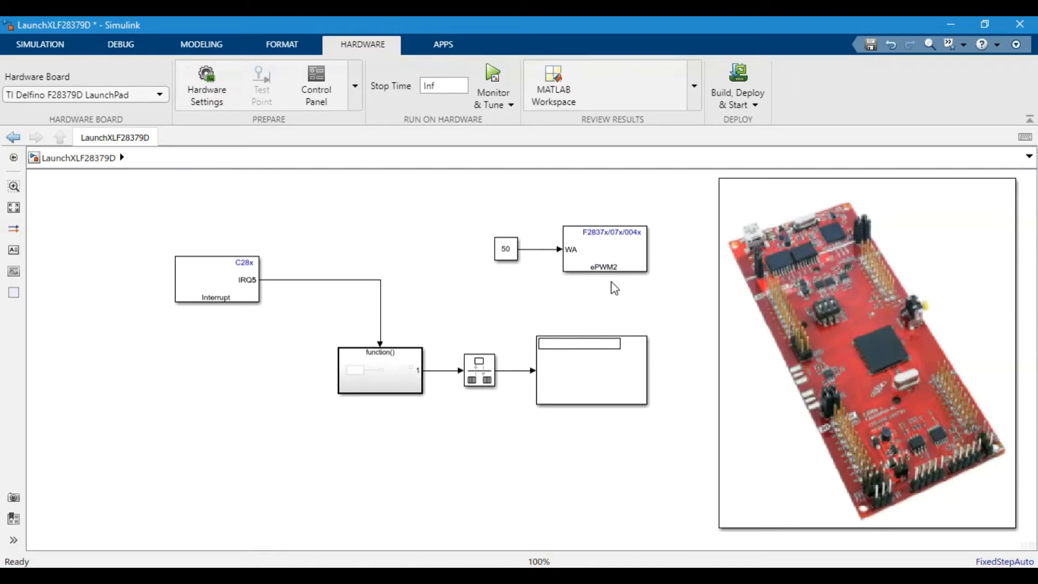
# - Make selections in the model while adding the Constant 50 and ePWM2 blocks
pyautogui.click(609, 256)
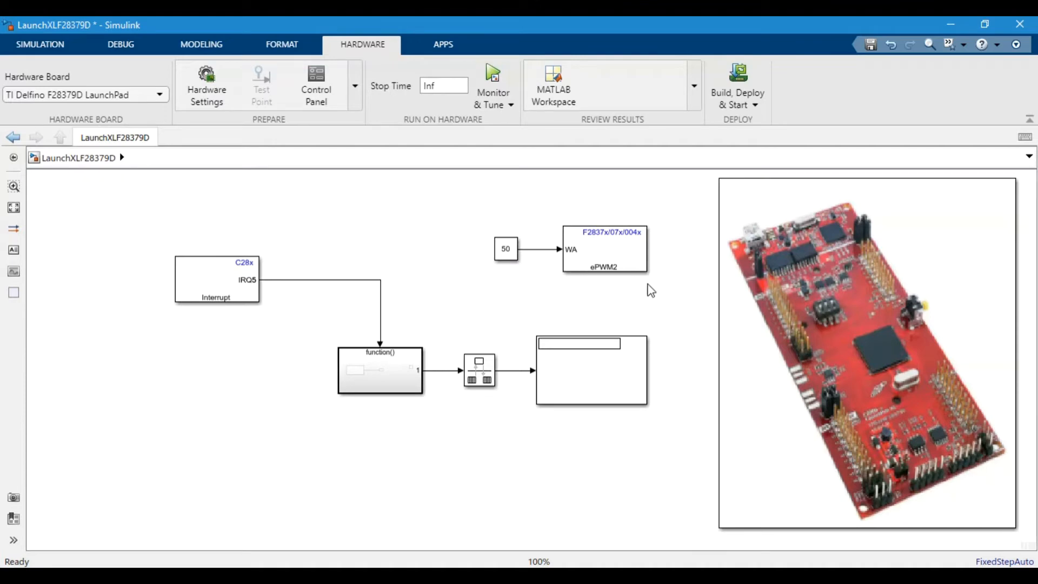
pyautogui.click(604, 250)
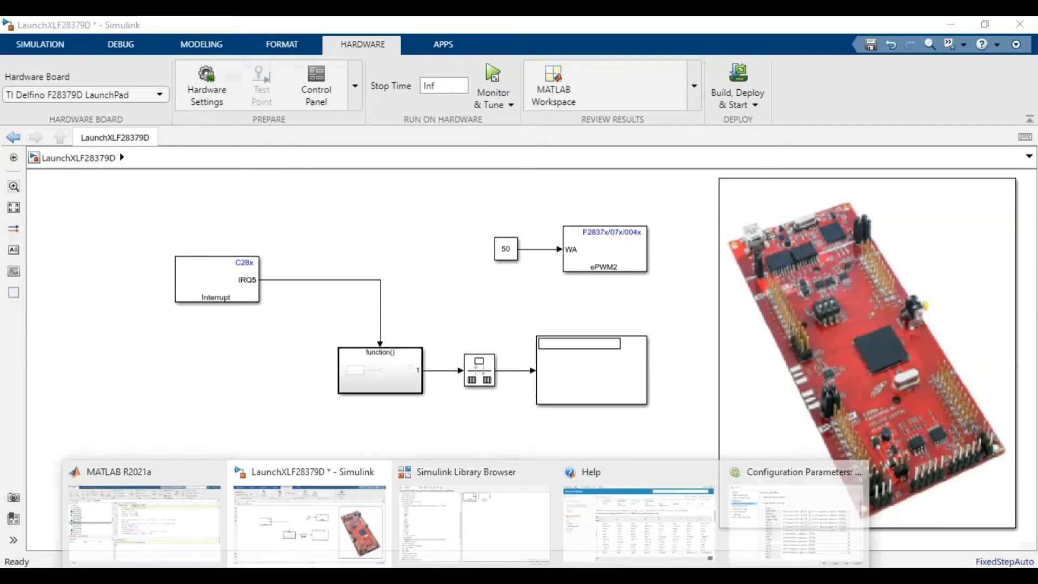
# - Show the ePWM pin assignments in Target hardware resources: PWM2A on GPIO2, PWM2B on GPIO3
pyautogui.click(803, 473)
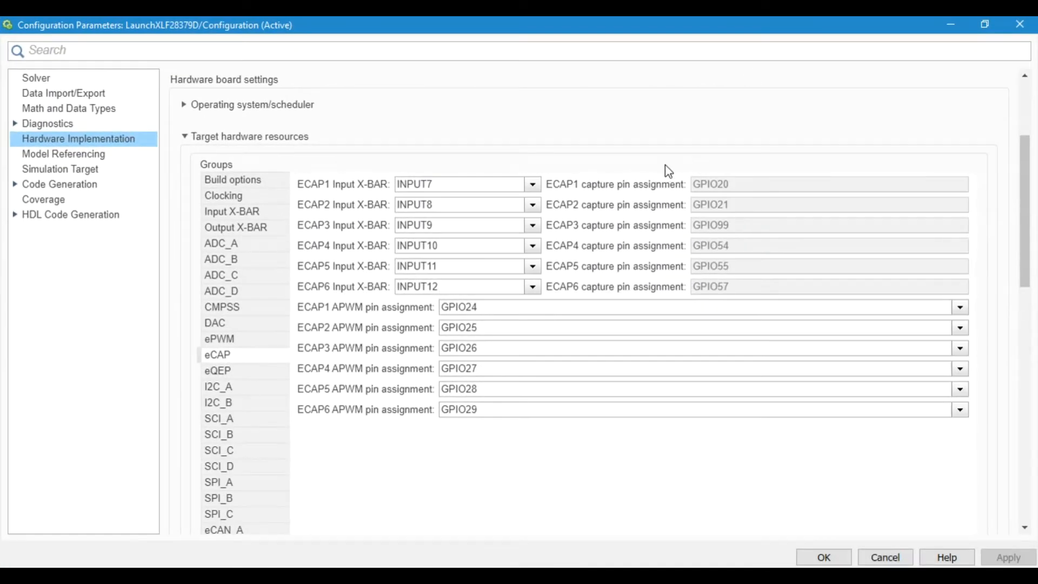
pyautogui.moveTo(231, 257)
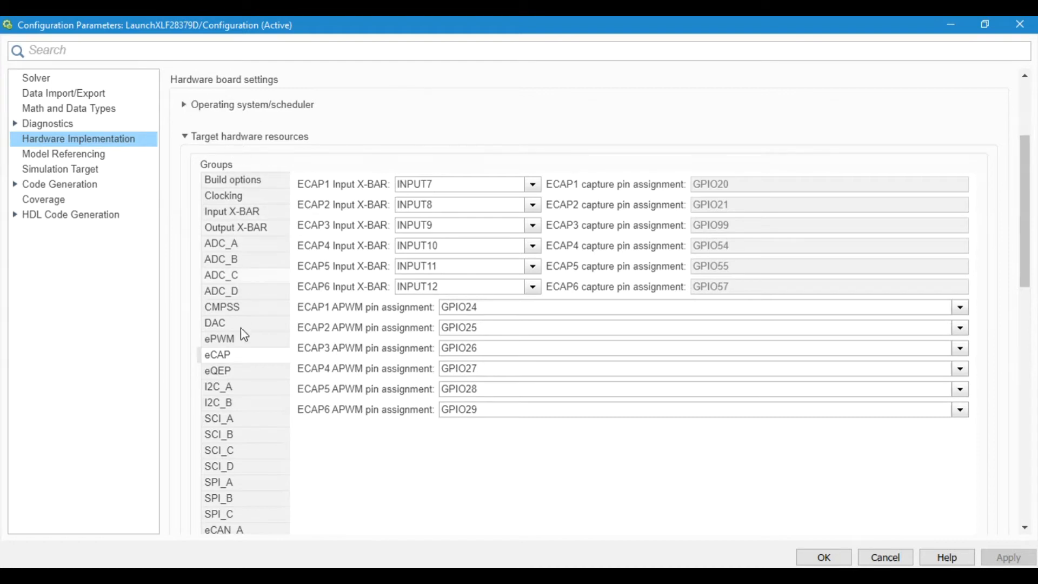
pyautogui.click(214, 338)
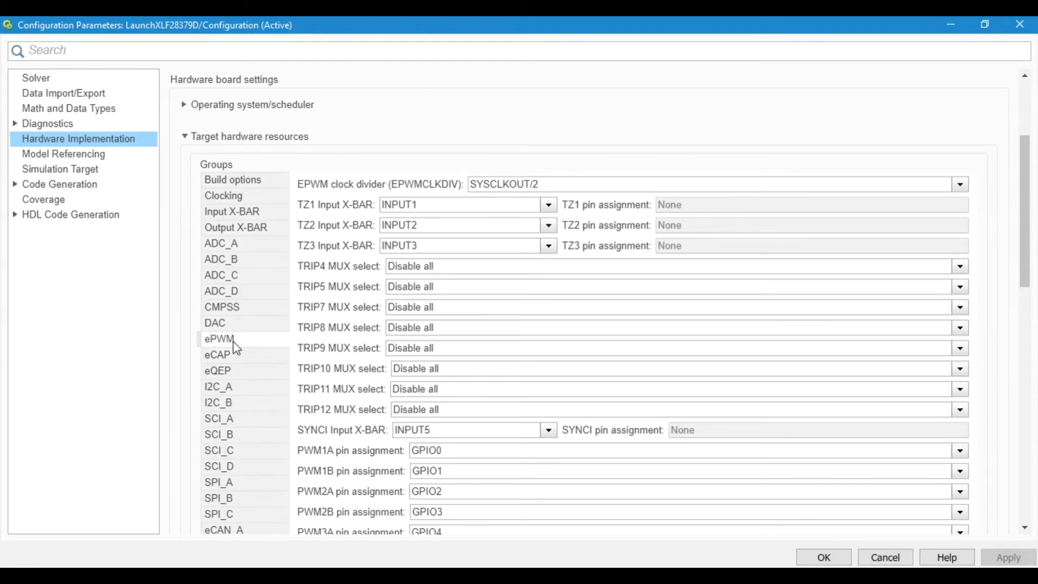
pyautogui.scroll(-3)
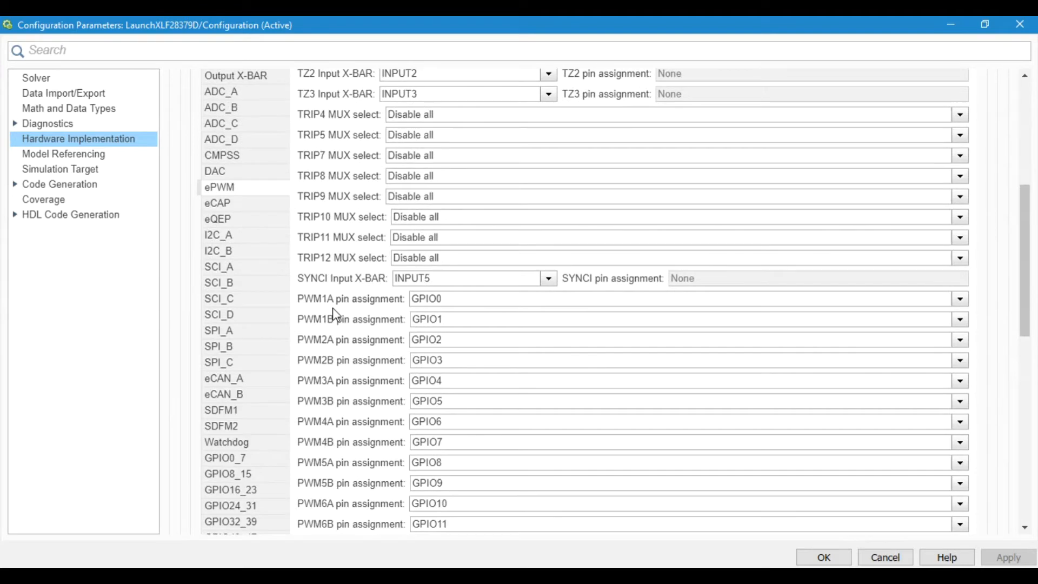
pyautogui.moveTo(344, 349)
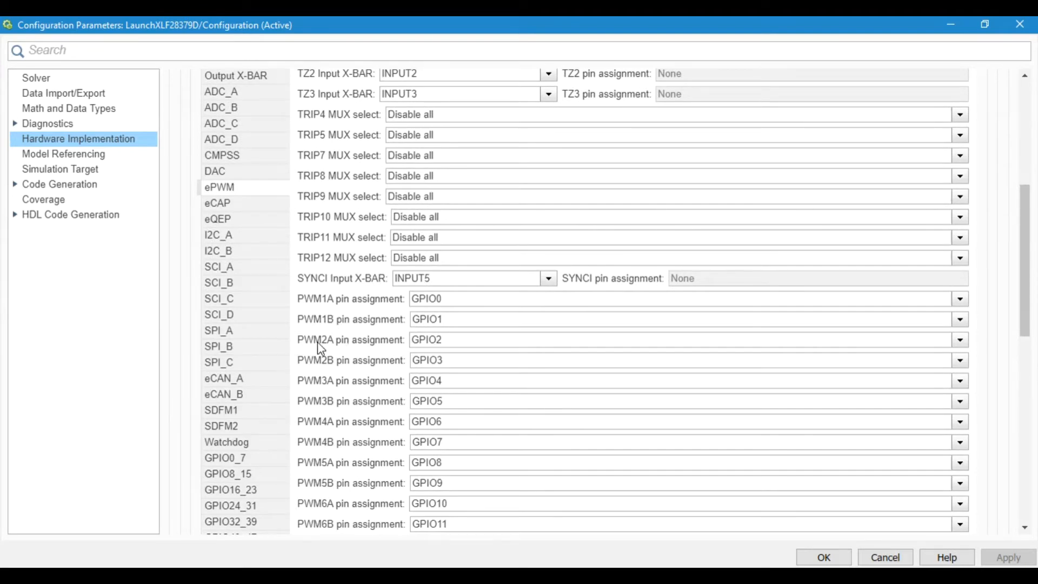
pyautogui.moveTo(392, 351)
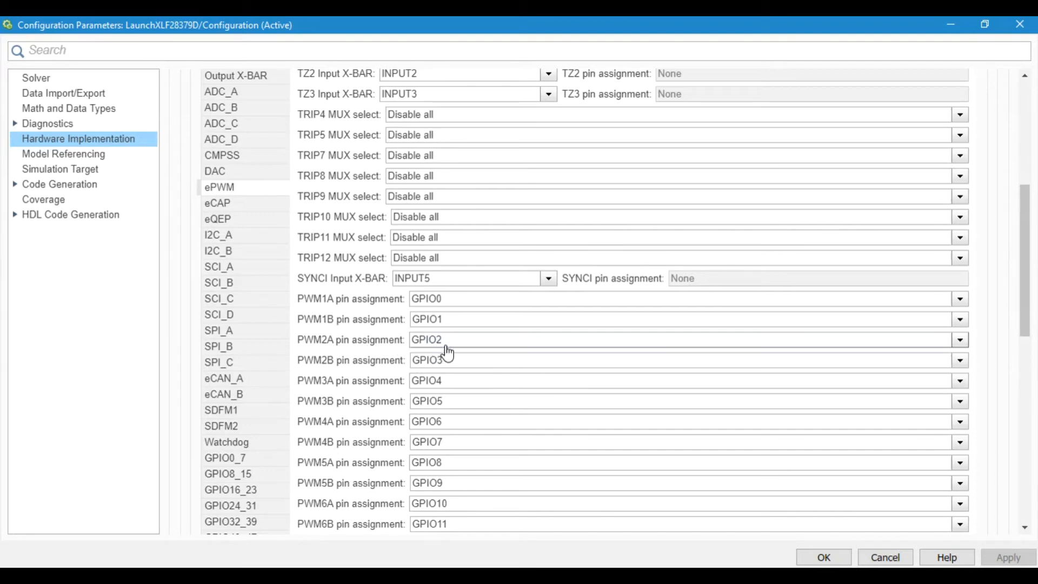
pyautogui.moveTo(448, 352)
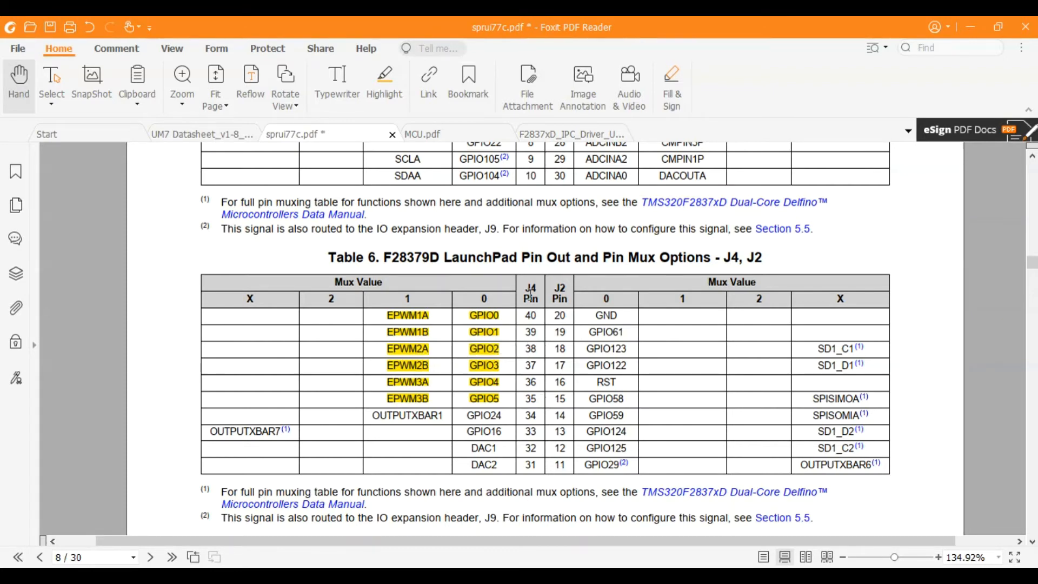
pyautogui.moveTo(523, 474)
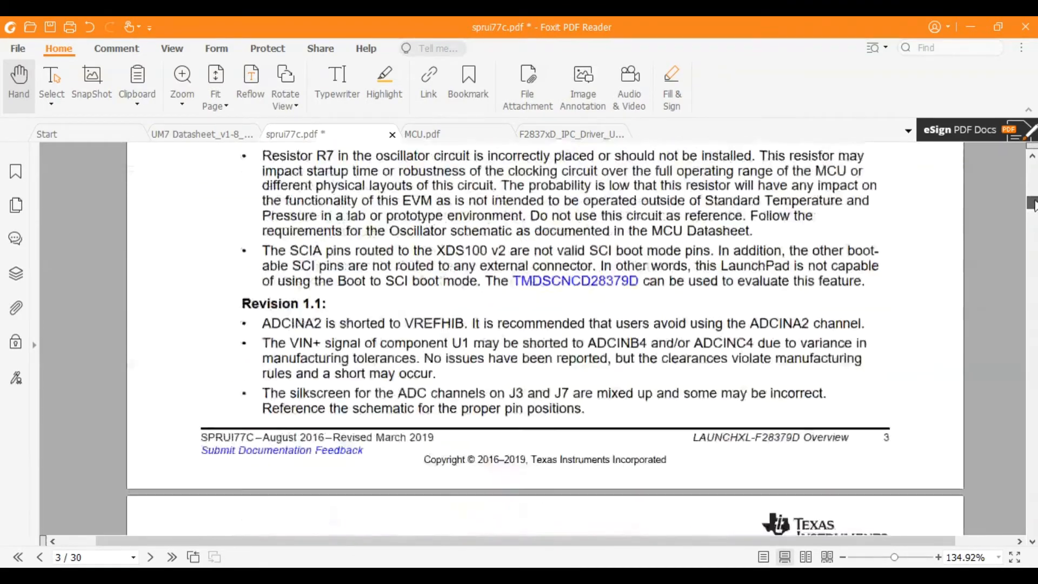
# - Review the Table 6 pin mux, then return to the guide's Figure 1 board overview
pyautogui.scroll(-3)
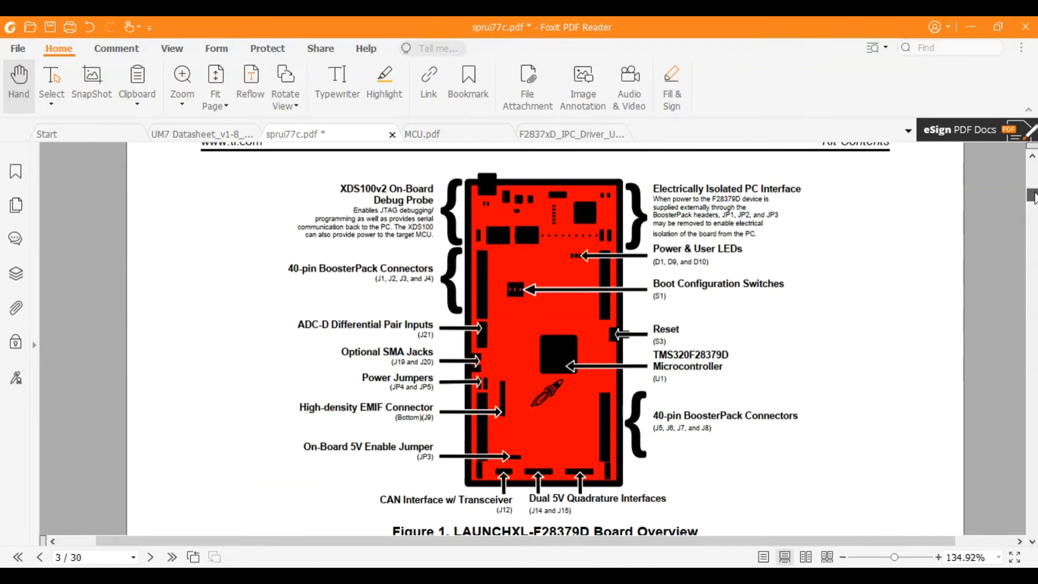
pyautogui.moveTo(590, 245)
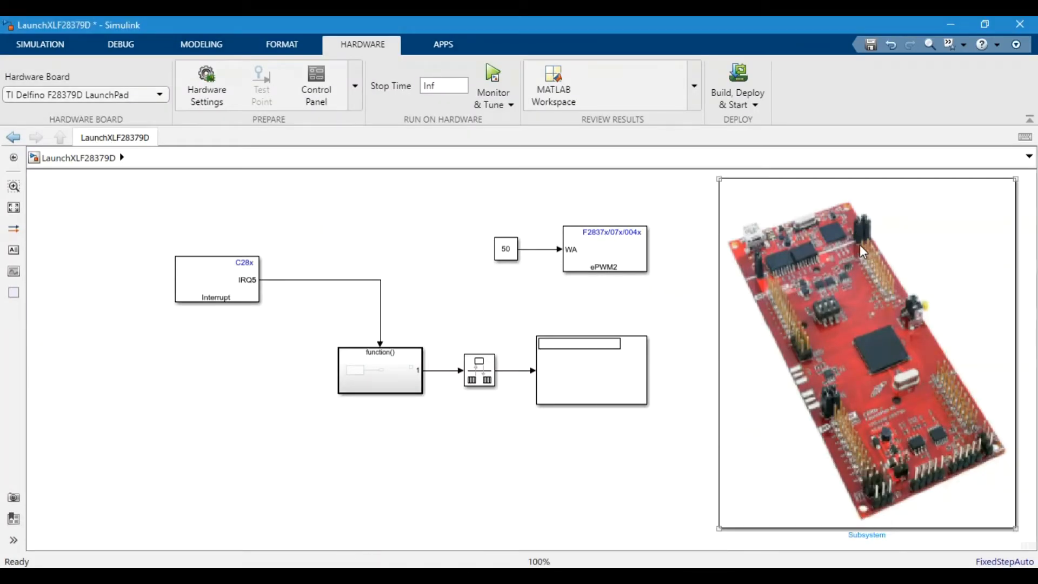
pyautogui.moveTo(700, 337)
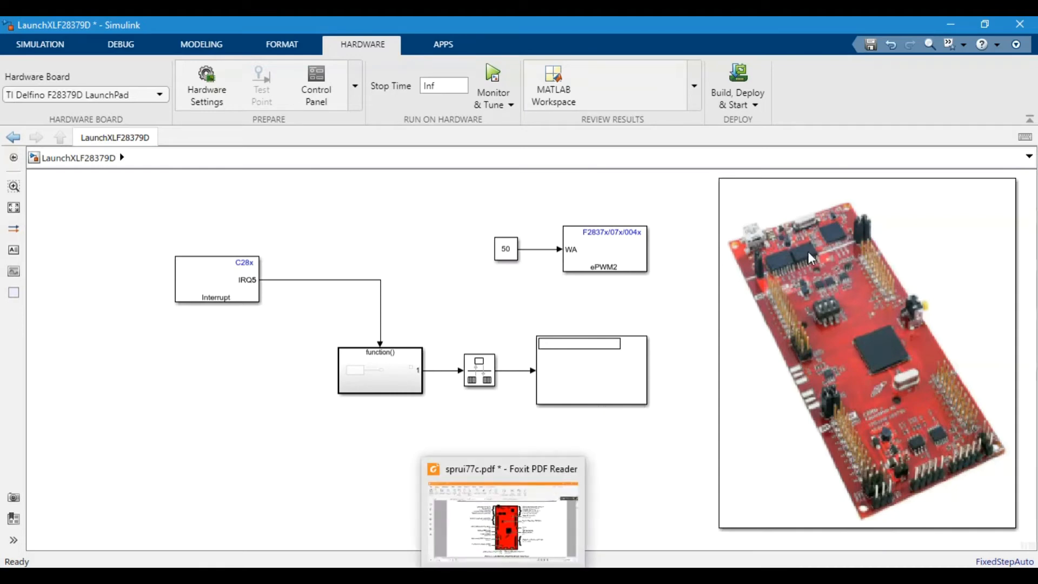
pyautogui.click(868, 265)
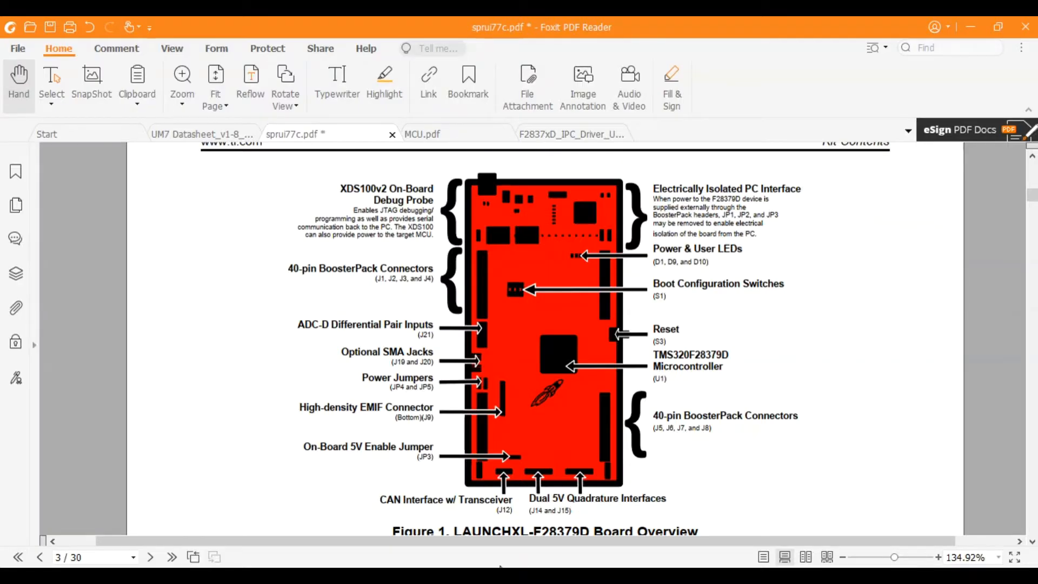
# - Scroll to page 17's P10_EX-Headers schematic and enlarge it to a readable zoom
pyautogui.scroll(-3)
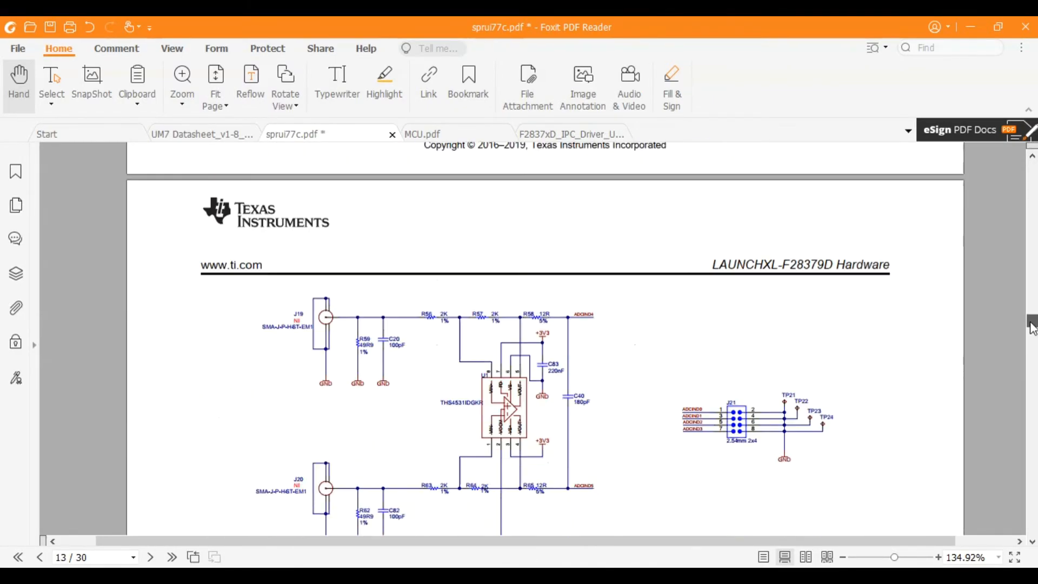
pyautogui.scroll(-3)
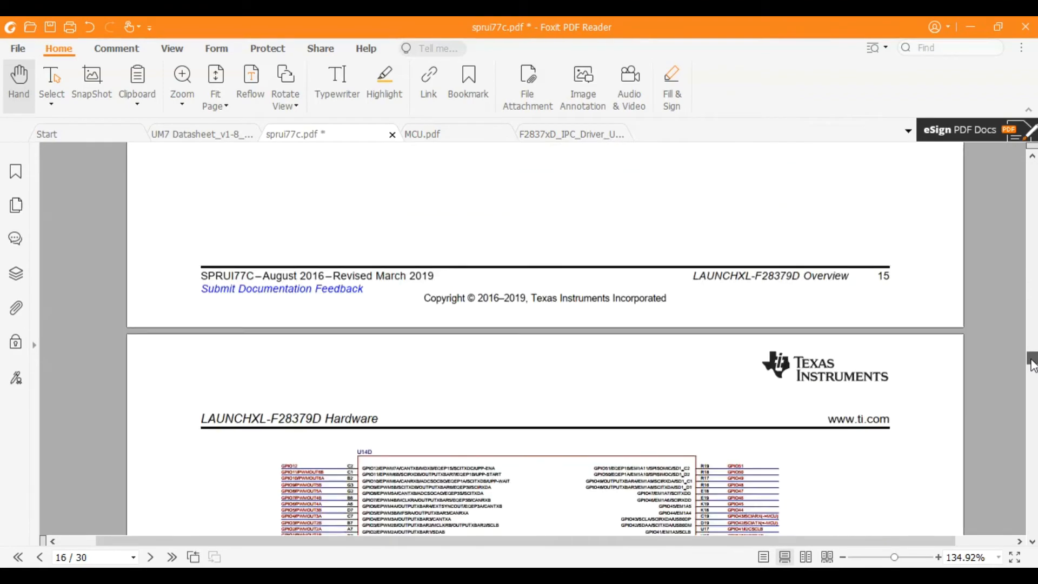
pyautogui.scroll(-3)
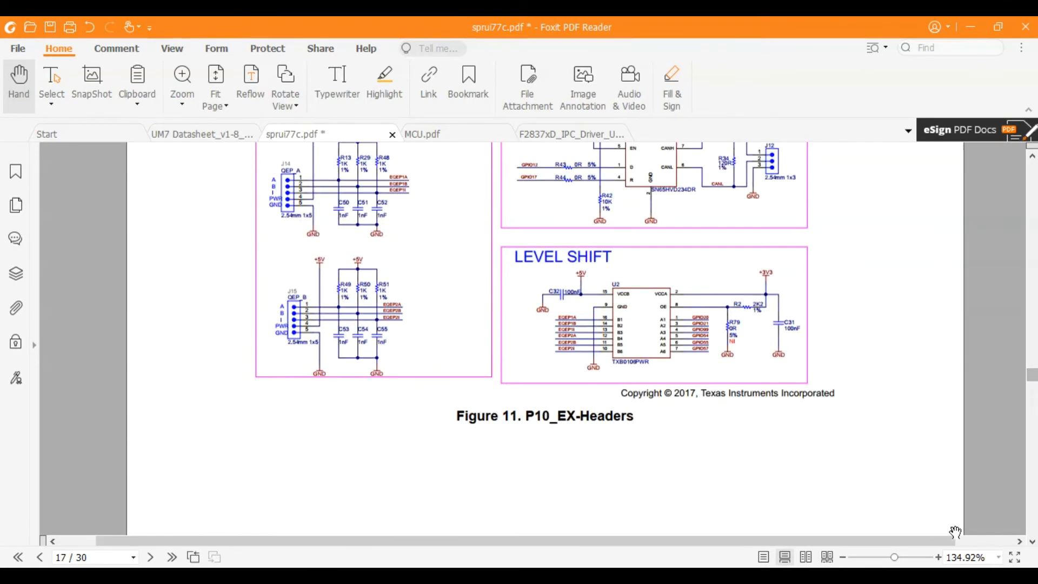
pyautogui.click(937, 556)
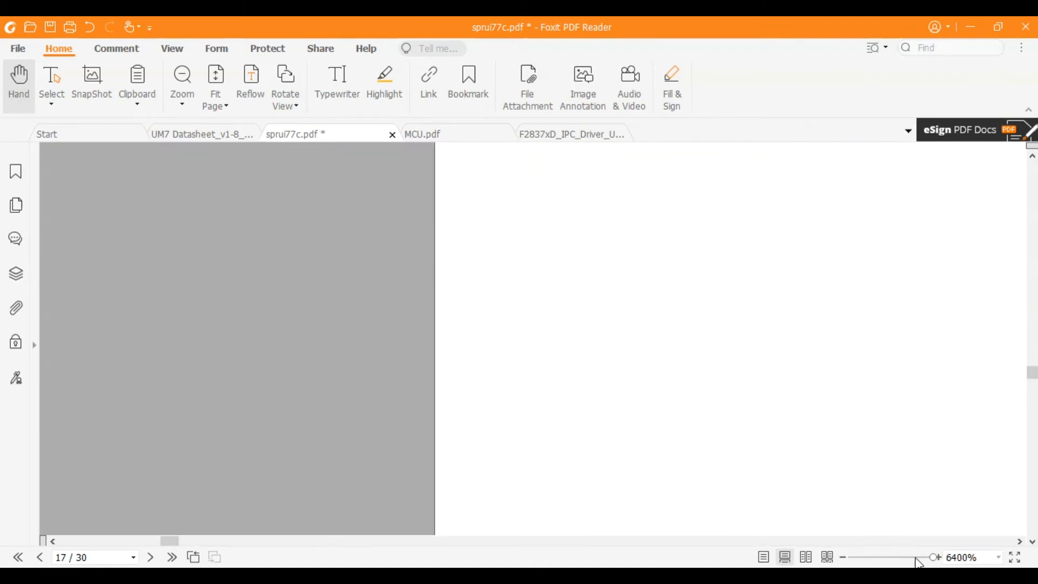
pyautogui.moveTo(933, 556); pyautogui.dragTo(903, 556)
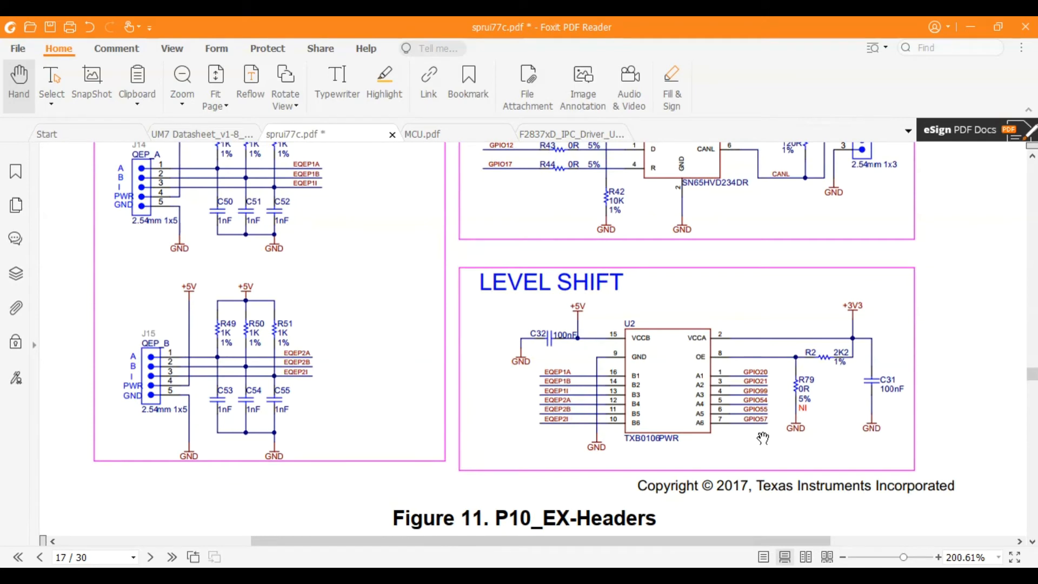
pyautogui.moveTo(237, 361)
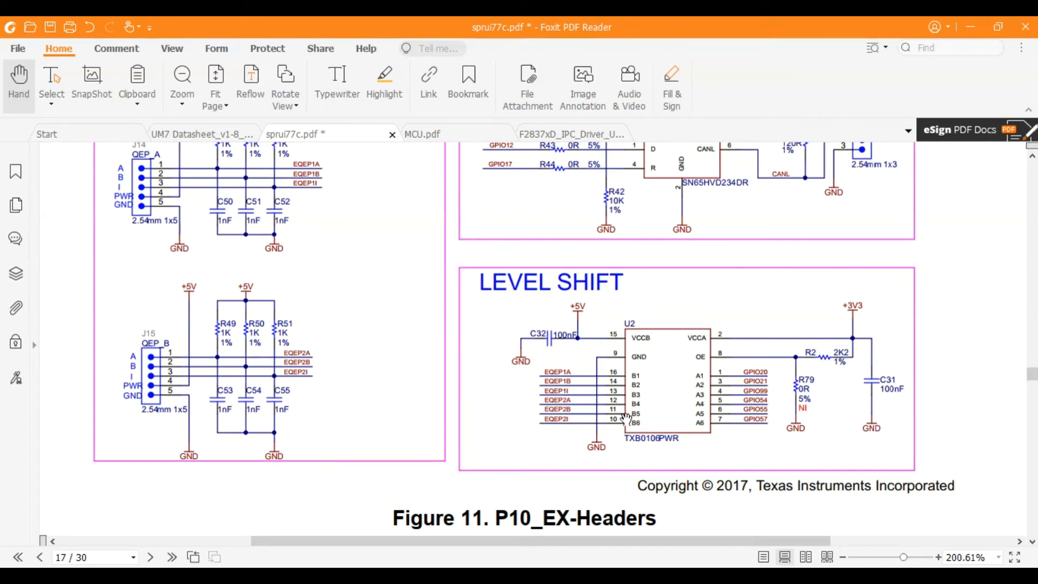
pyautogui.moveTo(622, 334)
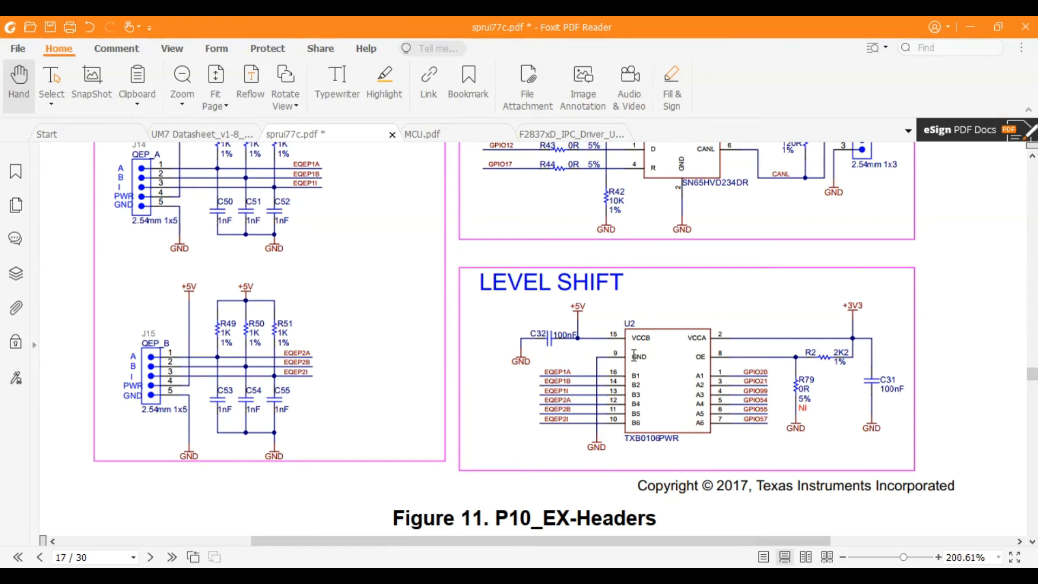
pyautogui.moveTo(751, 354)
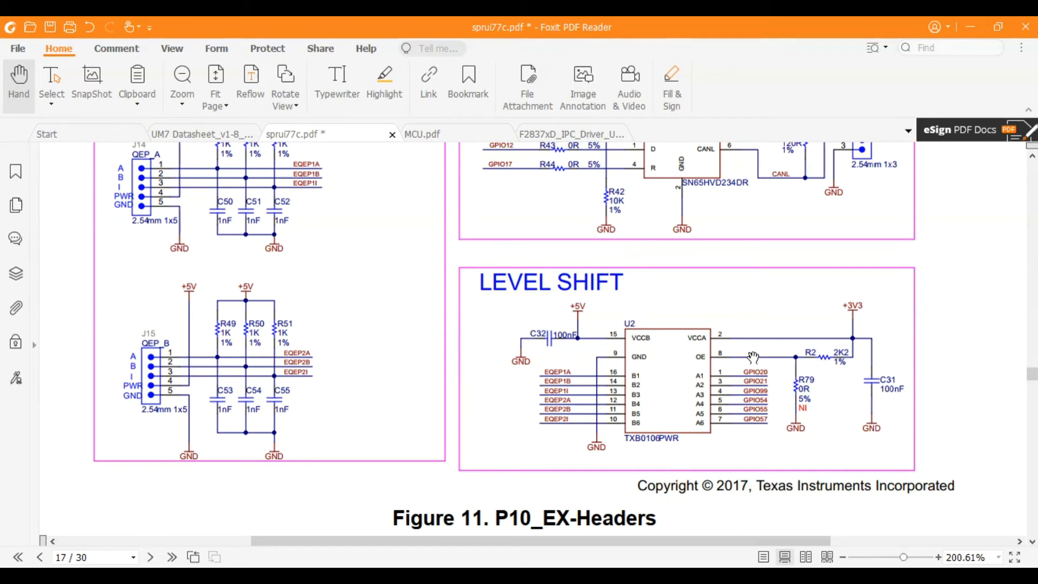
pyautogui.moveTo(766, 424)
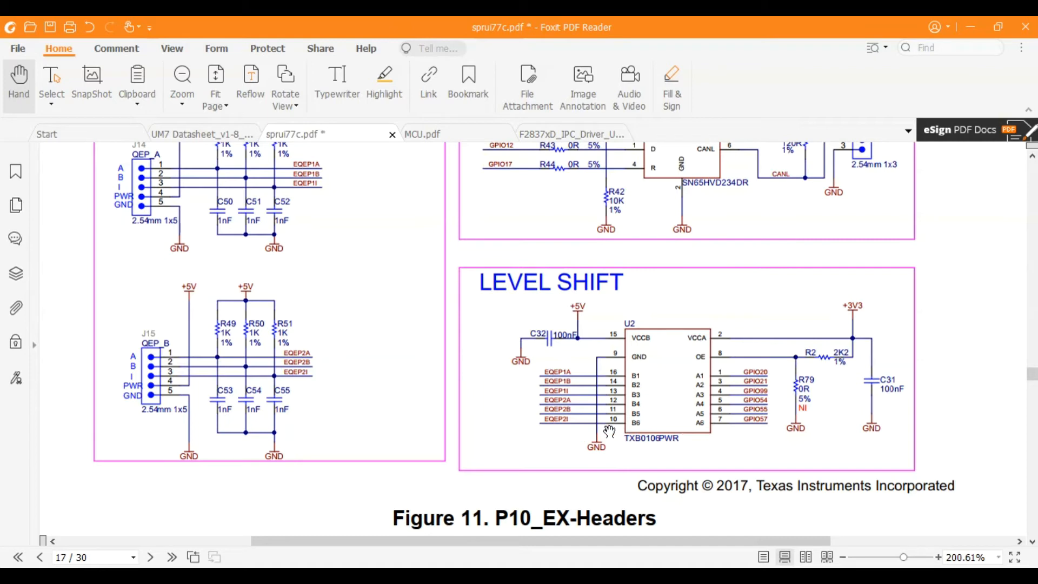
pyautogui.moveTo(547, 422)
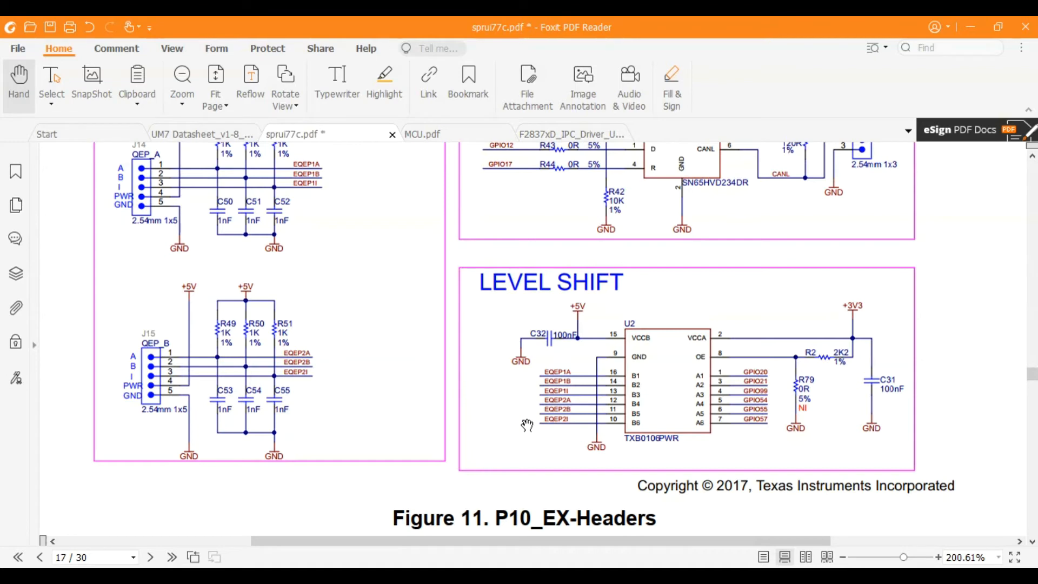
pyautogui.moveTo(205, 398)
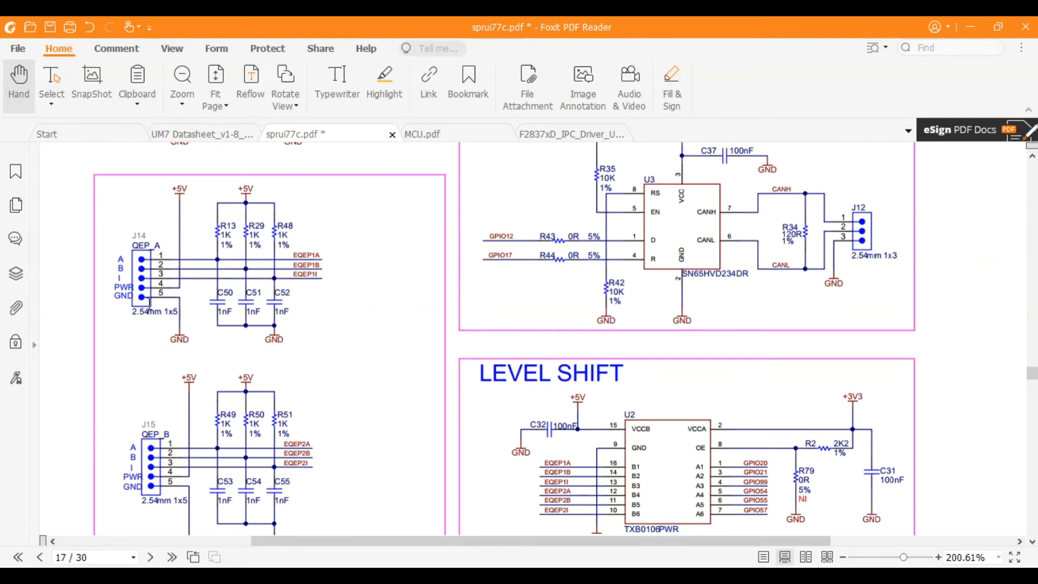
# - Scroll past the CAN transceiver and level-shift schematic toward the Installation section
pyautogui.scroll(-3)
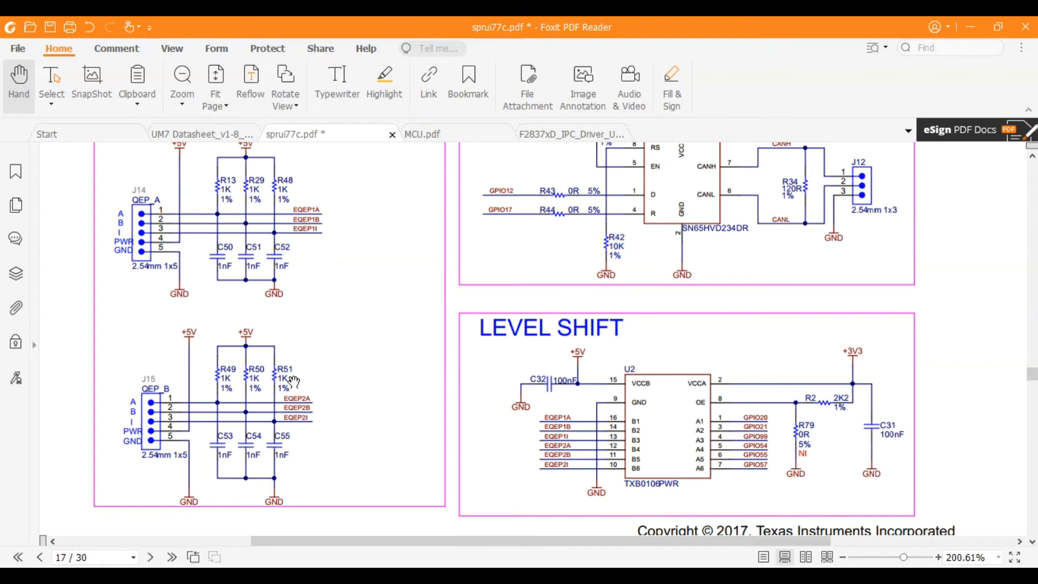
pyautogui.moveTo(309, 423)
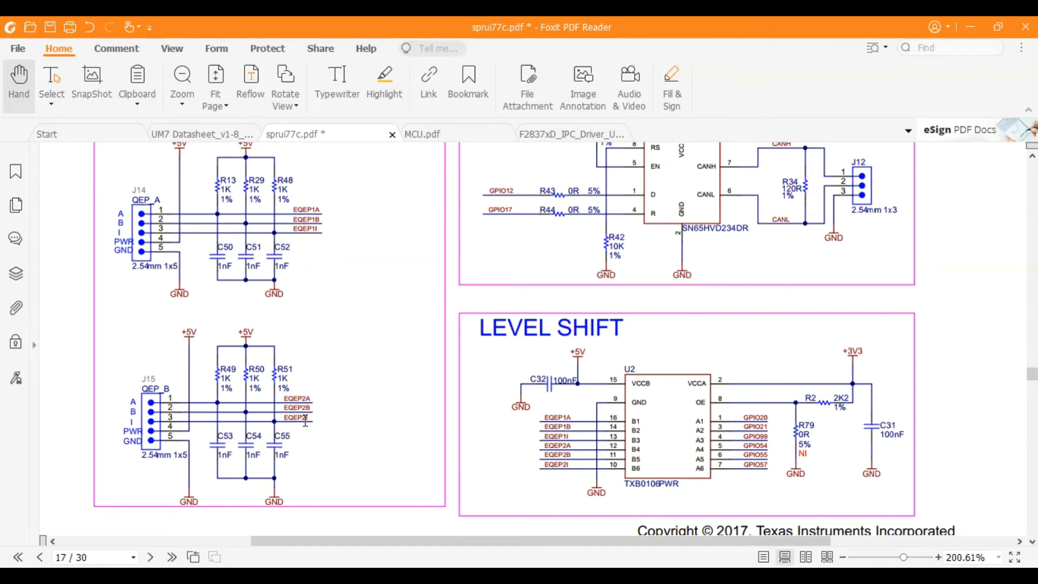
pyautogui.moveTo(303, 424)
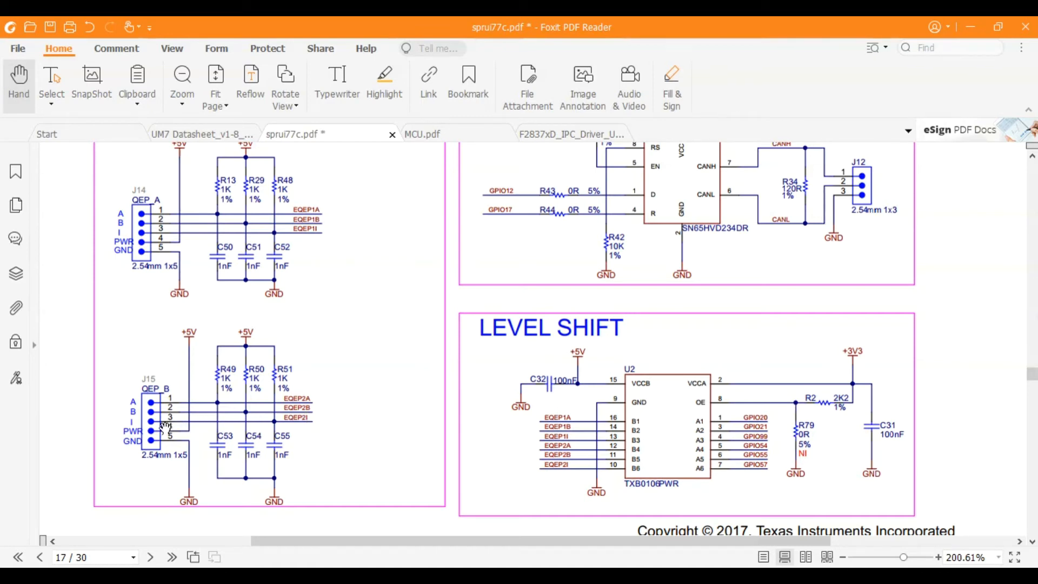
pyautogui.moveTo(176, 390)
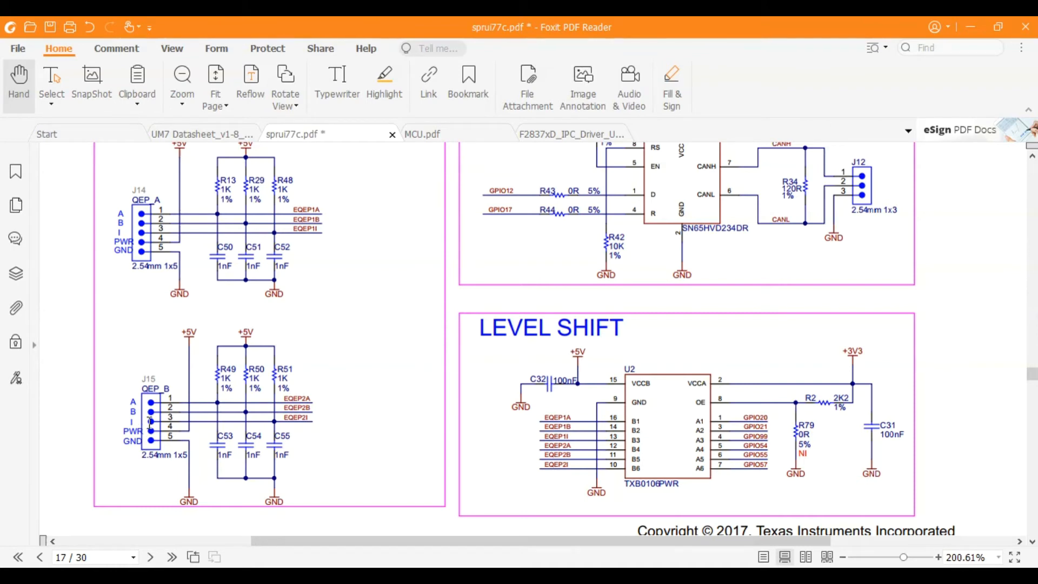
pyautogui.moveTo(133, 427)
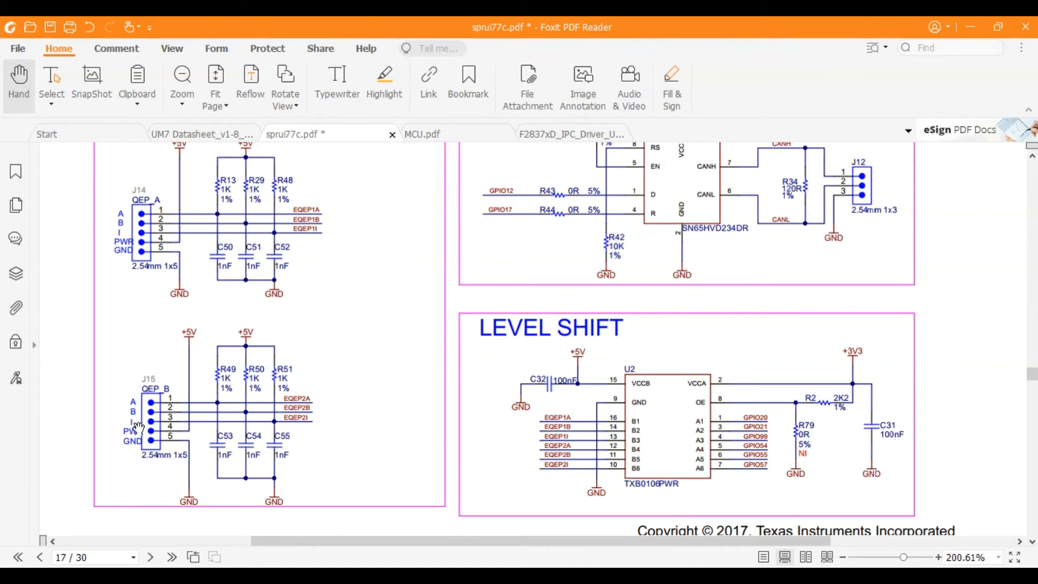
pyautogui.moveTo(141, 407)
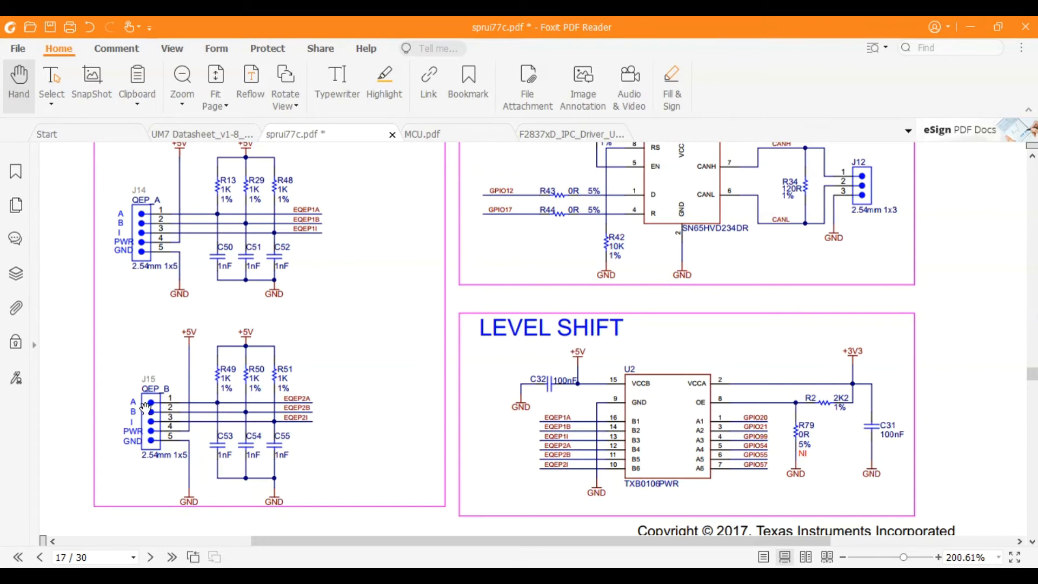
pyautogui.moveTo(493, 565)
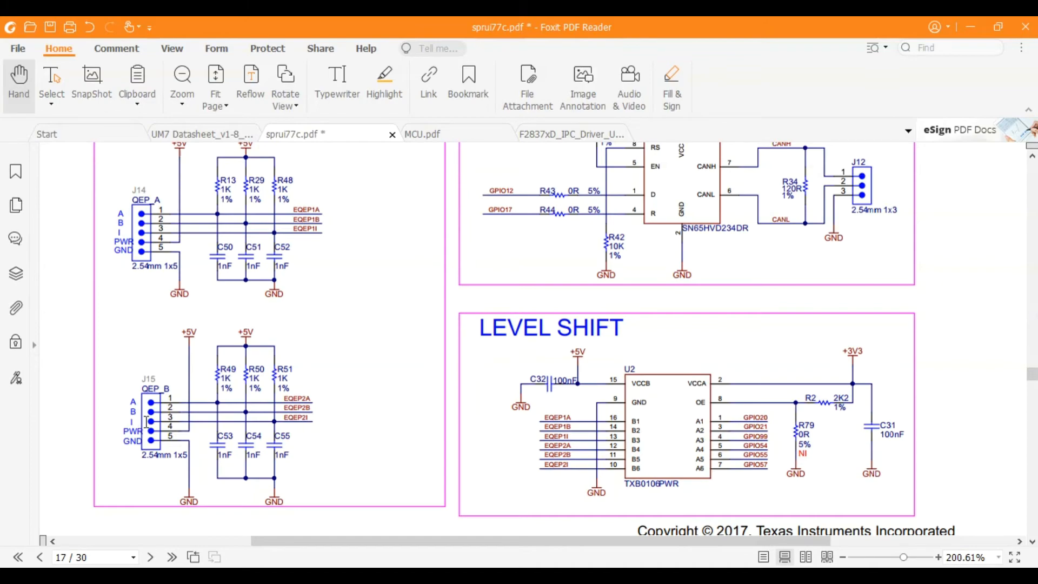
pyautogui.moveTo(401, 510)
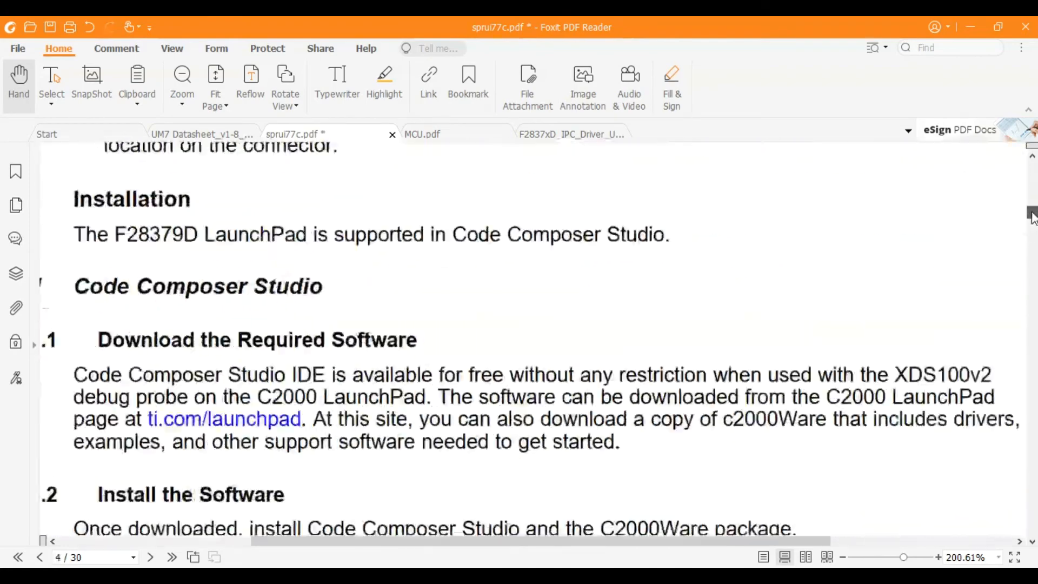
# - Scroll to page 3's board overview showing CAN transceiver J12 and quadrature interfaces J14/J15
pyautogui.scroll(3)
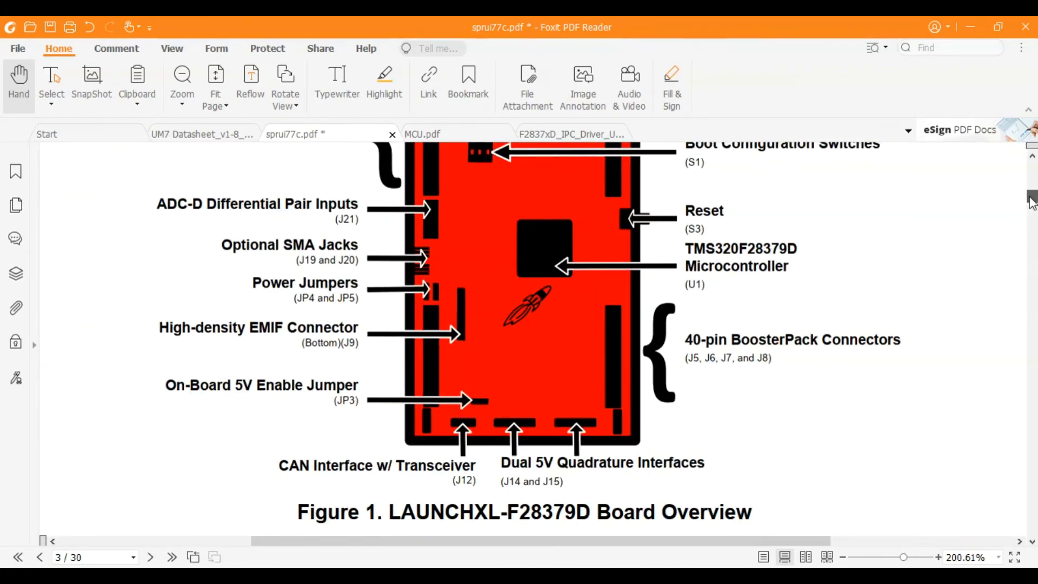
pyautogui.moveTo(514, 440)
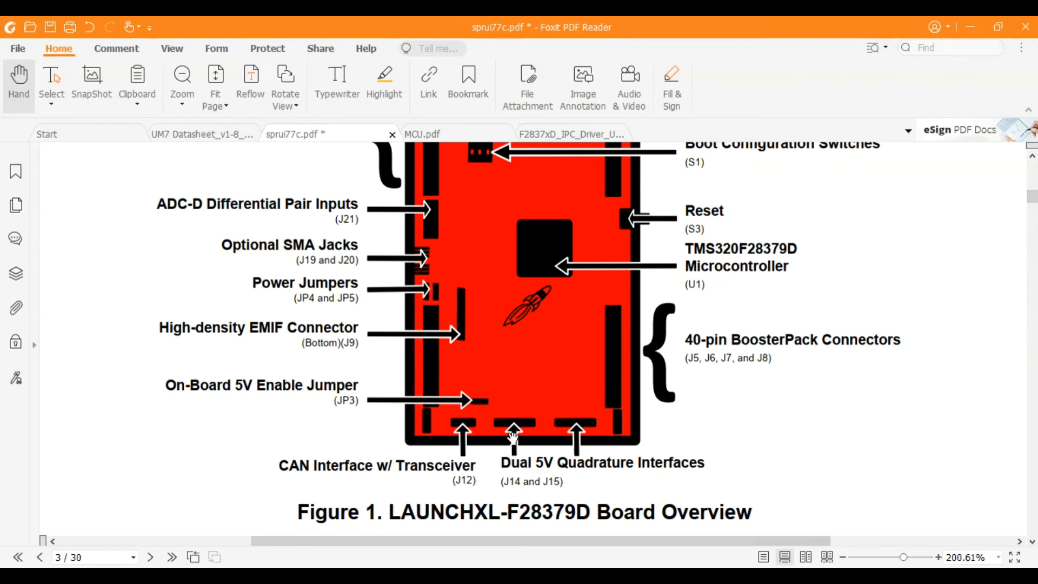
pyautogui.moveTo(578, 437)
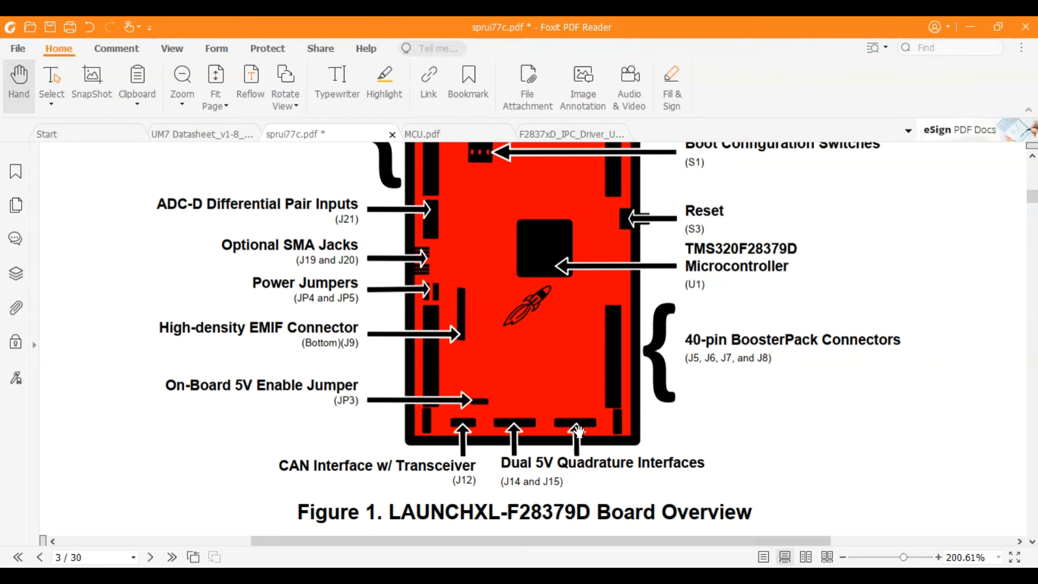
pyautogui.moveTo(574, 436)
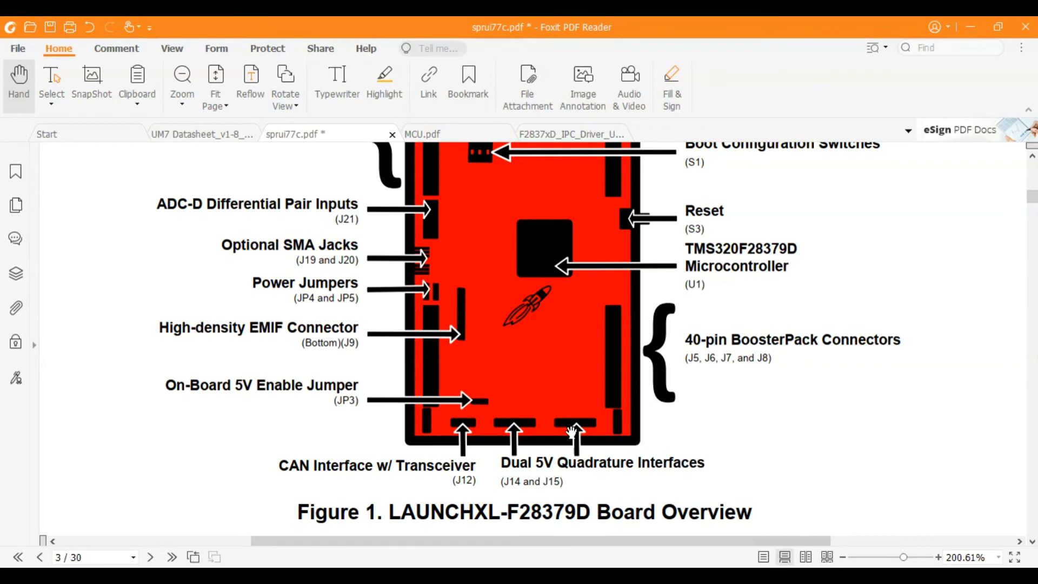
pyautogui.scroll(-3)
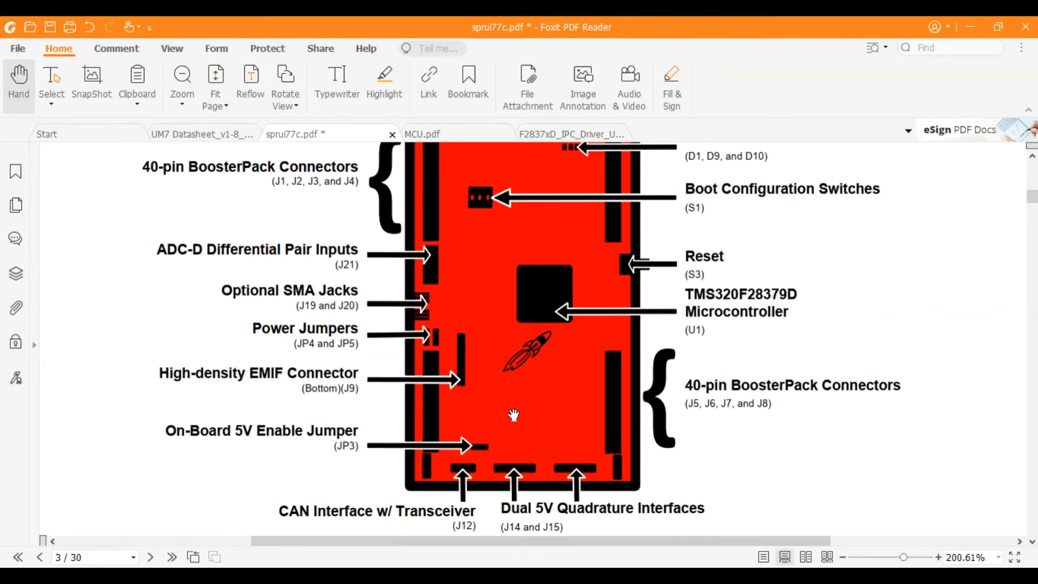
pyautogui.moveTo(516, 439)
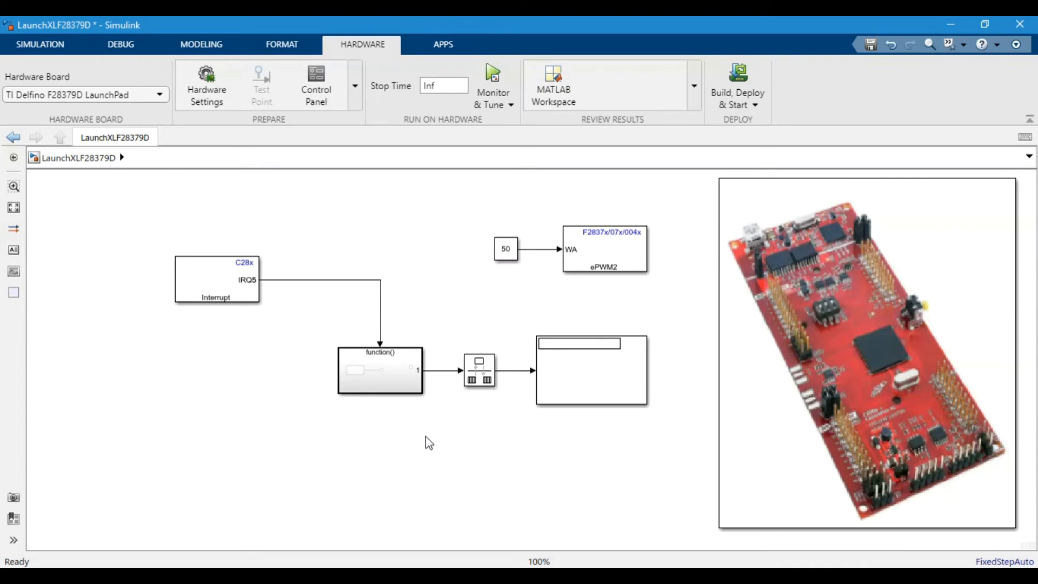
pyautogui.moveTo(466, 206)
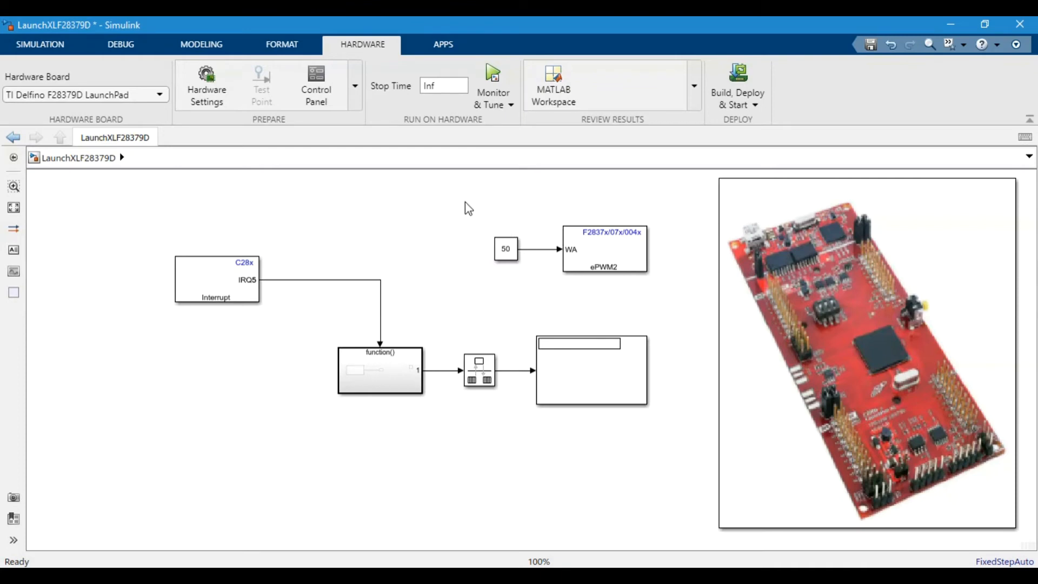
pyautogui.moveTo(473, 202)
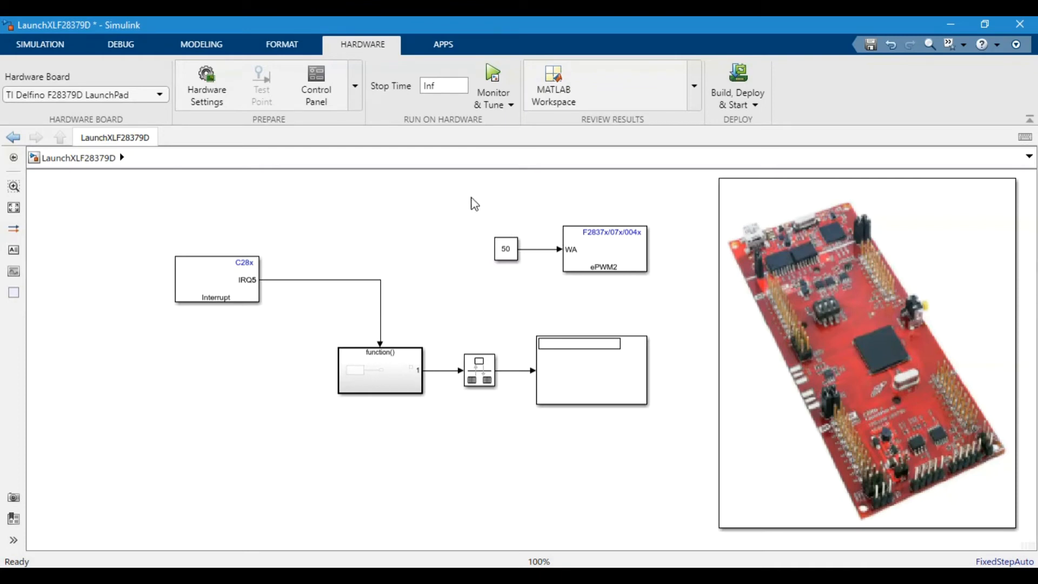
pyautogui.moveTo(684, 268)
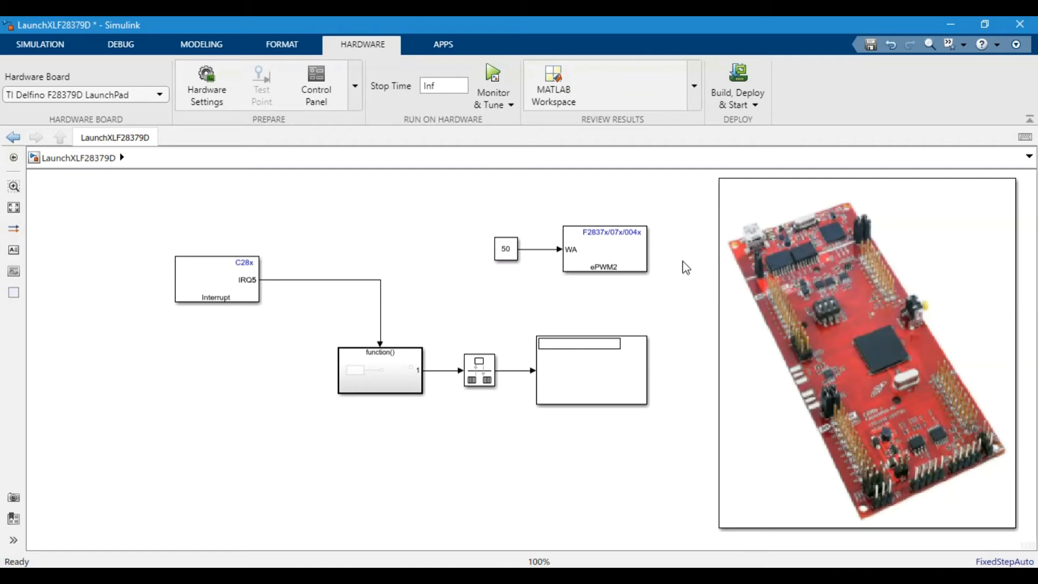
pyautogui.moveTo(599, 284)
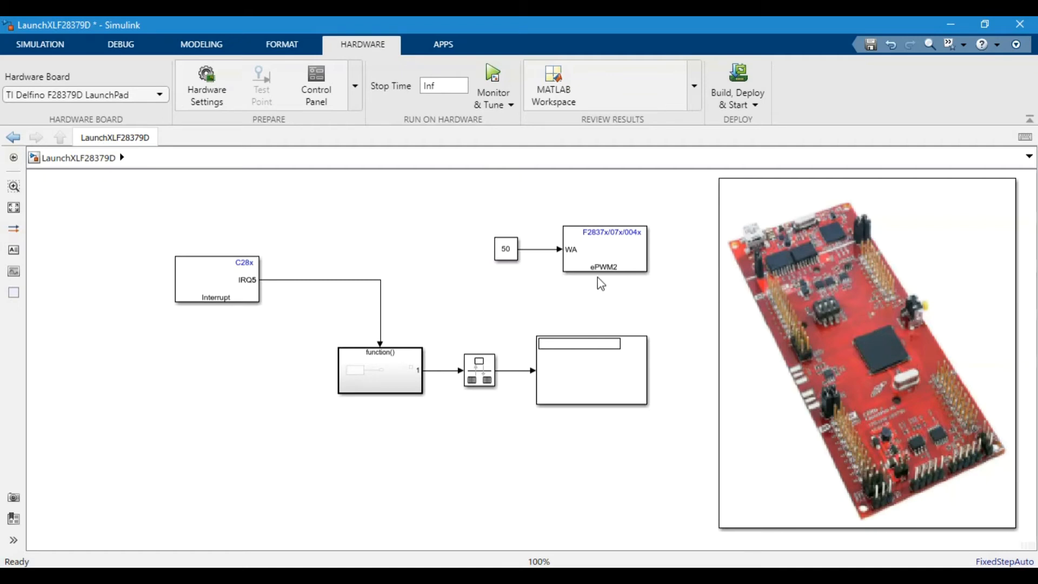
pyautogui.moveTo(591, 283)
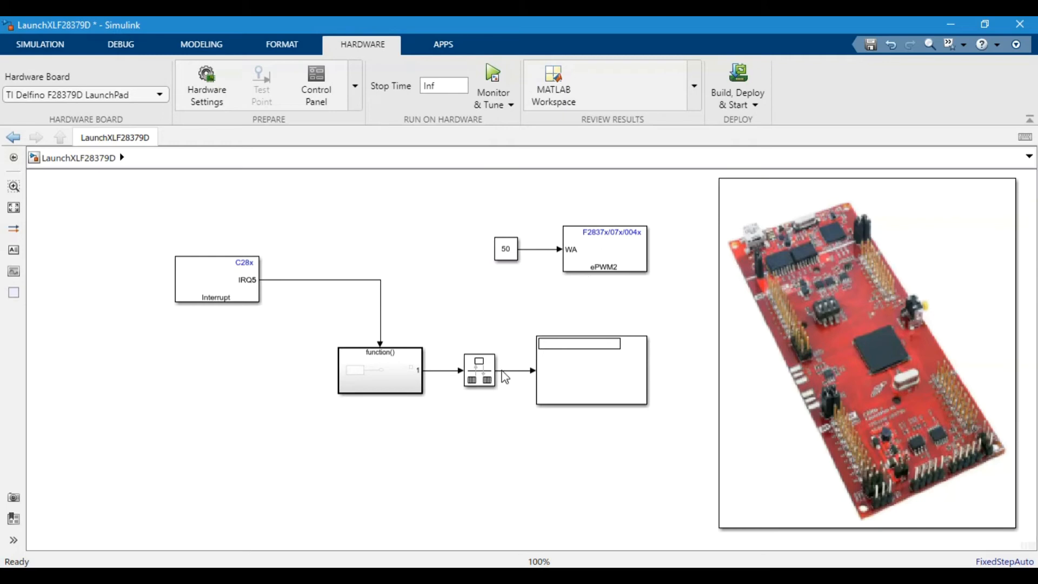
pyautogui.click(562, 386)
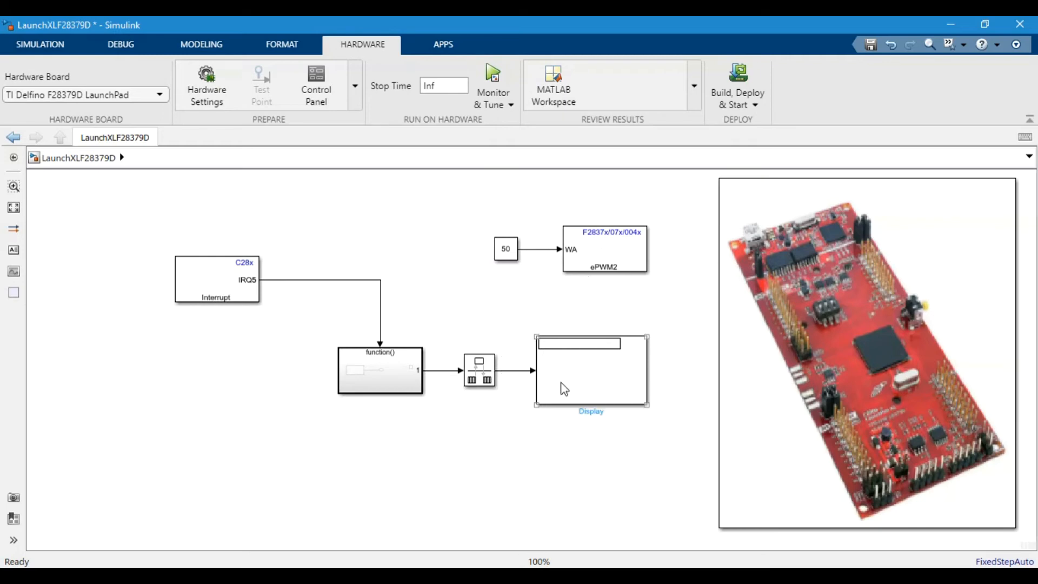
pyautogui.moveTo(595, 366)
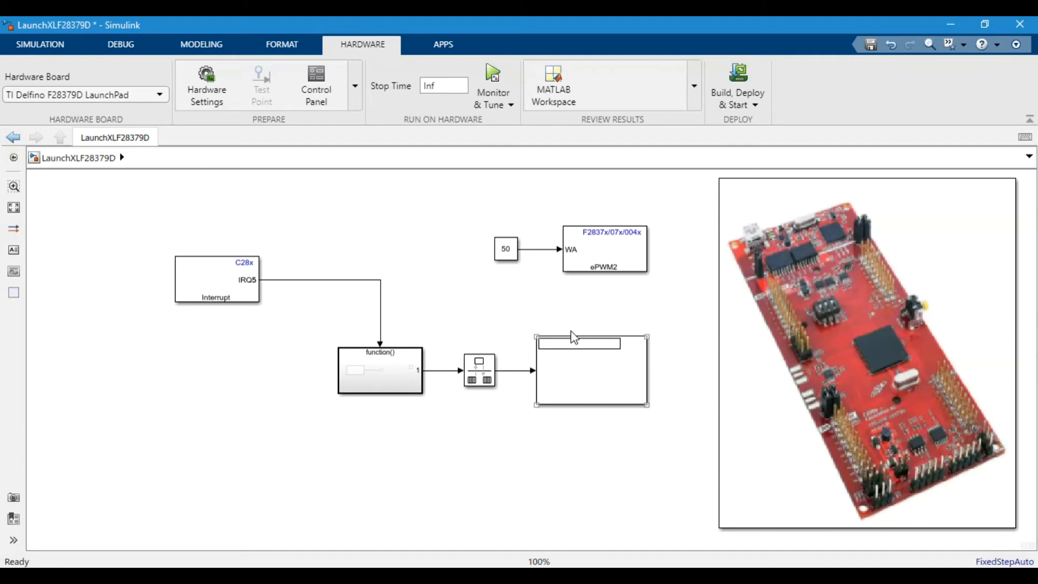
pyautogui.click(603, 249)
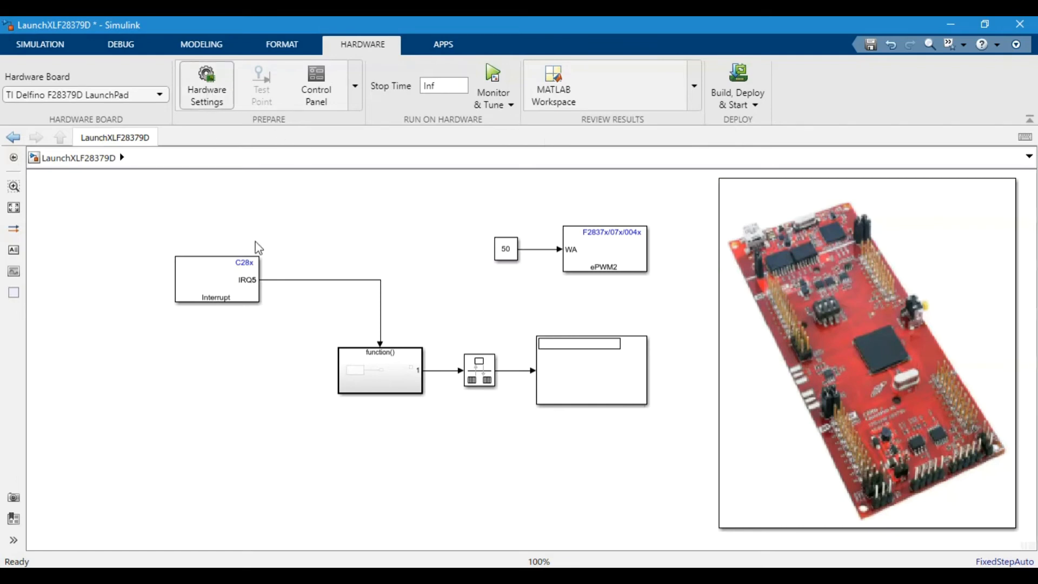
# - Set the solver to fixed-step with step size 0.00005 and stop time Inf
pyautogui.click(205, 85)
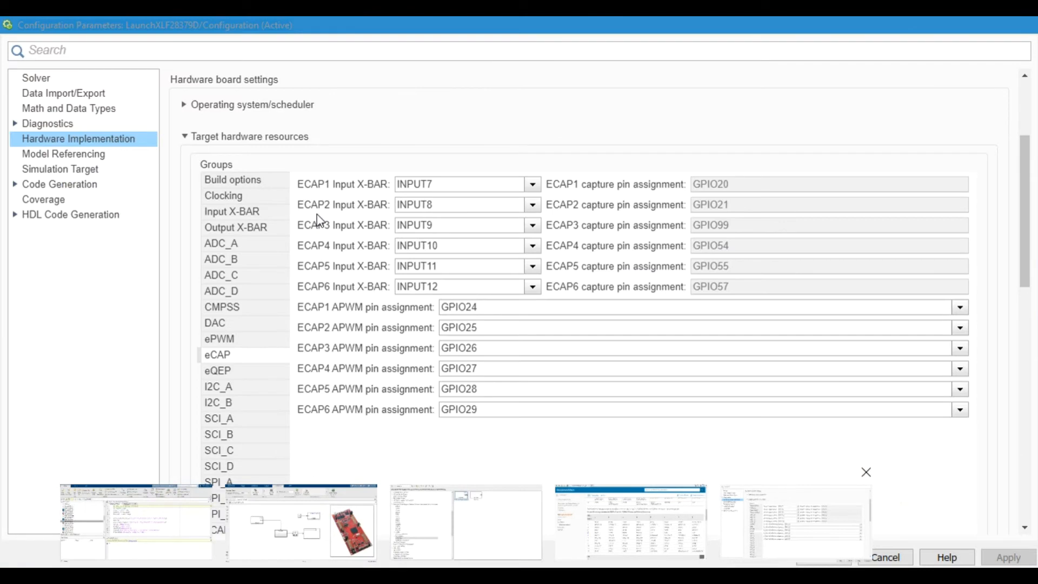
pyautogui.click(34, 77)
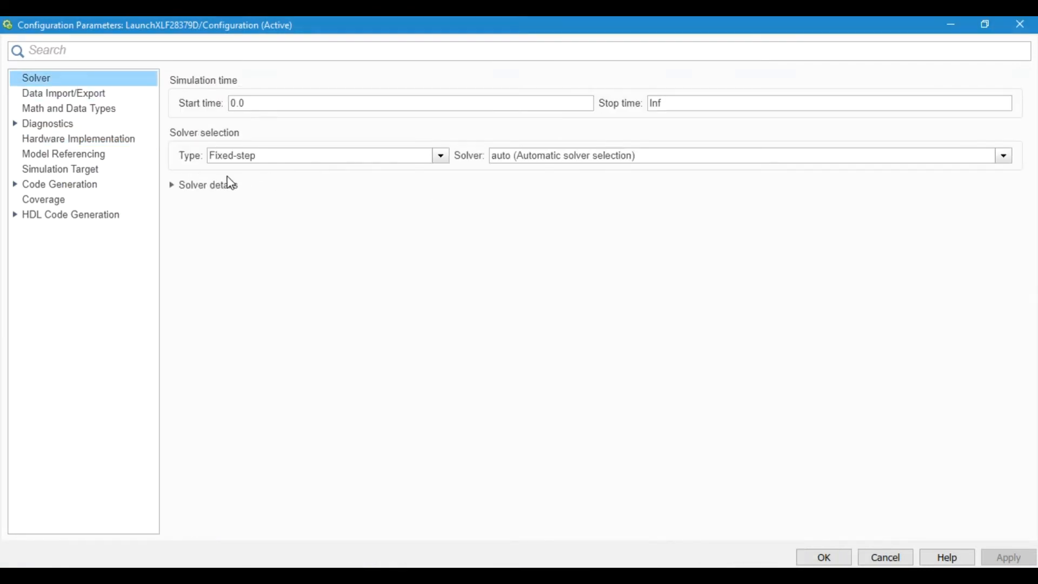
pyautogui.click(172, 185)
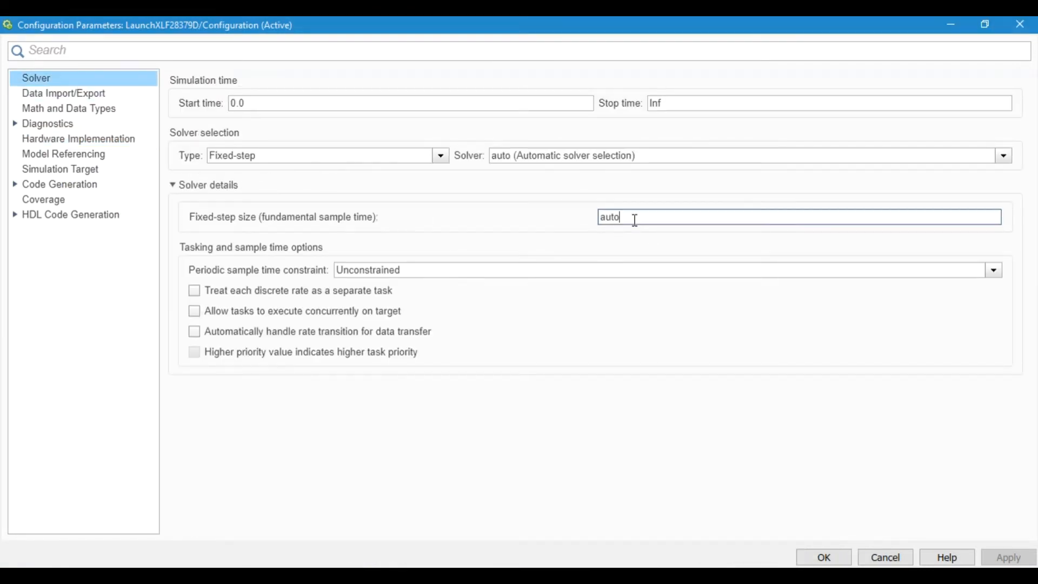
pyautogui.write('0.')
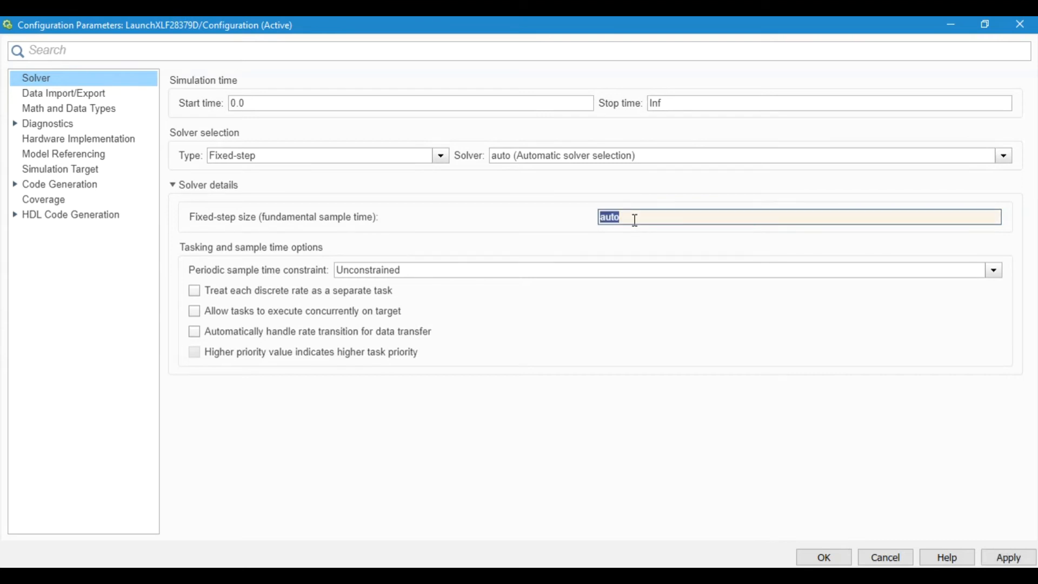
pyautogui.write('0.00025')
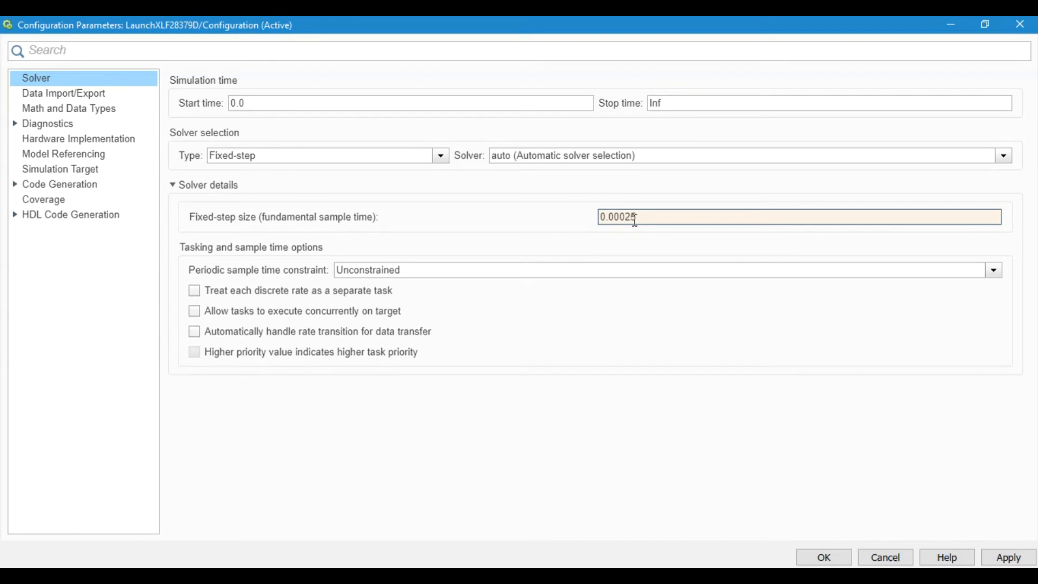
pyautogui.write('0.0005')
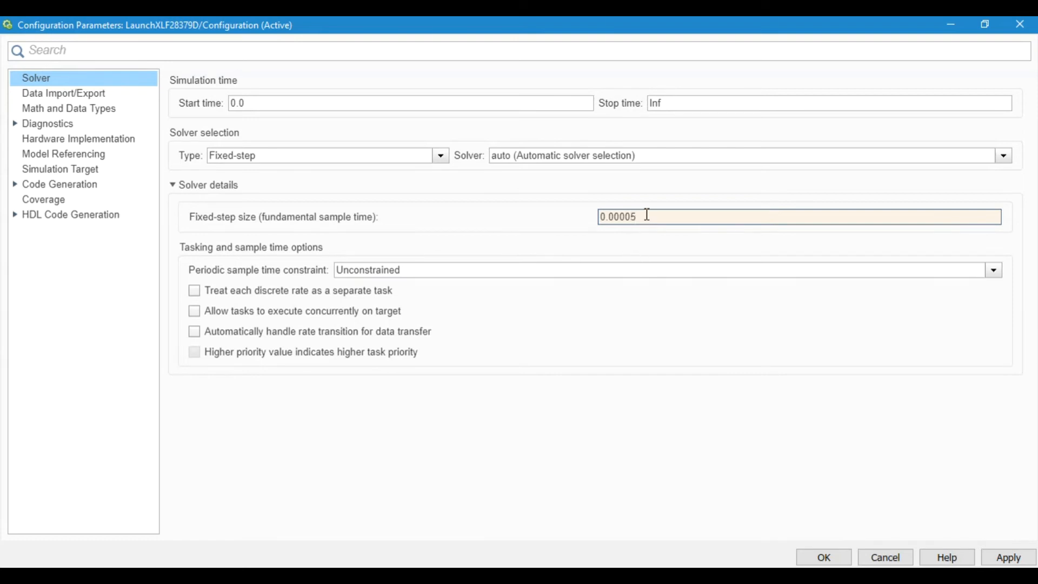
pyautogui.doubleClick(618, 216)
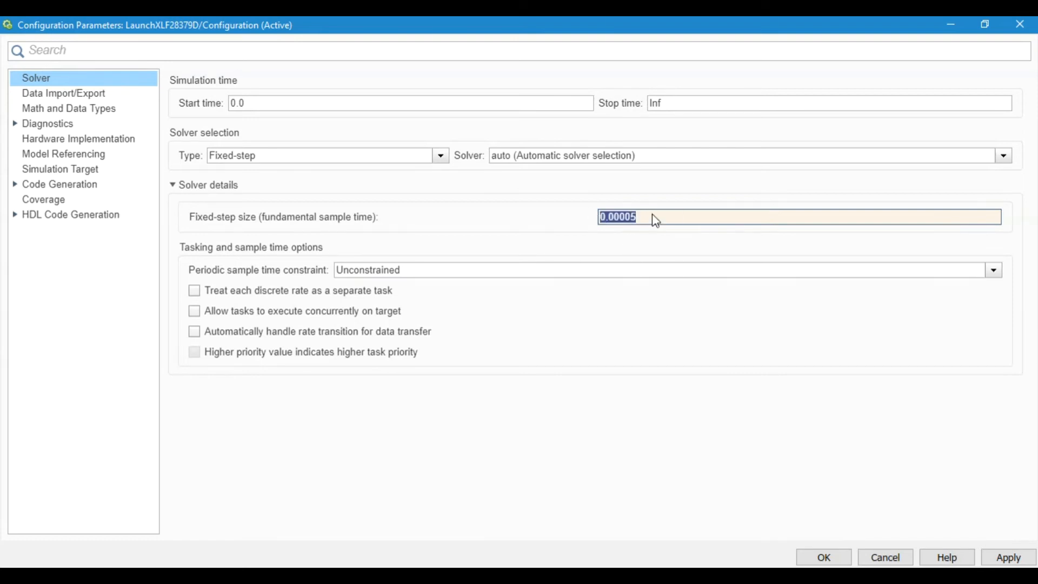
pyautogui.moveTo(803, 559)
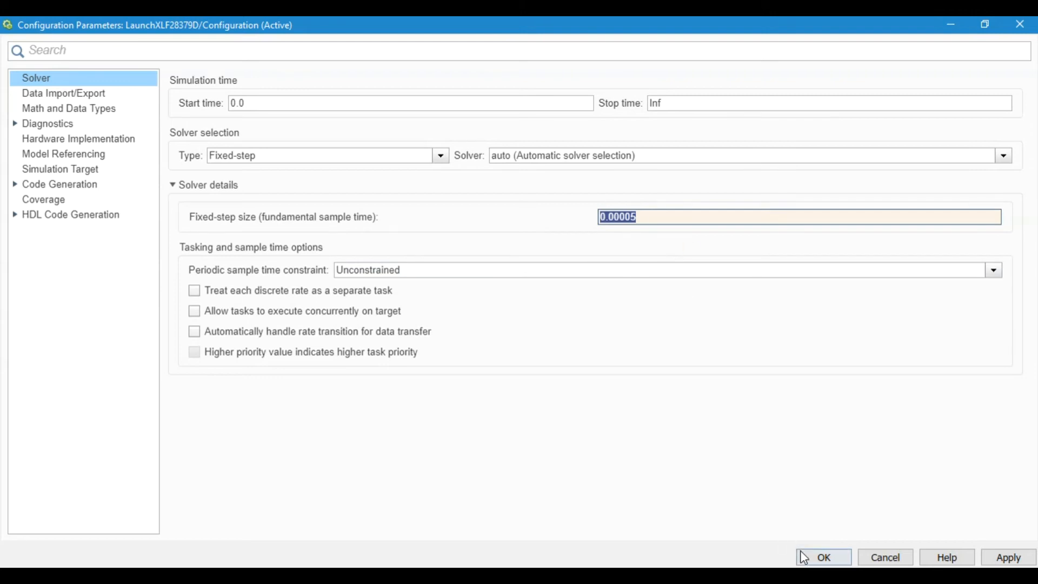
pyautogui.moveTo(860, 560)
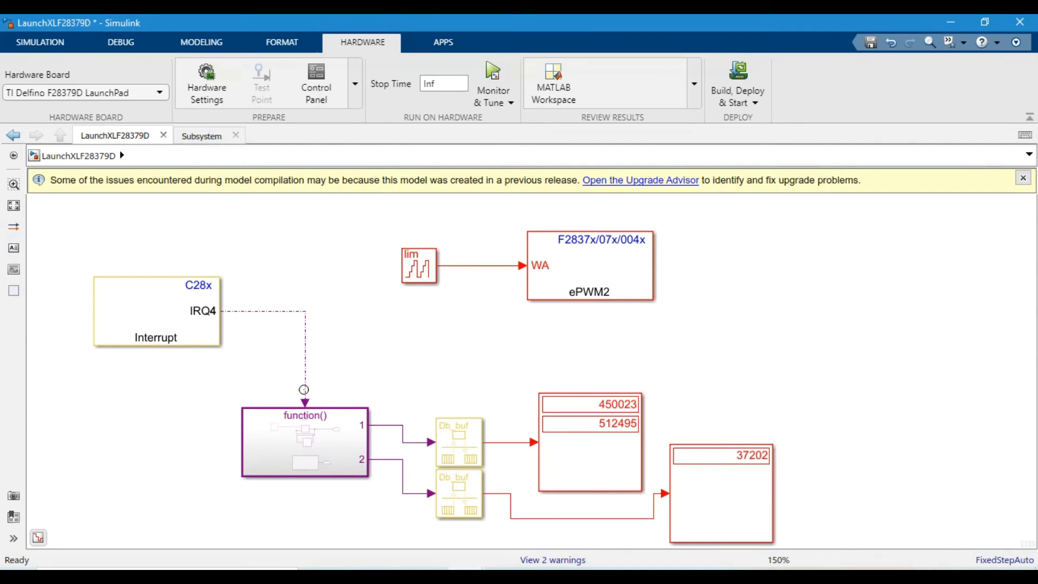
pyautogui.moveTo(278, 424)
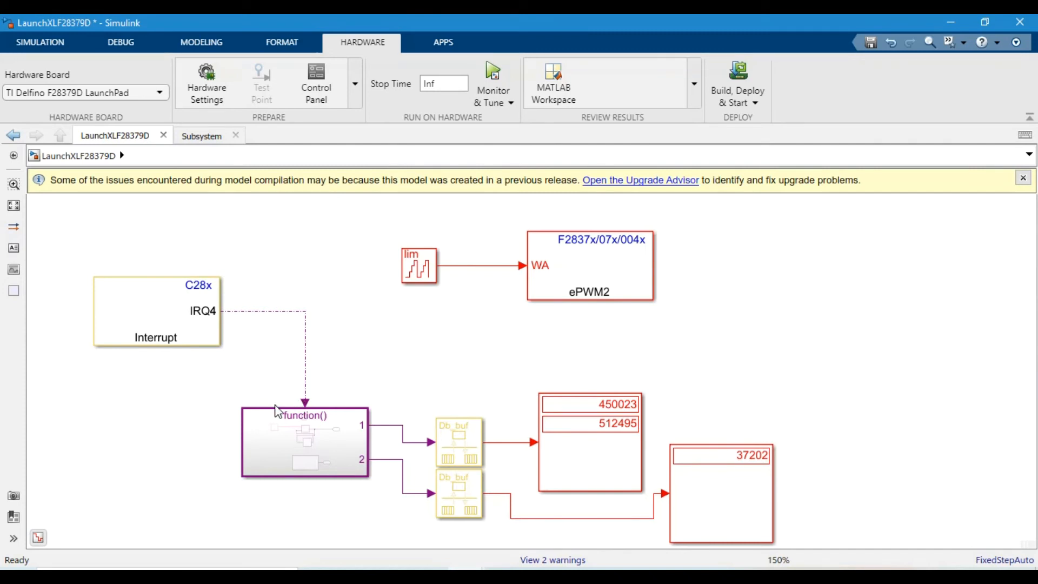
pyautogui.moveTo(211, 361)
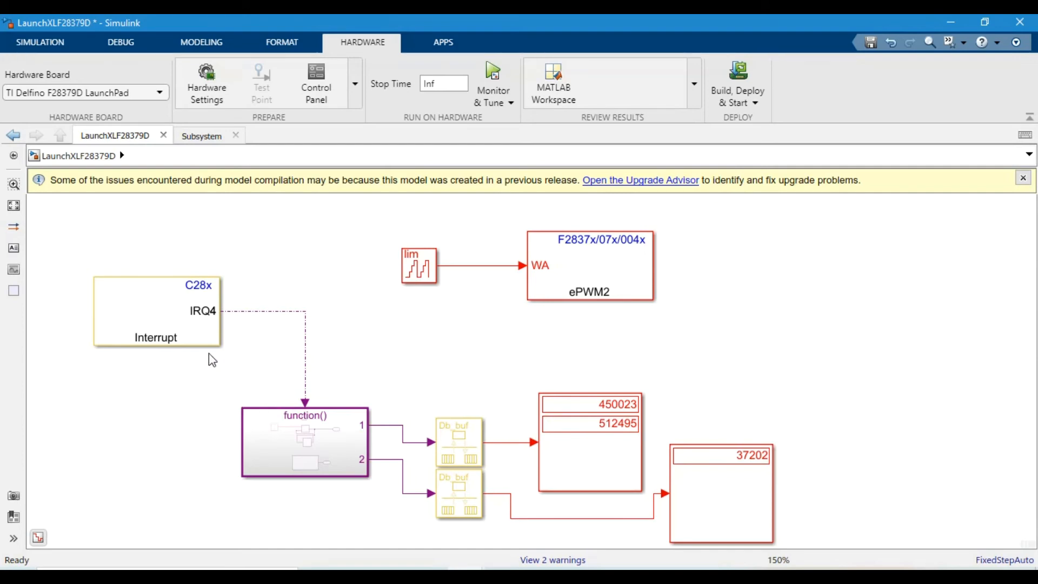
# - Open the C28x Hardware Interrupt block: CPU interrupt 4, PIE interrupt 6, priority 30
pyautogui.click(181, 326)
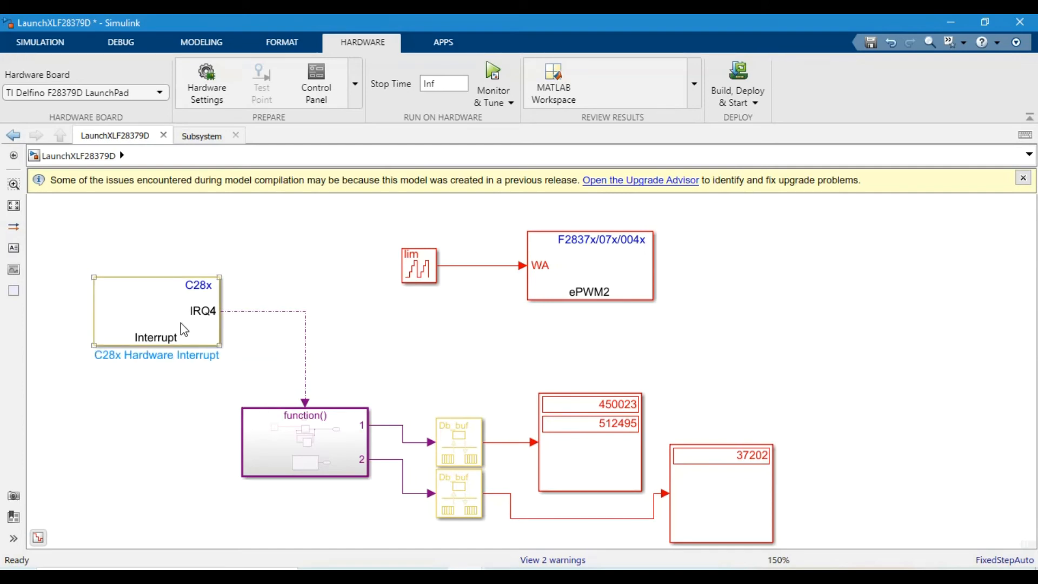
pyautogui.doubleClick(156, 311)
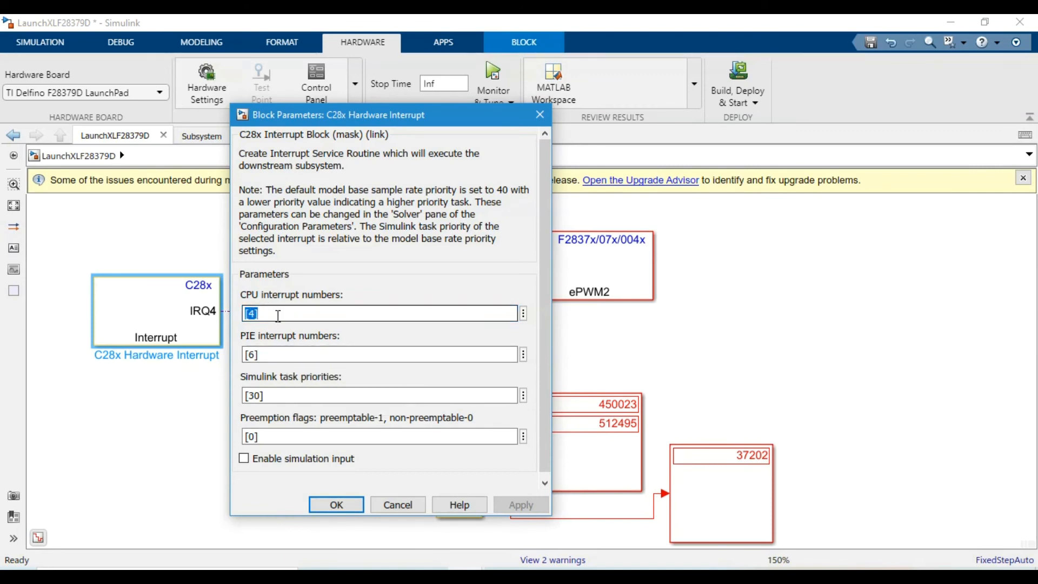
pyautogui.moveTo(265, 315)
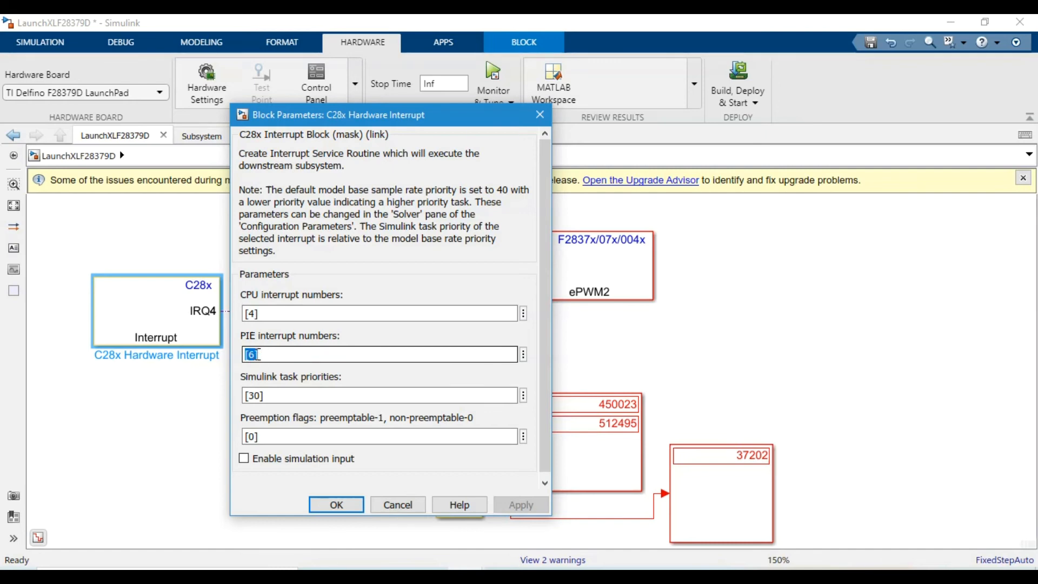
pyautogui.moveTo(282, 358)
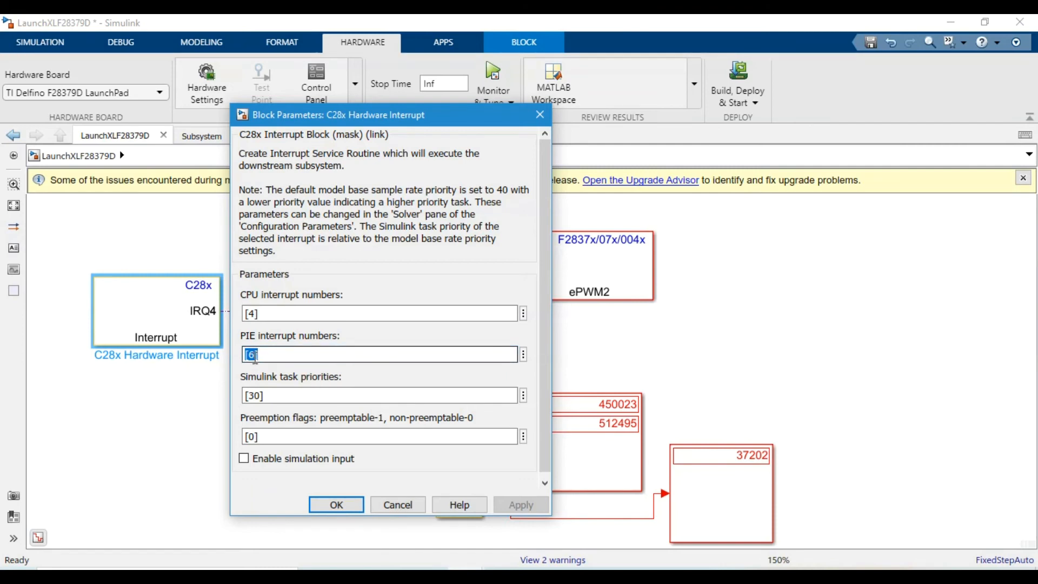
pyautogui.moveTo(272, 375)
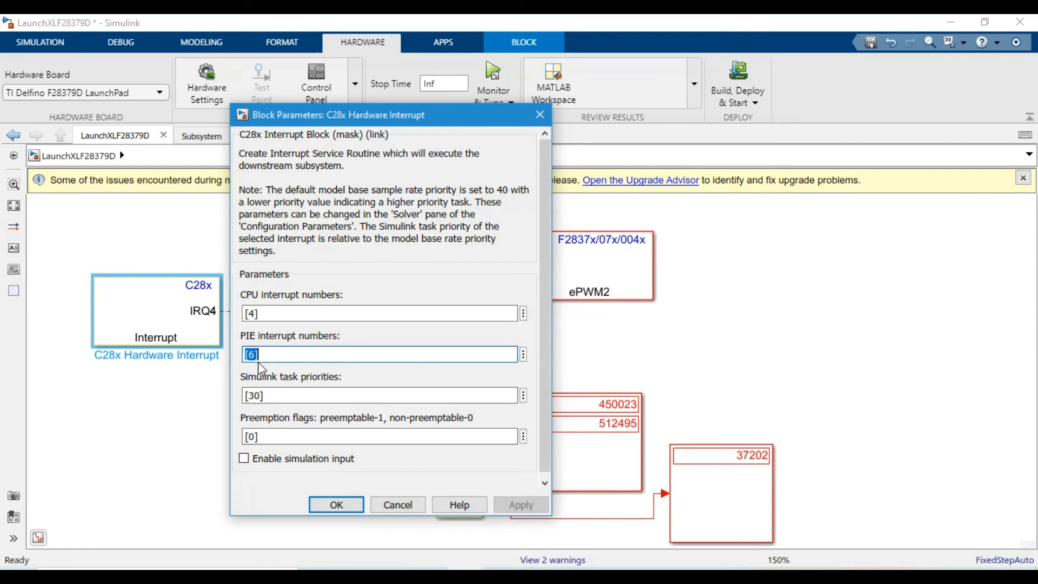
pyautogui.moveTo(257, 362)
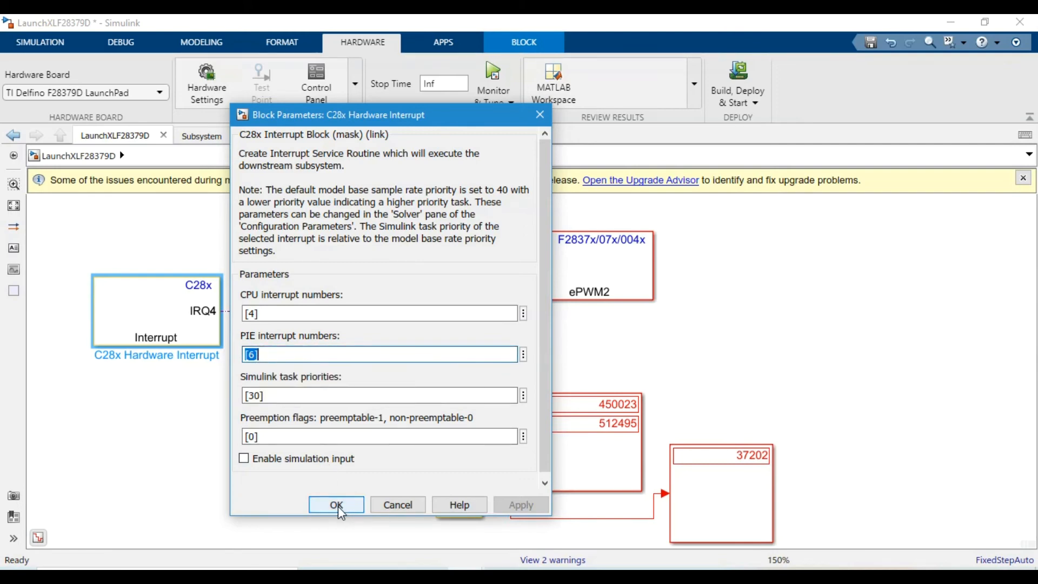
# - Close the interrupt dialog and confirm the Counter Limited block's upper limit is 80
pyautogui.click(336, 504)
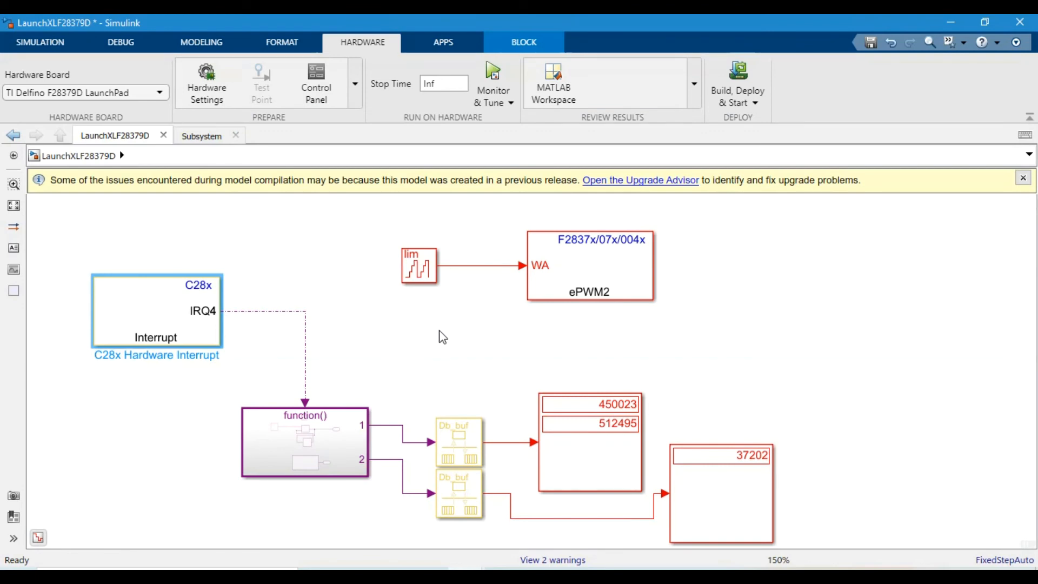
pyautogui.click(418, 265)
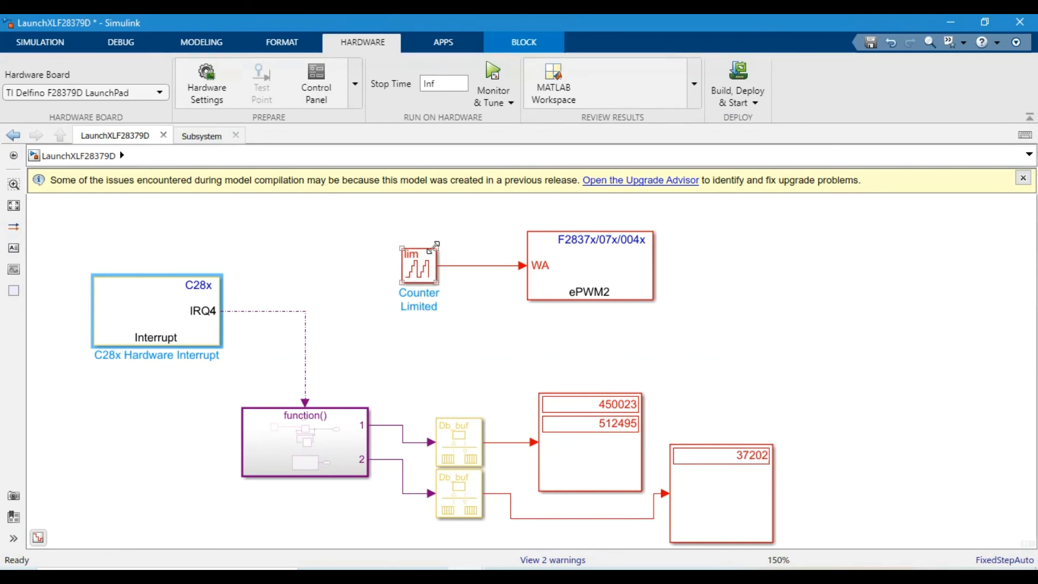
pyautogui.click(589, 275)
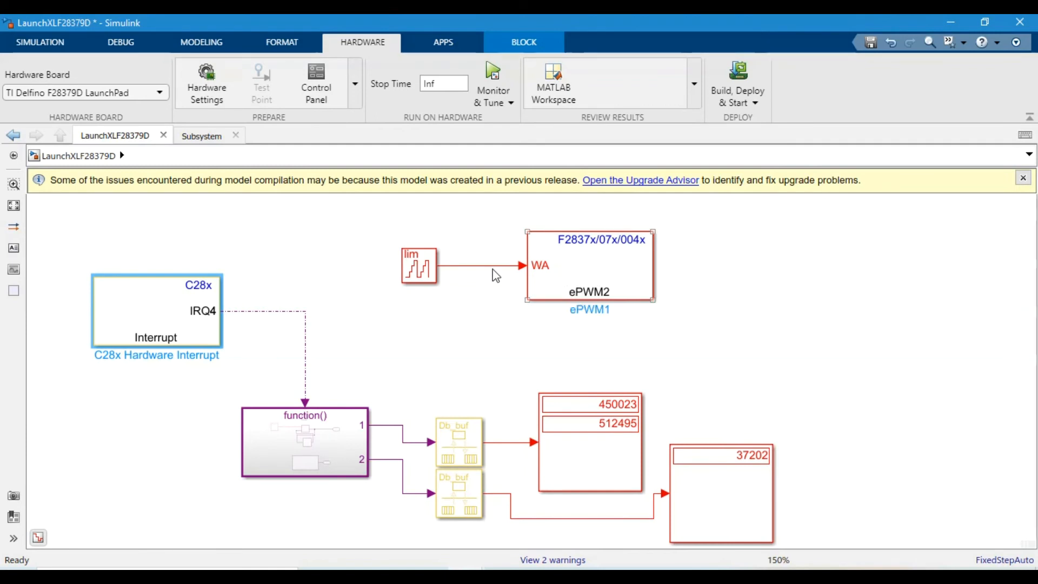
pyautogui.doubleClick(418, 266)
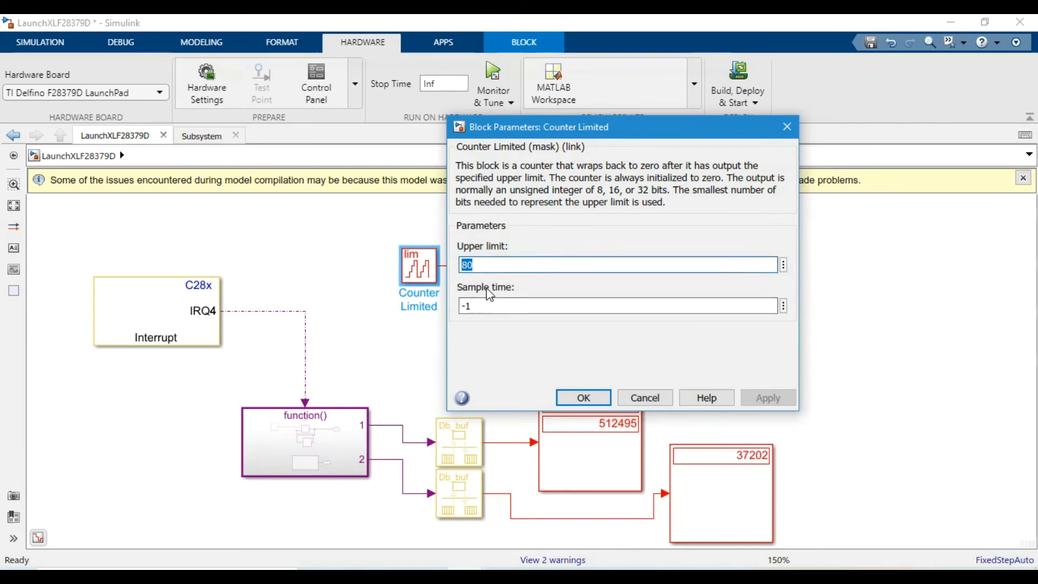
pyautogui.moveTo(368, 299)
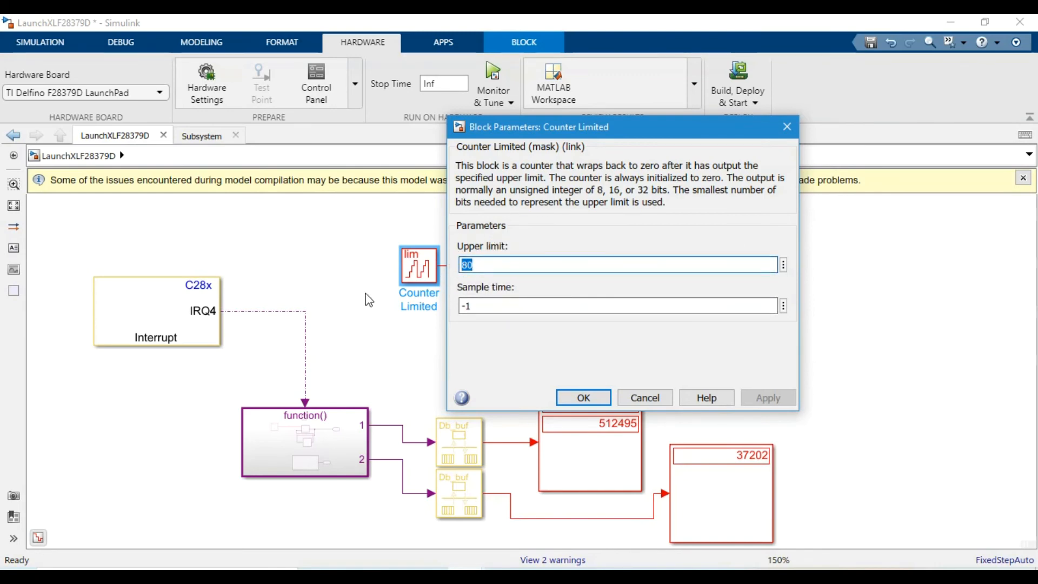
pyautogui.click(582, 397)
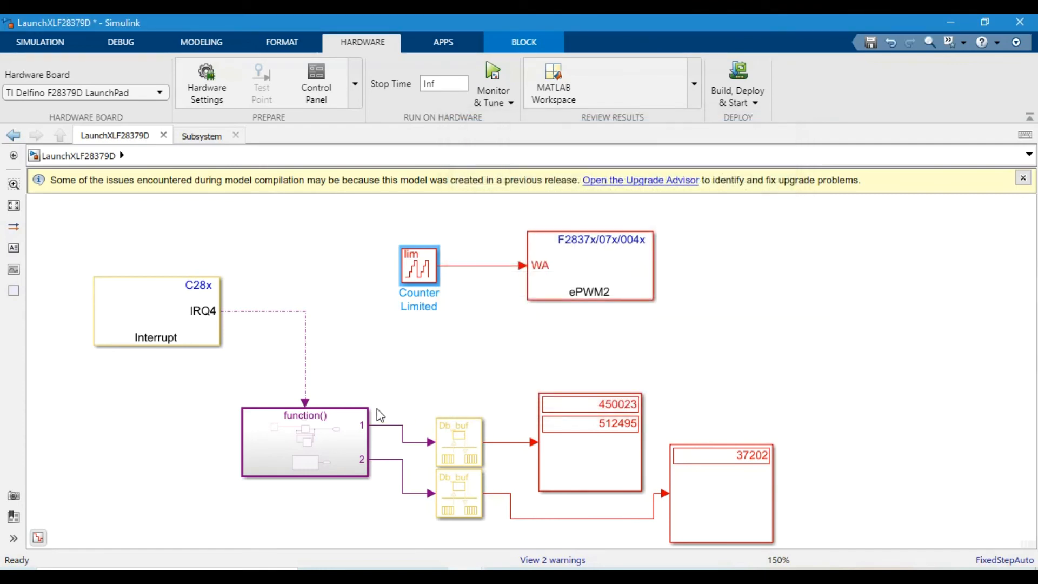
# - Select the upper Rate Transition, two-value Display and Subsystem blocks
pyautogui.click(458, 423)
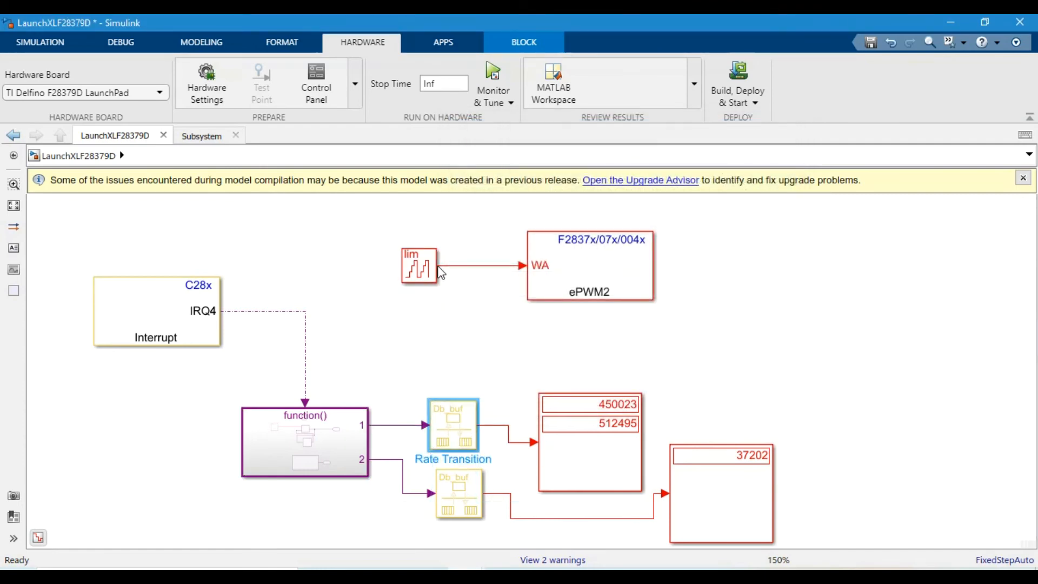
pyautogui.click(577, 445)
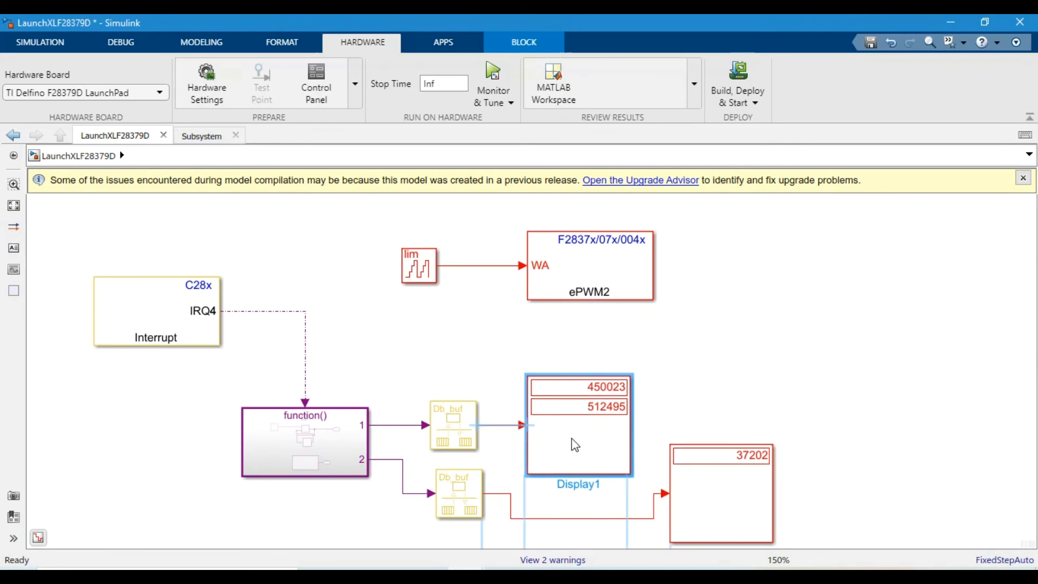
pyautogui.click(298, 442)
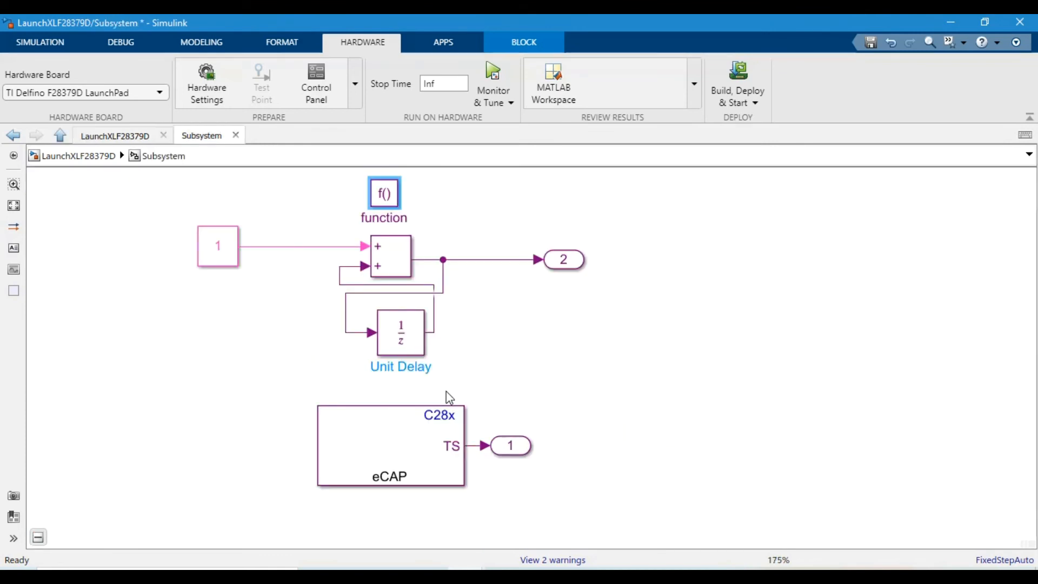
# - Open the function-call Subsystem showing the eCAP block and constant/sum/unit-delay counter
pyautogui.click(217, 245)
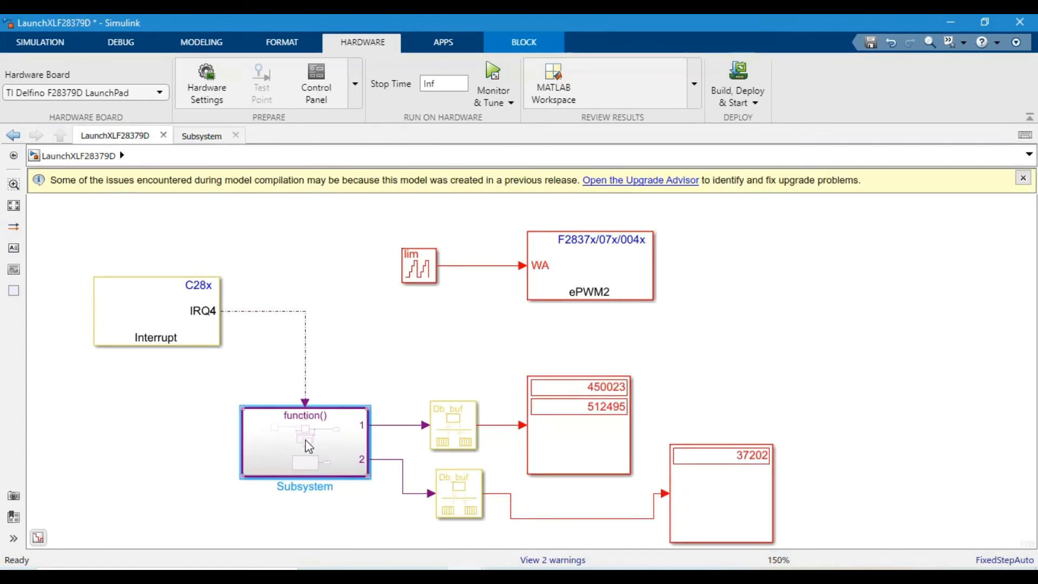
pyautogui.doubleClick(304, 447)
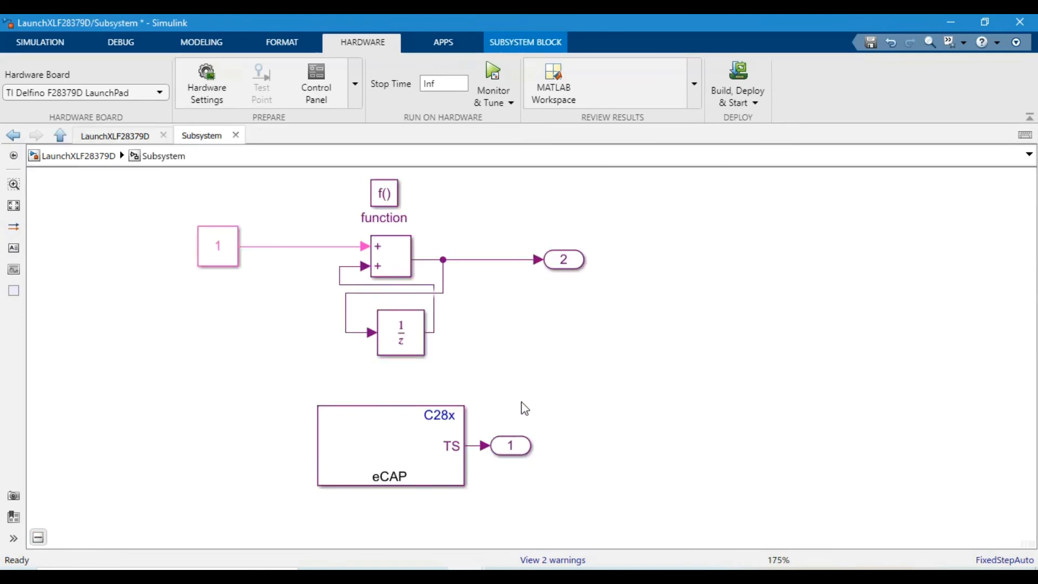
pyautogui.moveTo(593, 362)
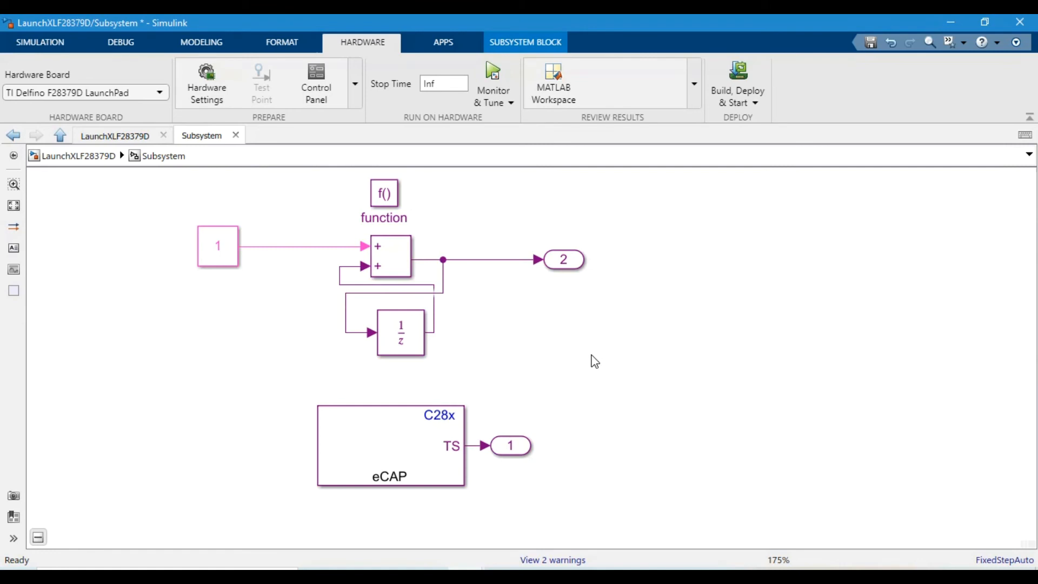
pyautogui.moveTo(501, 327)
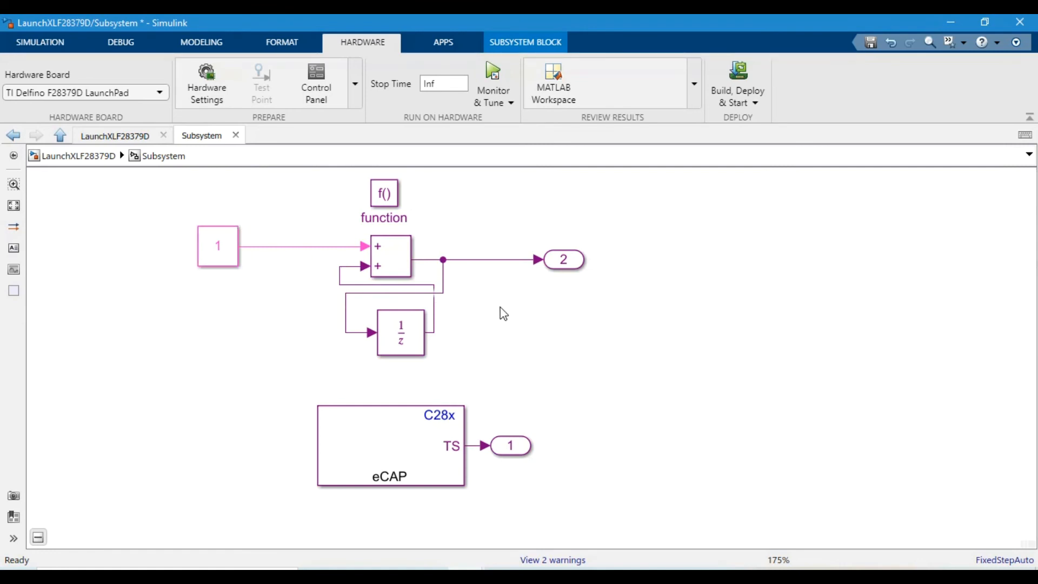
pyautogui.moveTo(378, 292)
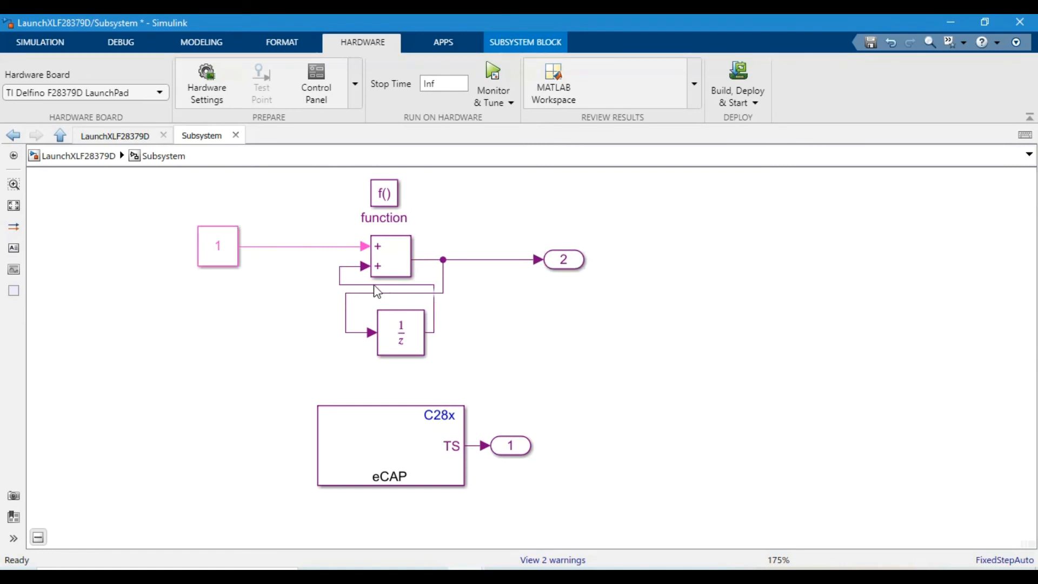